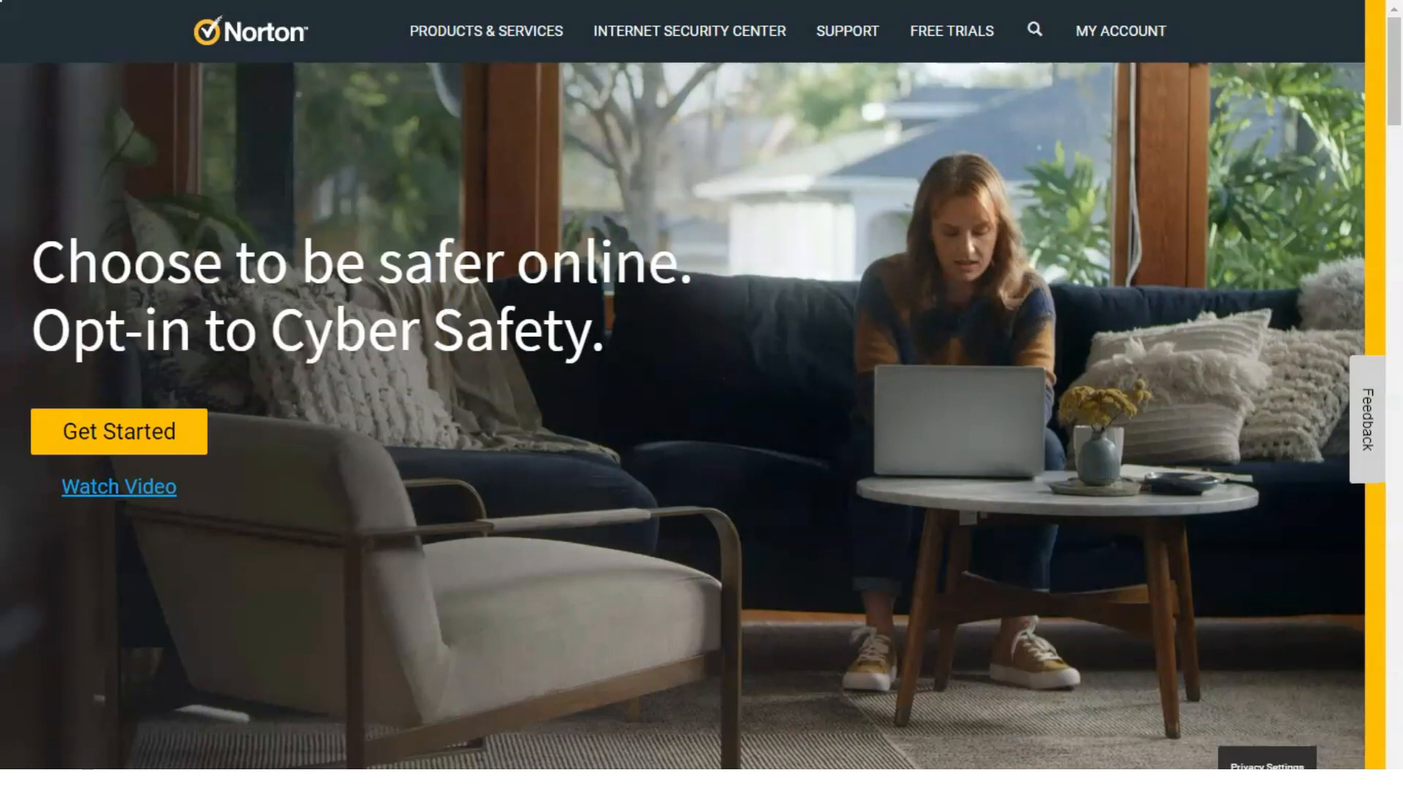
Step: Scroll the norton.com homepage past the LifeLock offers and Norton 360 plans to Secure VPN
{"action": "scroll", "scroll_direction": "down", "scroll_amount": 3}
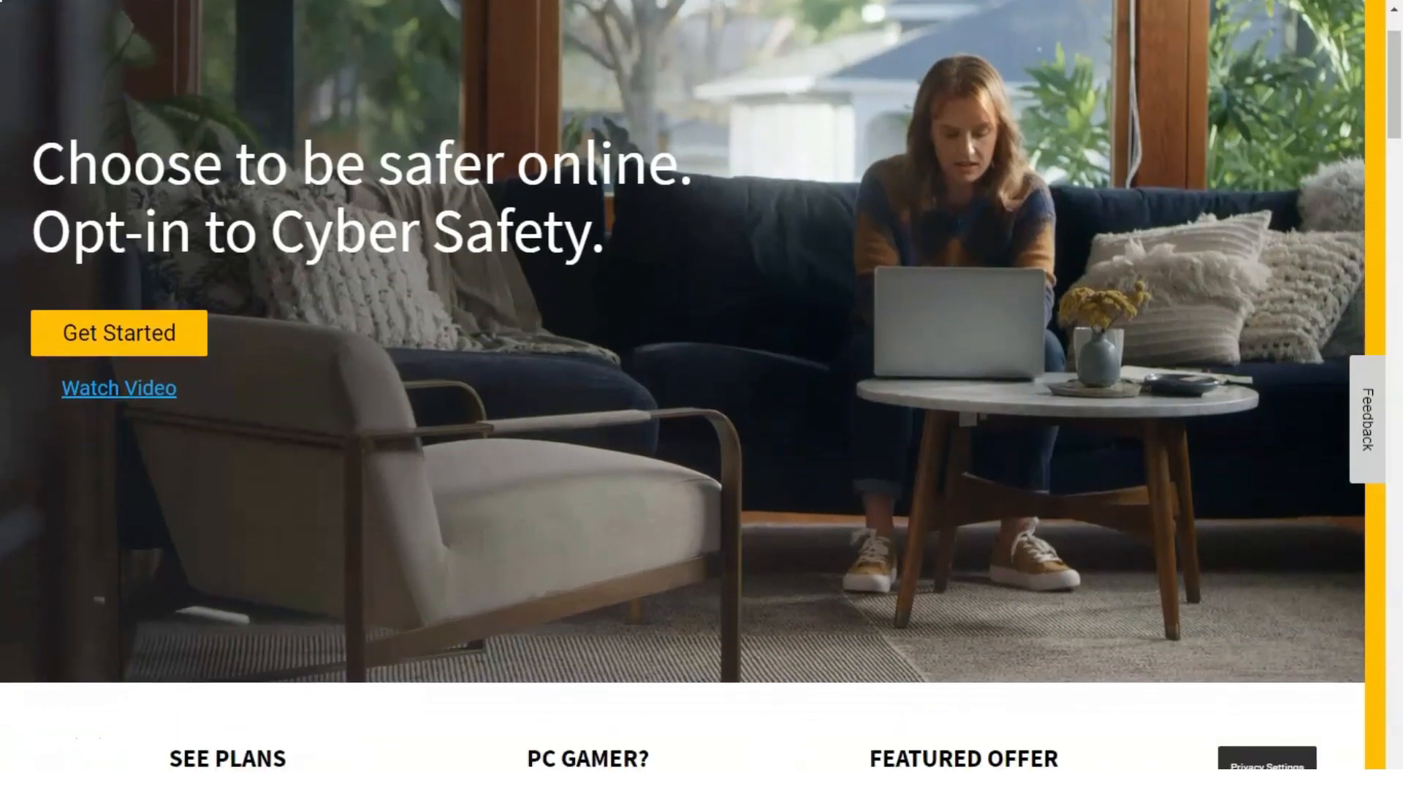
{"action": "scroll", "scroll_direction": "down", "scroll_amount": 3}
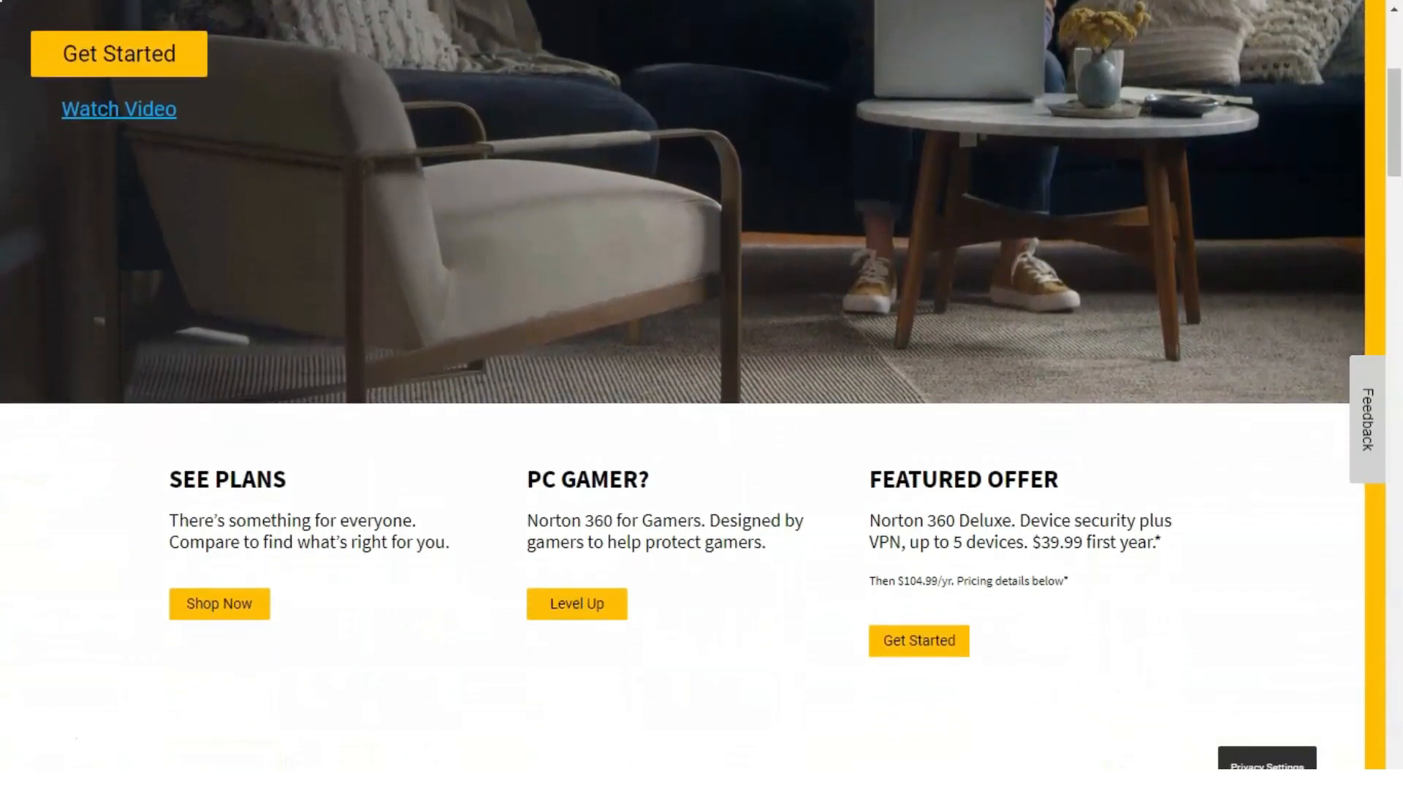
{"action": "scroll", "scroll_direction": "down", "scroll_amount": 3}
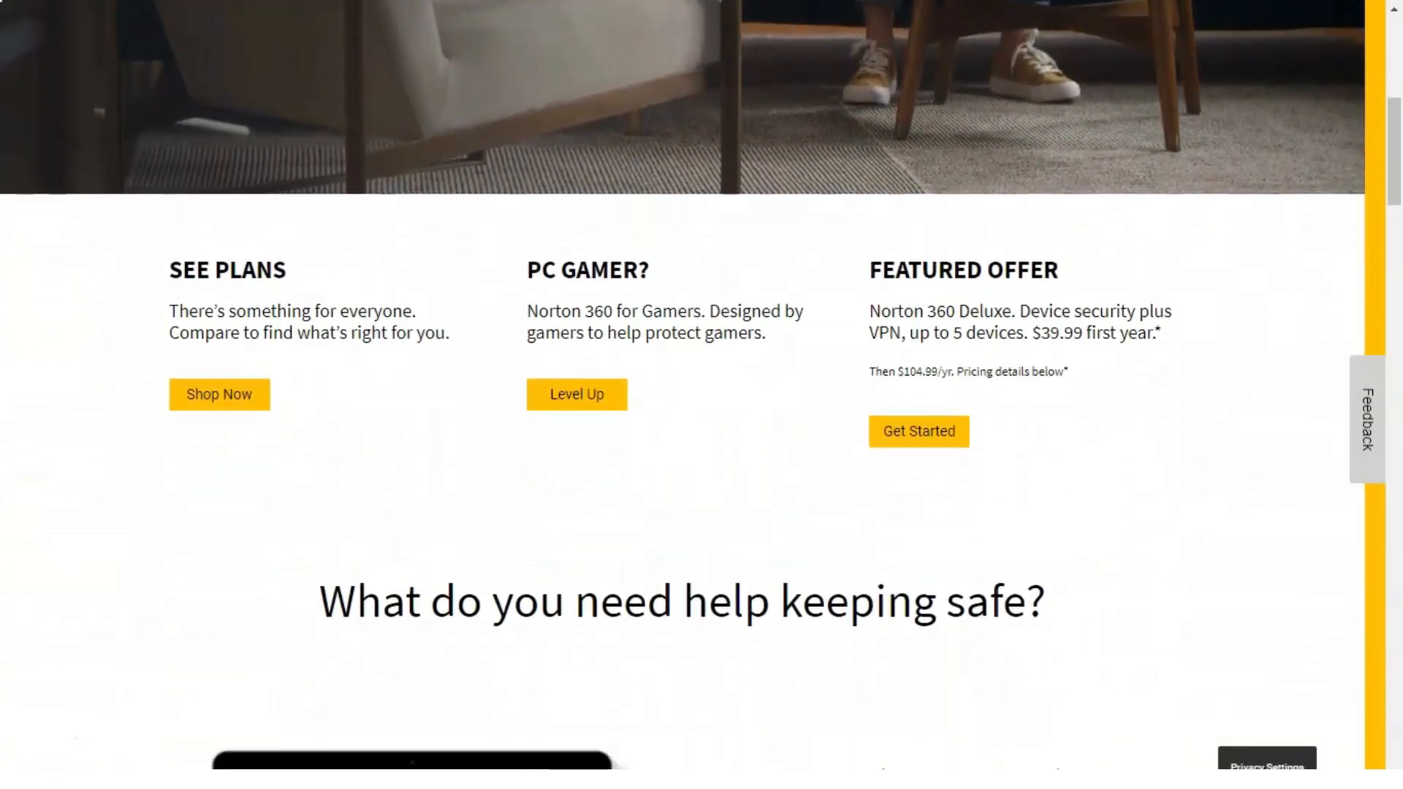
{"action": "scroll", "scroll_direction": "down", "scroll_amount": 3}
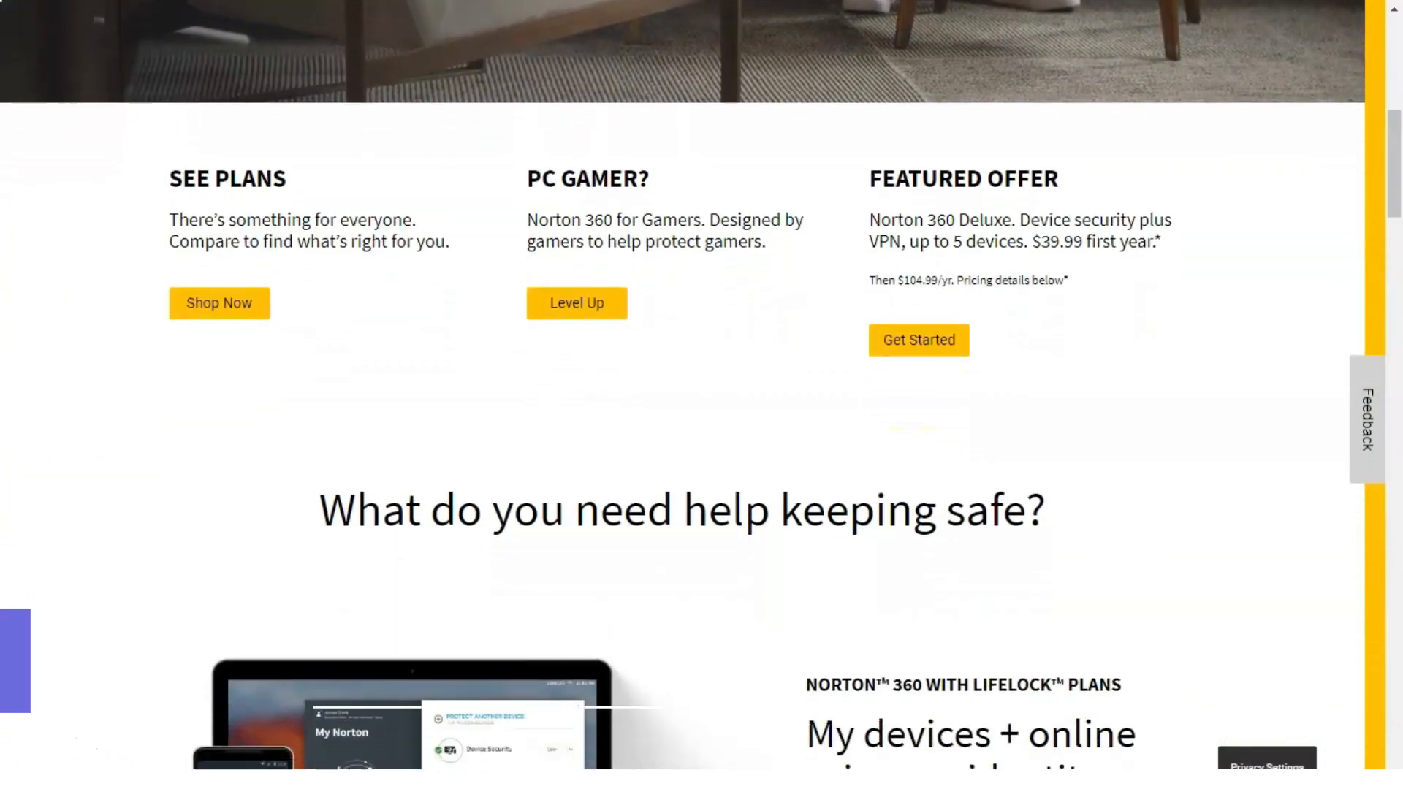
{"action": "scroll", "scroll_direction": "down", "scroll_amount": 3}
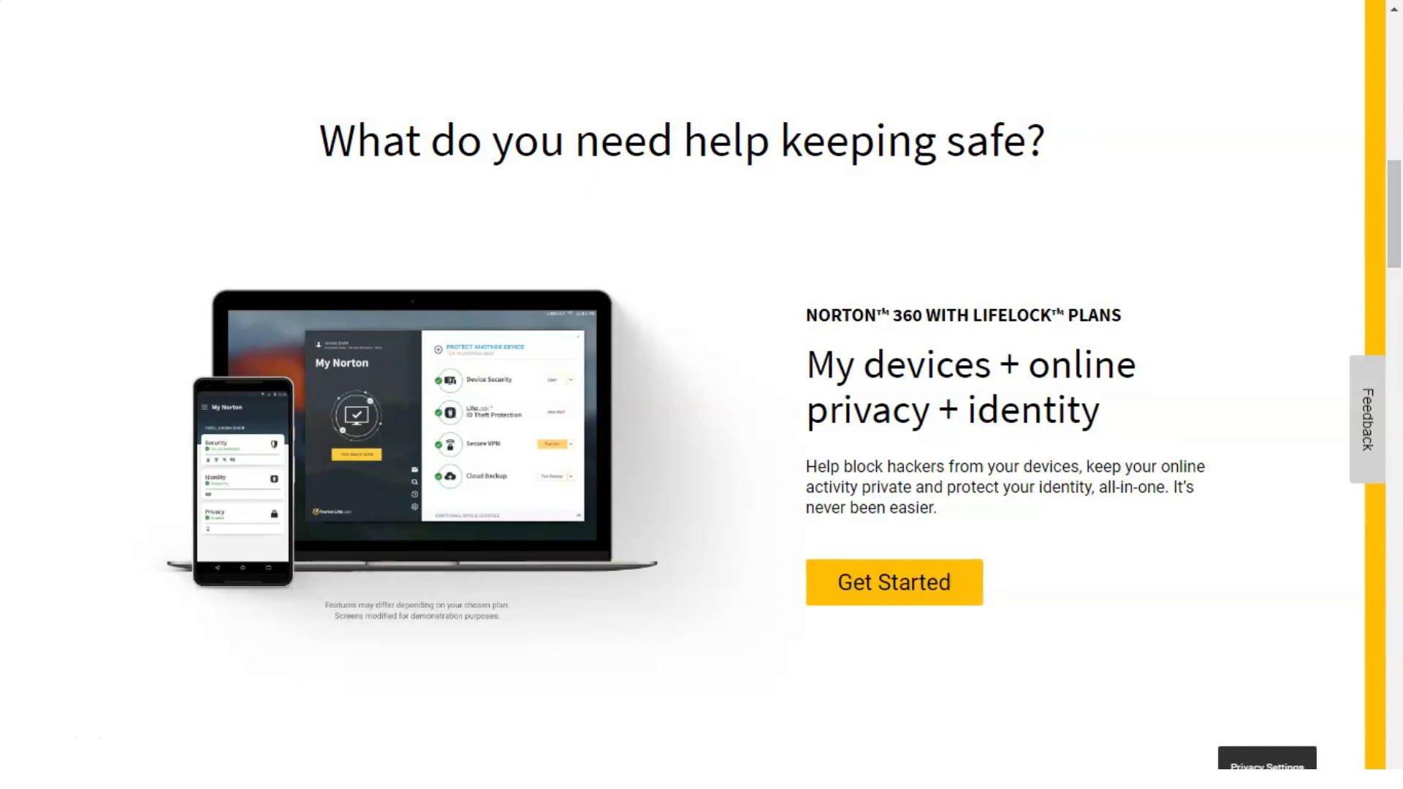
{"action": "scroll", "scroll_direction": "down", "scroll_amount": 3}
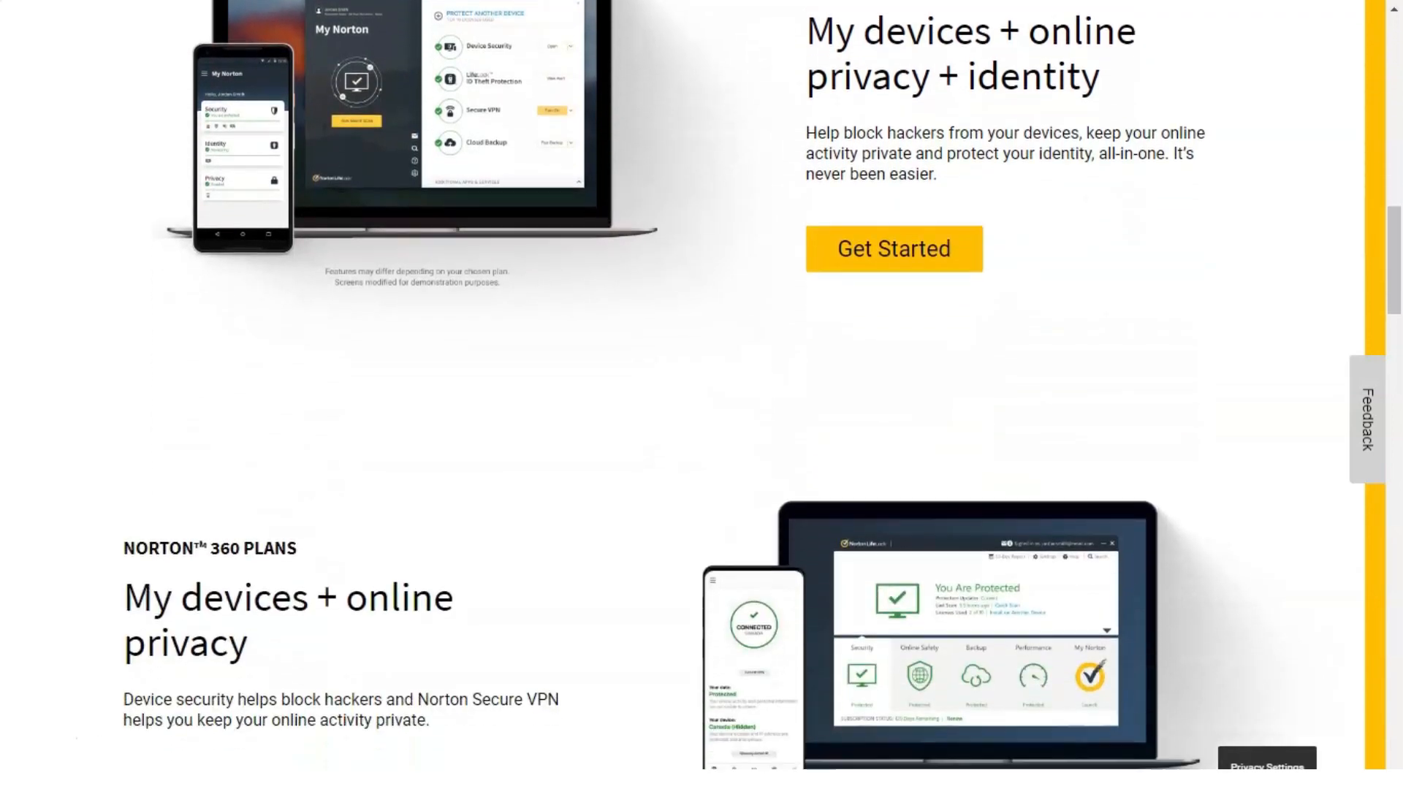
{"action": "scroll", "scroll_direction": "down", "scroll_amount": 3}
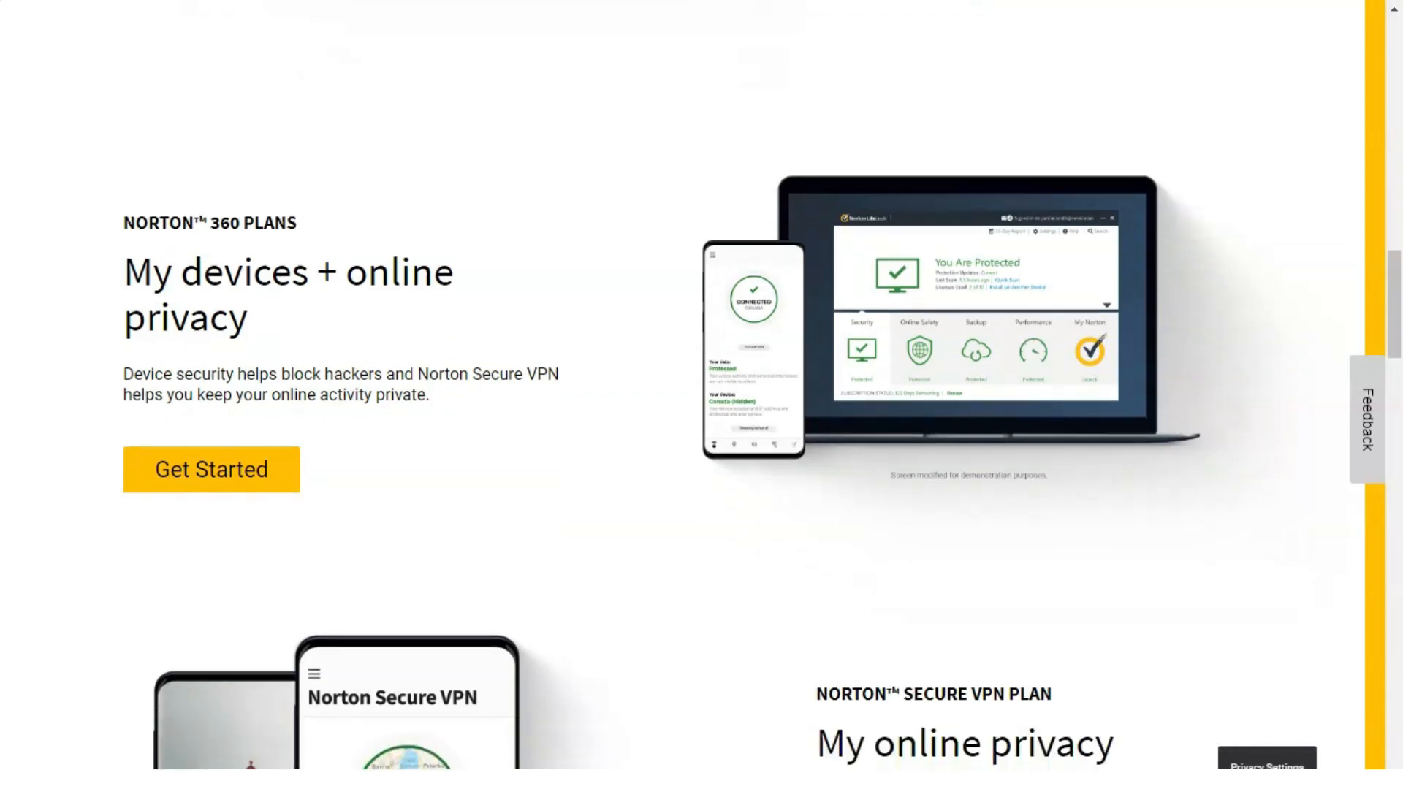
{"action": "scroll", "scroll_direction": "down", "scroll_amount": 3}
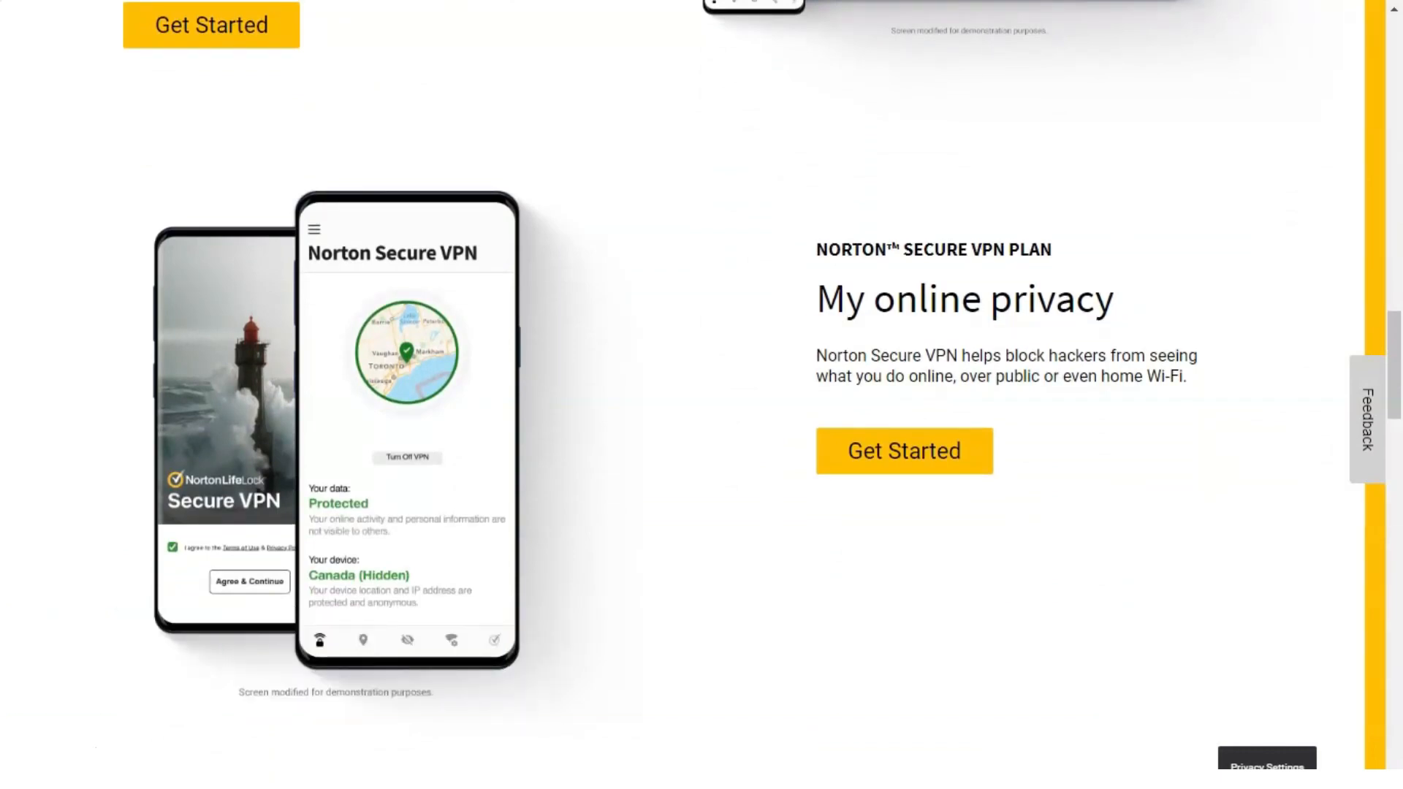
Step: Read the gamers, awards and subscription details down to the footer, then return to 'Choose to be safer online.'
{"action": "scroll", "scroll_direction": "down", "scroll_amount": 3}
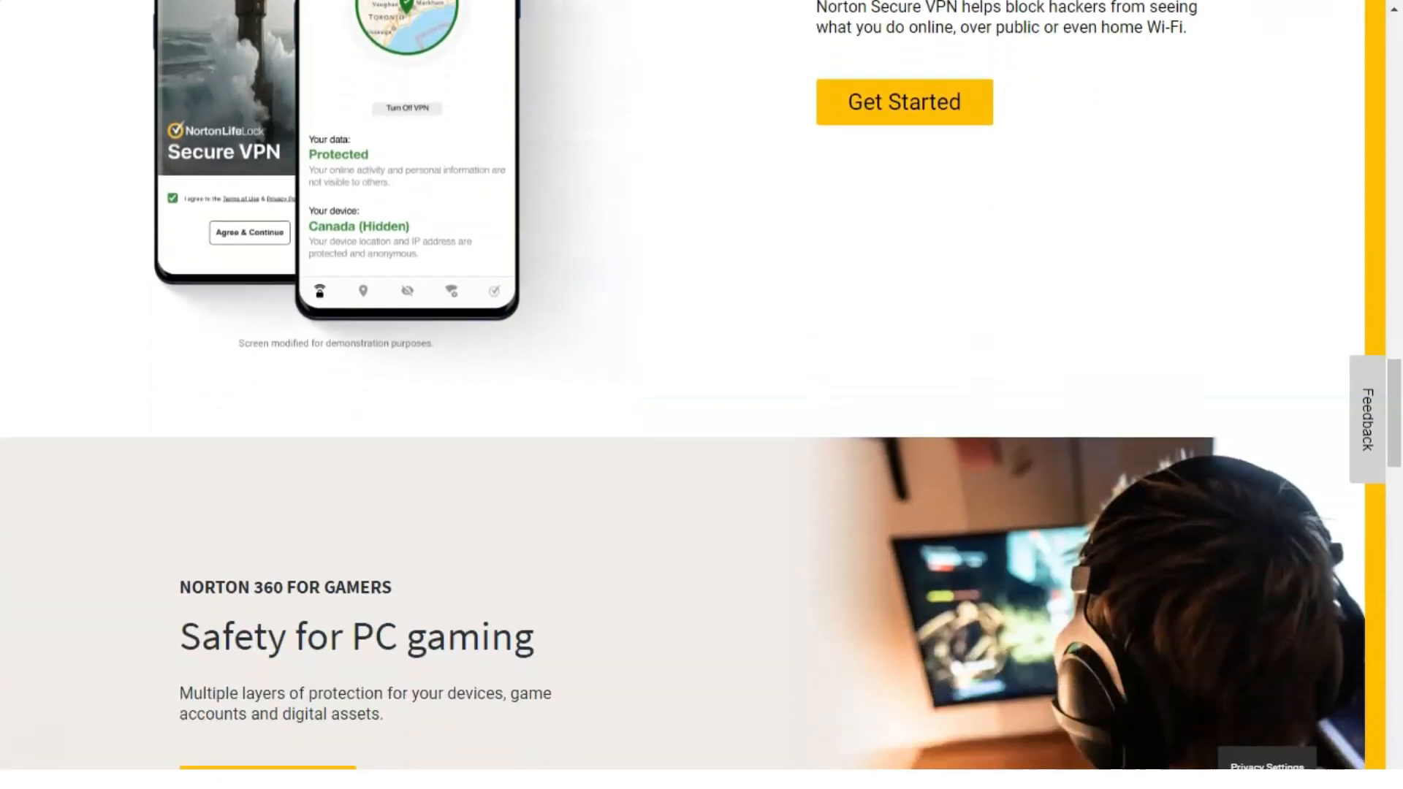
{"action": "scroll", "scroll_direction": "down", "scroll_amount": 3}
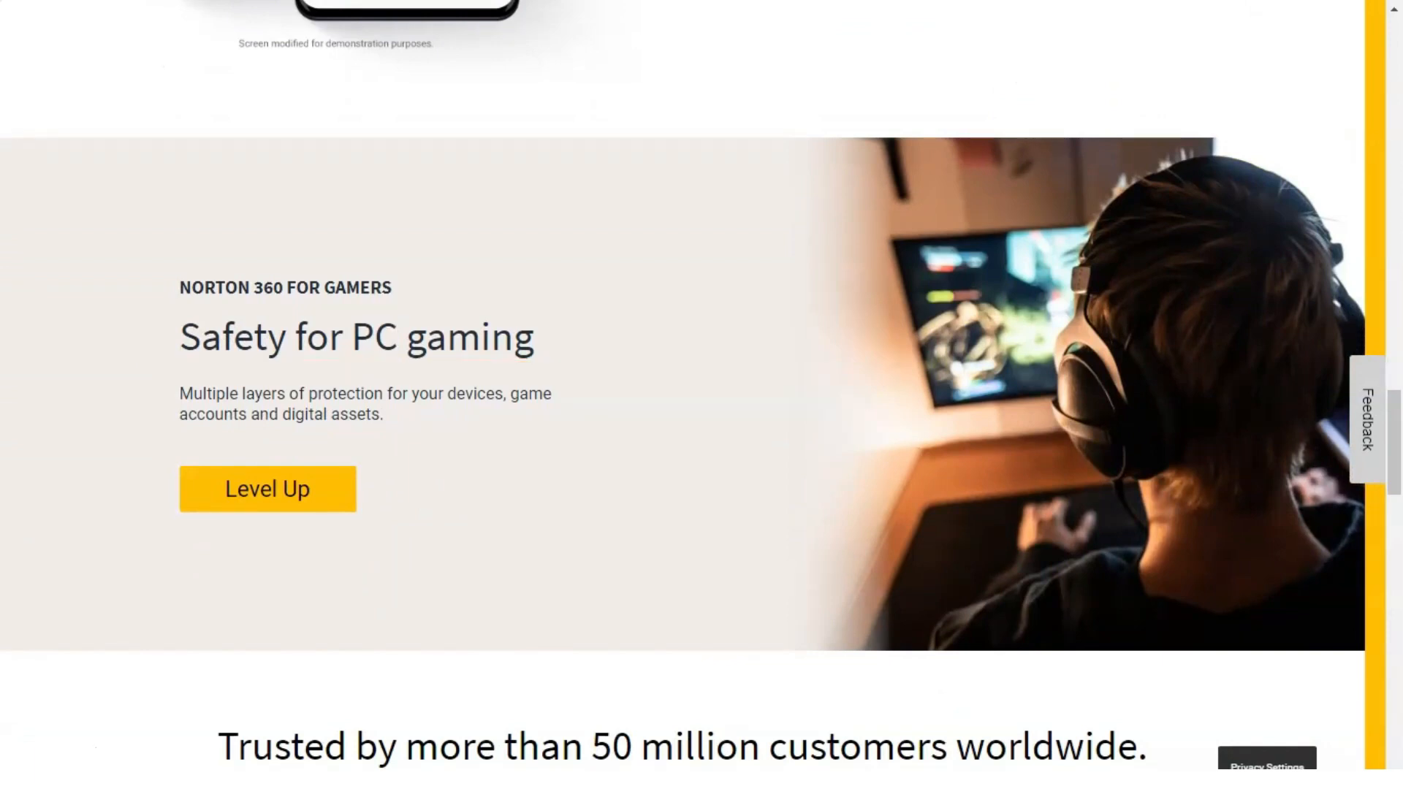
{"action": "scroll", "scroll_direction": "down", "scroll_amount": 3}
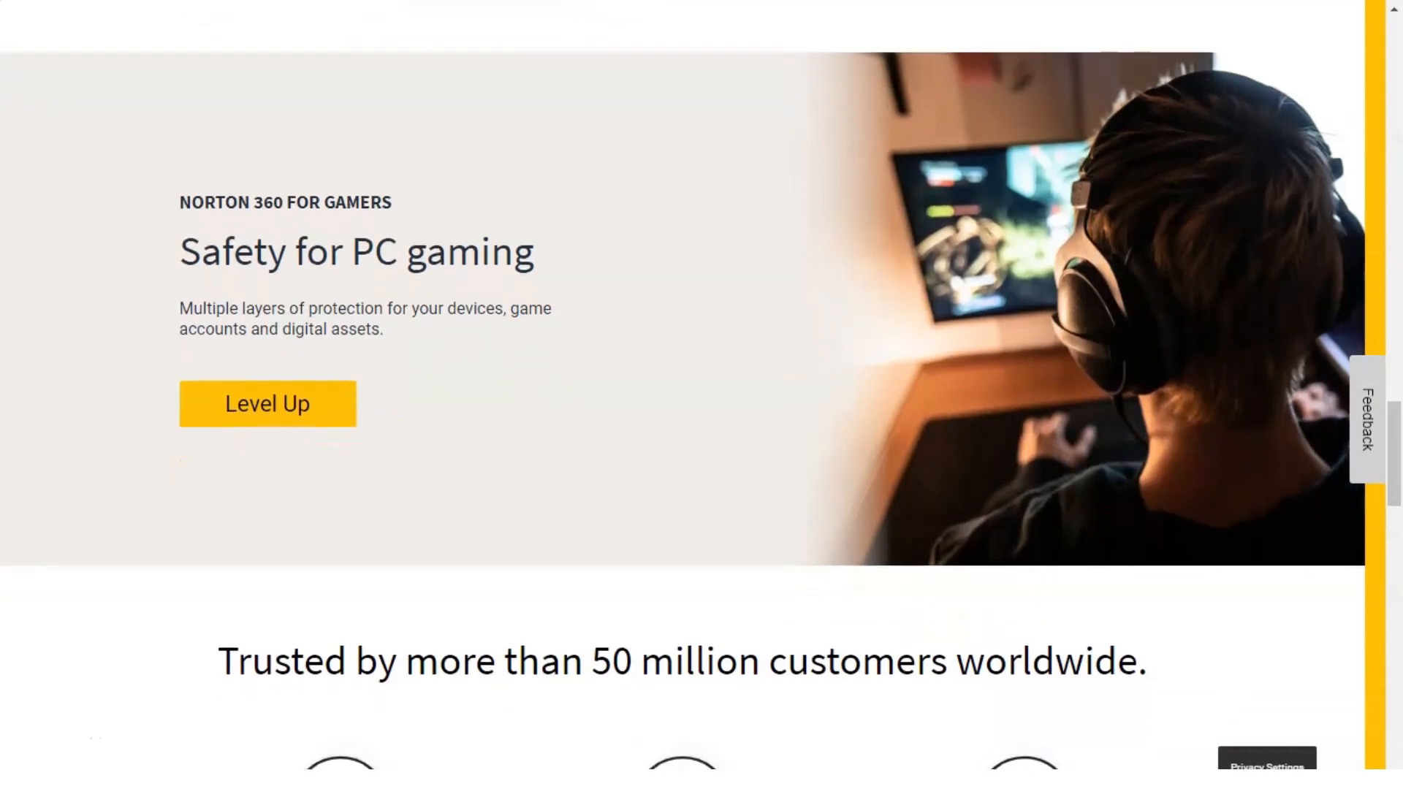
{"action": "scroll", "scroll_direction": "down", "scroll_amount": 3}
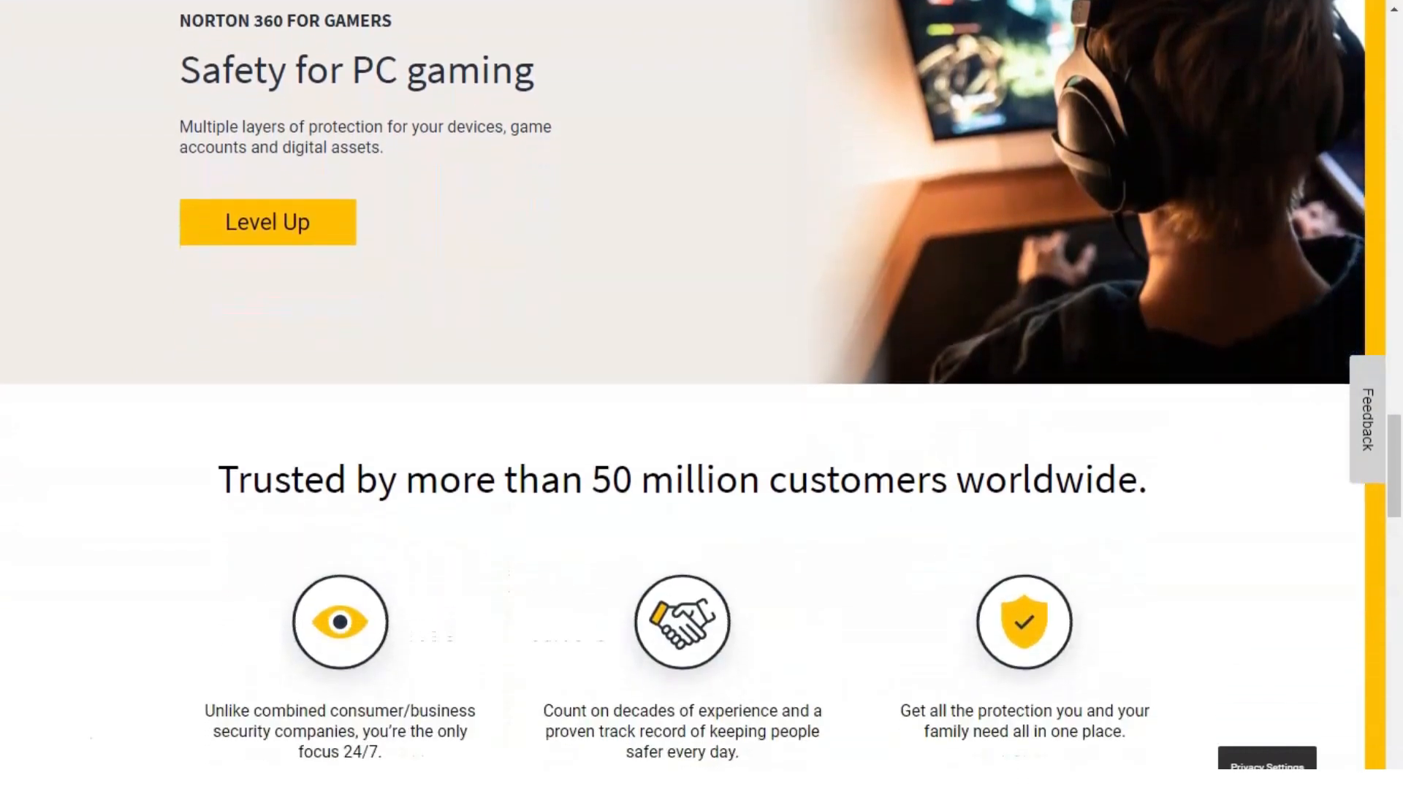
{"action": "scroll", "scroll_direction": "down", "scroll_amount": 3}
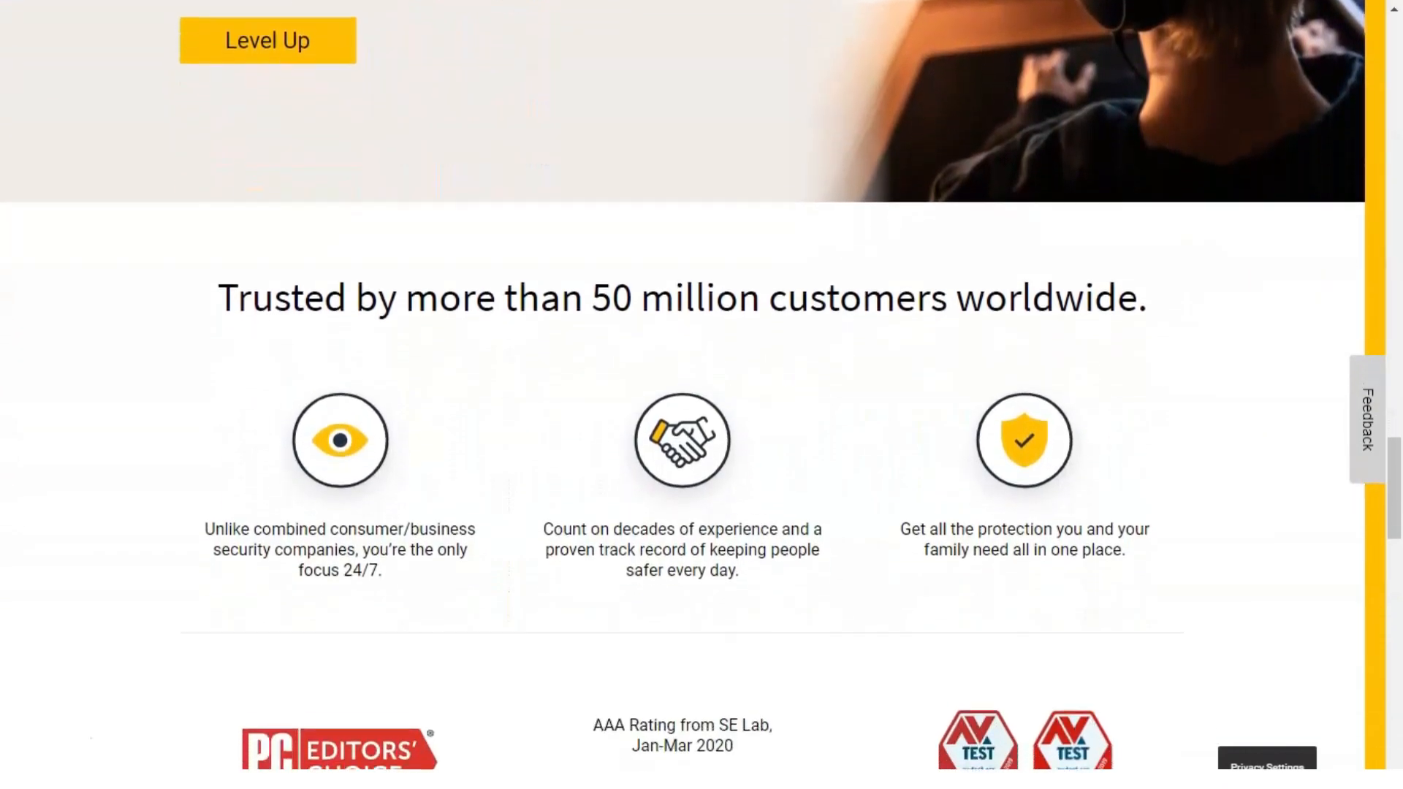
{"action": "scroll", "scroll_direction": "down", "scroll_amount": 3}
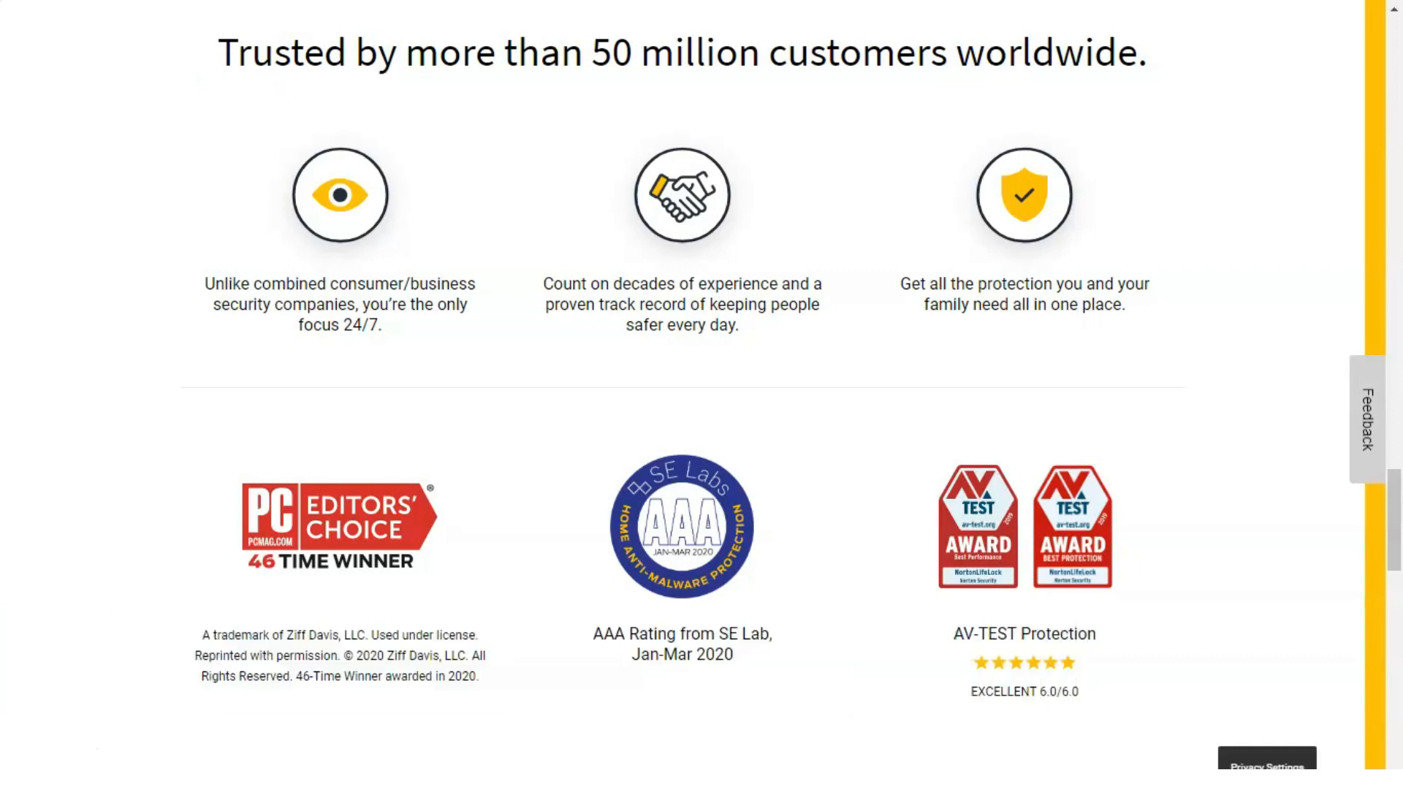
{"action": "scroll", "scroll_direction": "down", "scroll_amount": 3}
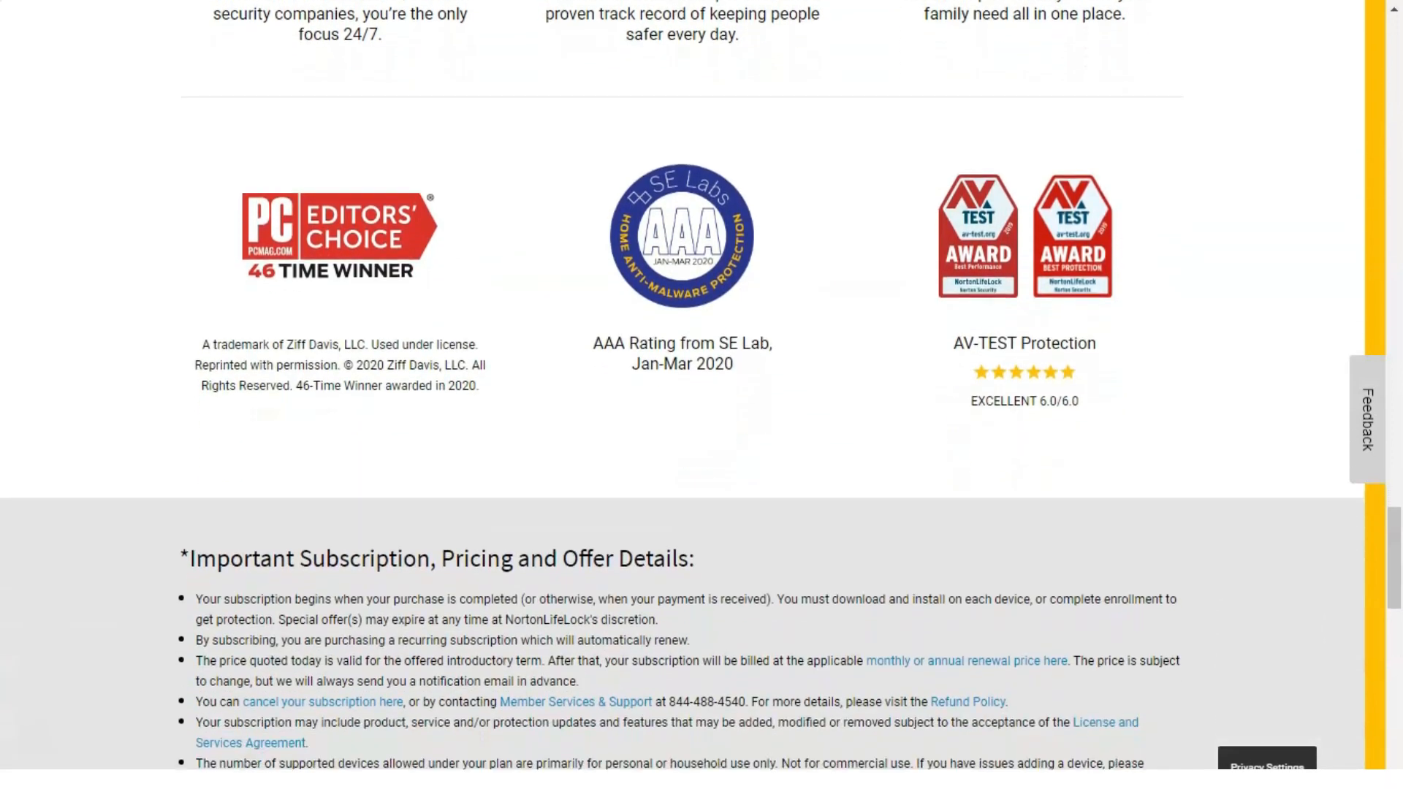
{"action": "scroll", "scroll_direction": "down", "scroll_amount": 3}
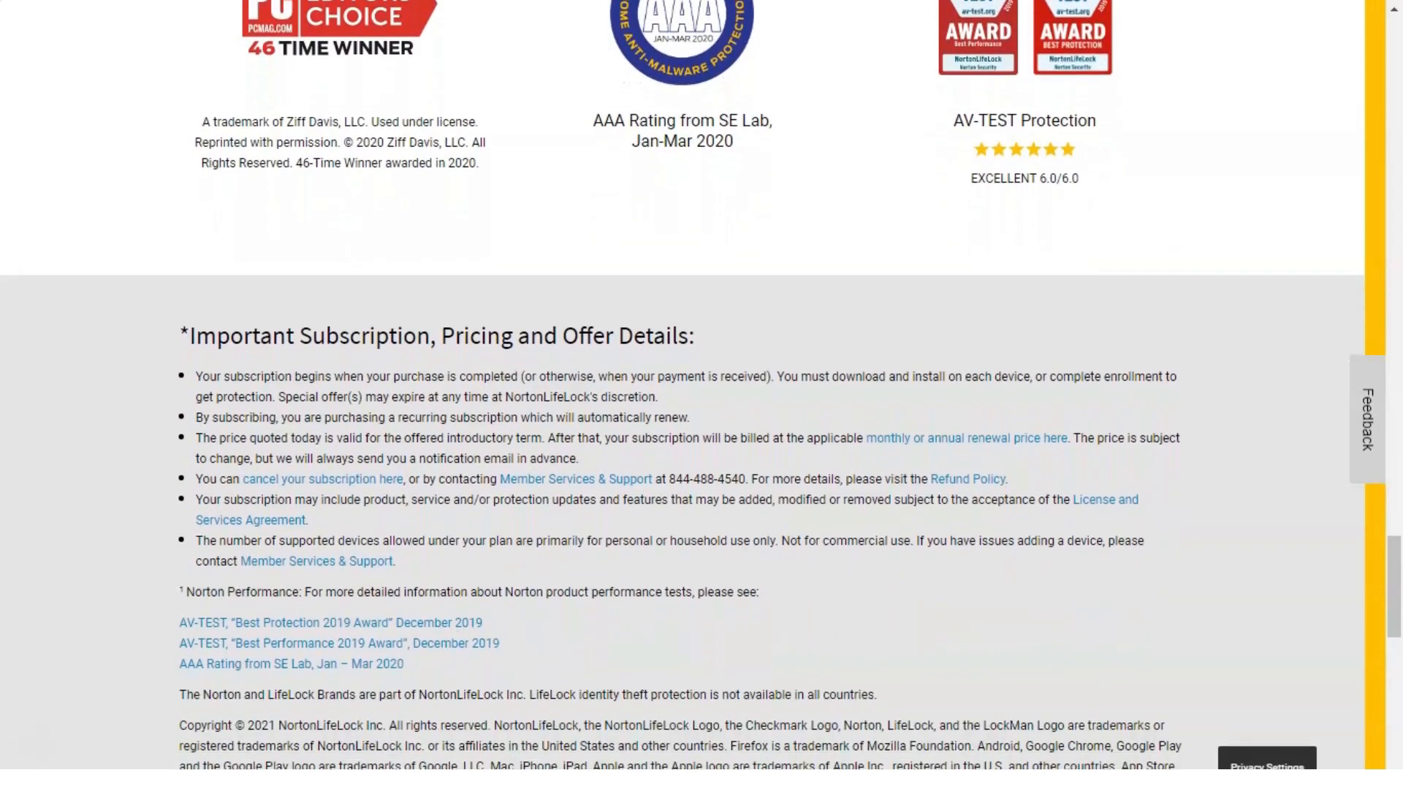
{"action": "scroll", "scroll_direction": "down", "scroll_amount": 3}
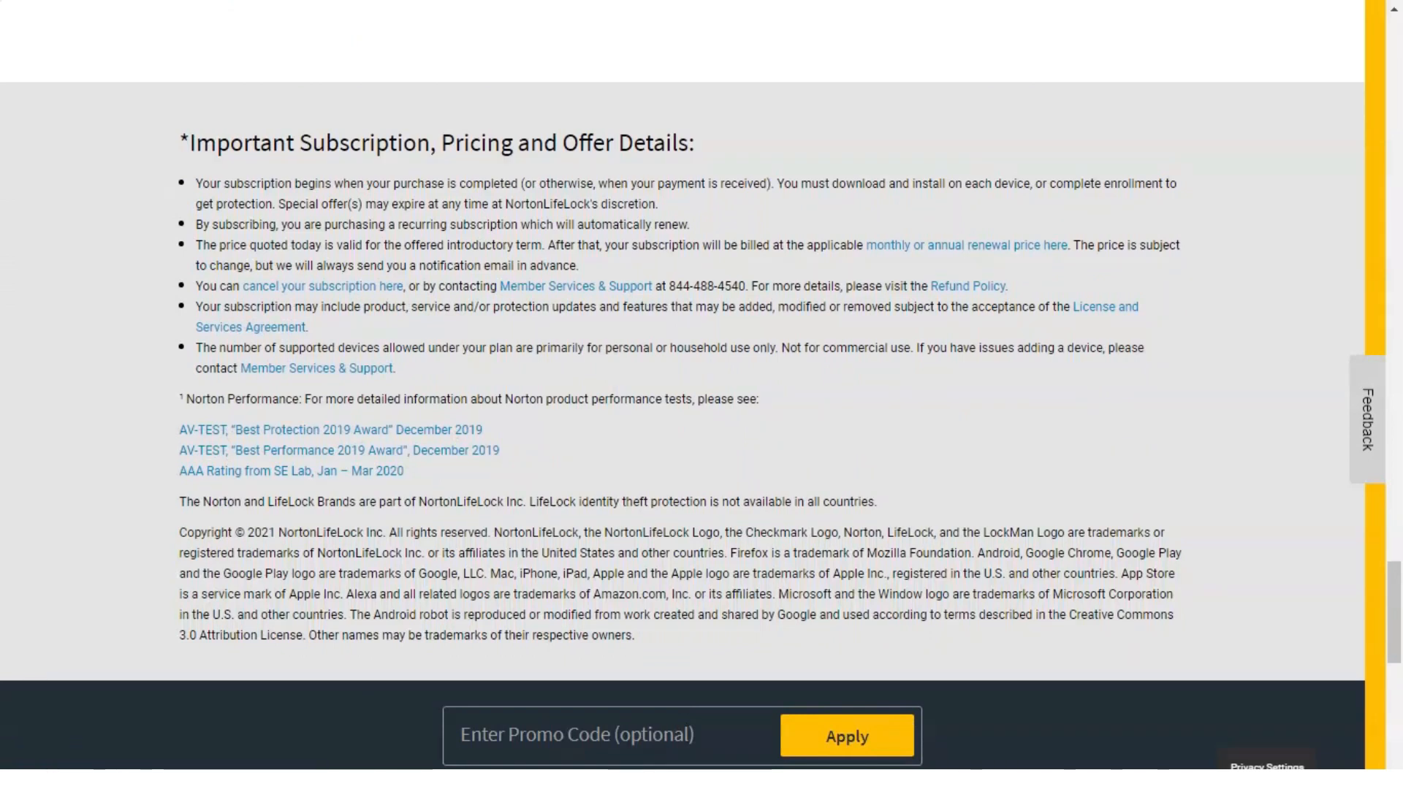
{"action": "scroll", "scroll_direction": "down", "scroll_amount": 3}
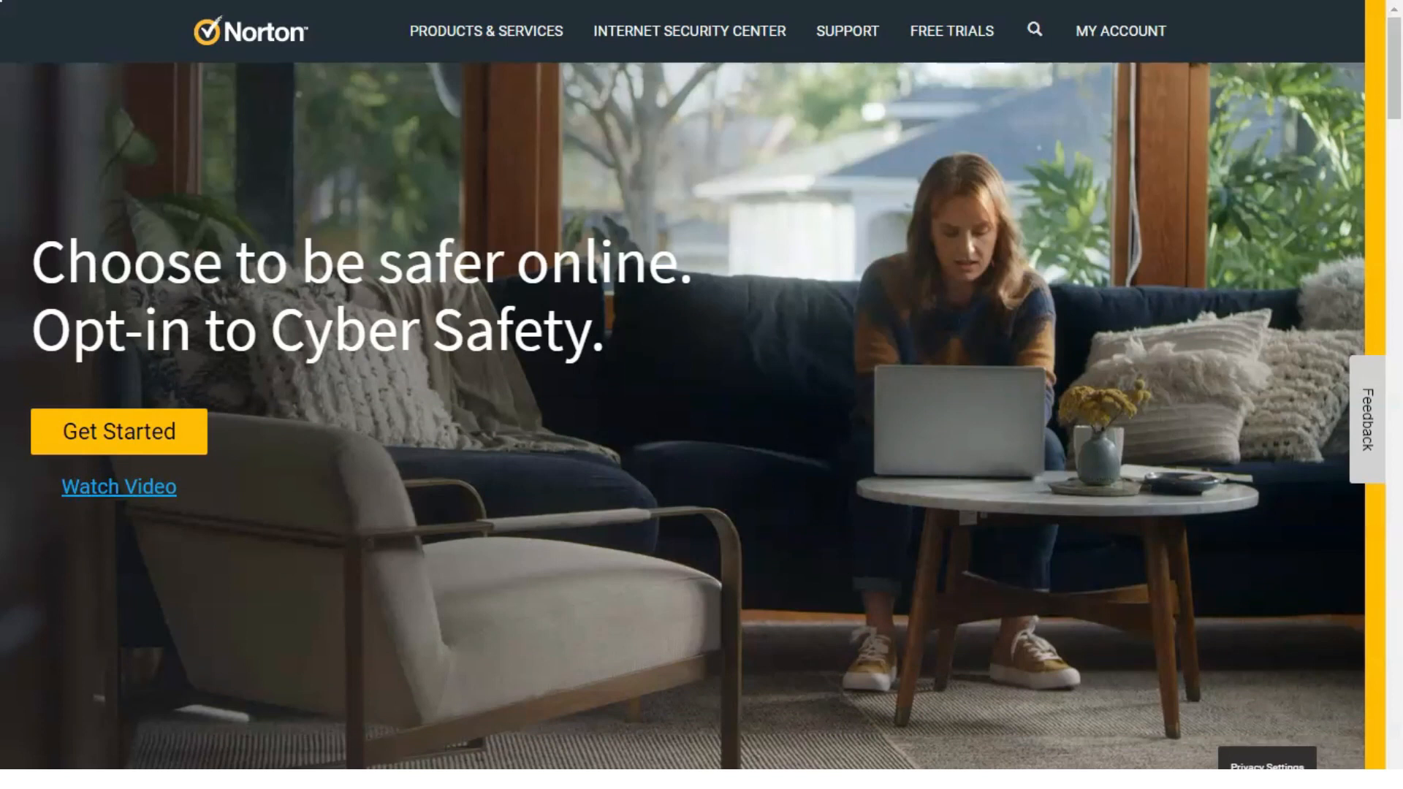
Step: Open the Norton 360 plans and pricing page from Products & Services
{"action": "left_click", "coordinate": [486, 31]}
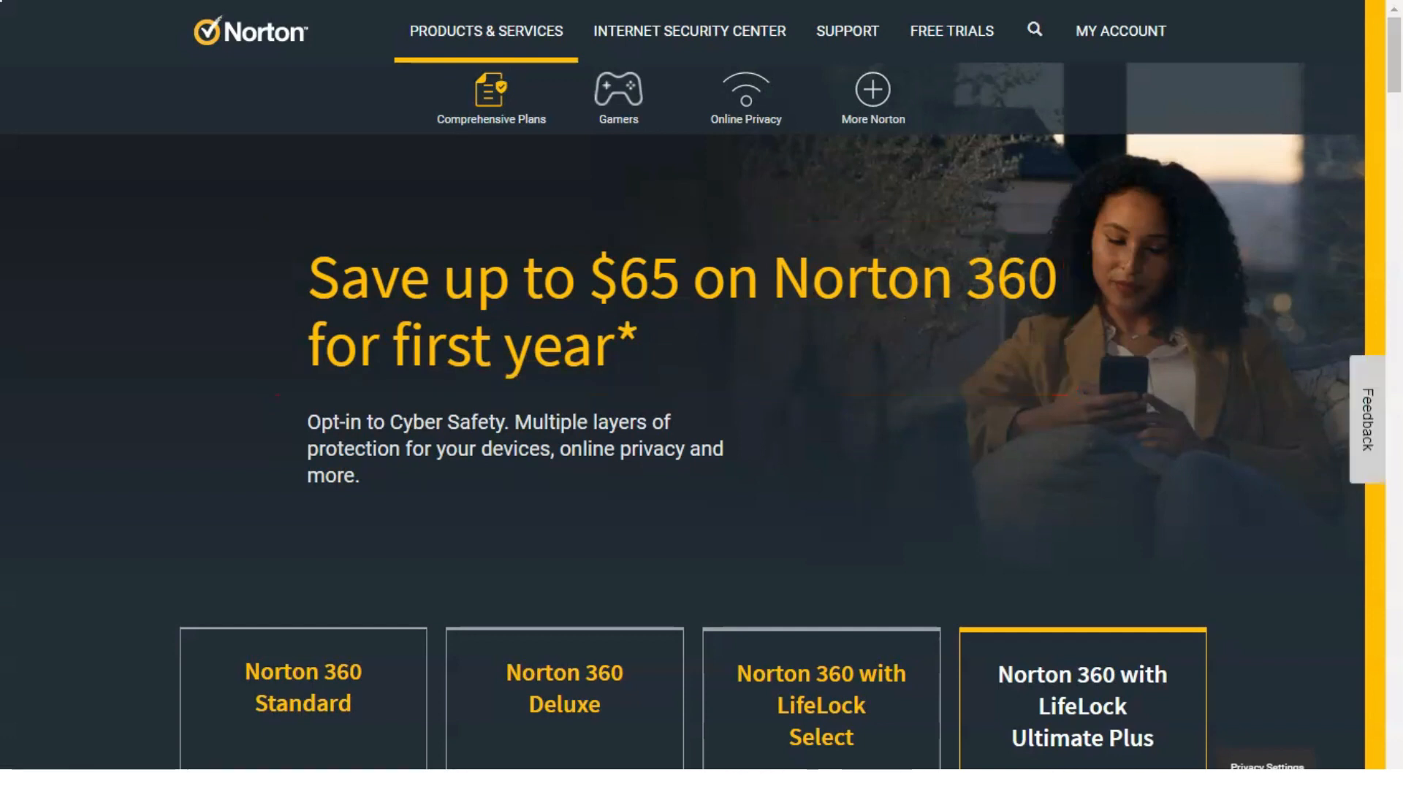
{"action": "scroll", "scroll_direction": "down", "scroll_amount": 3}
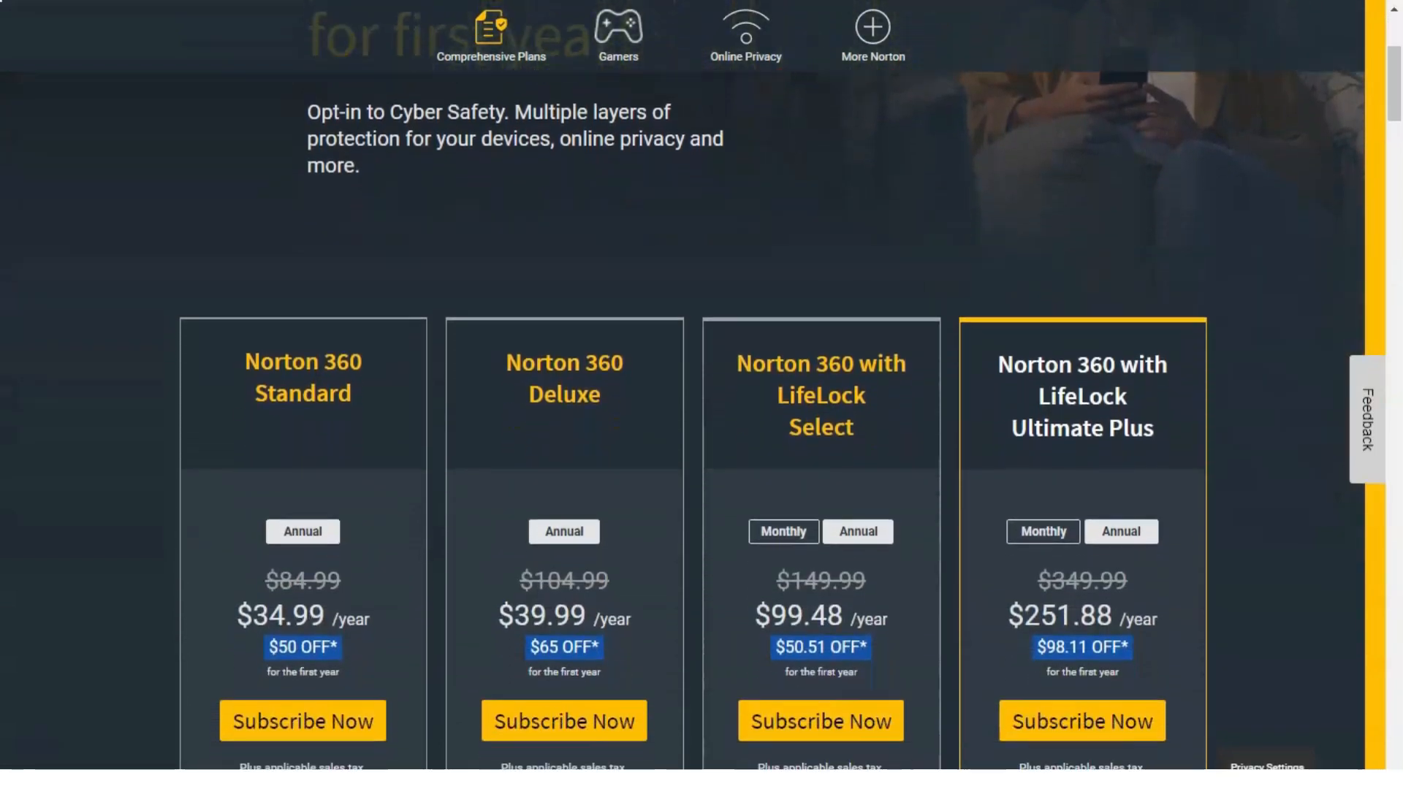
{"action": "scroll", "scroll_direction": "down", "scroll_amount": 3}
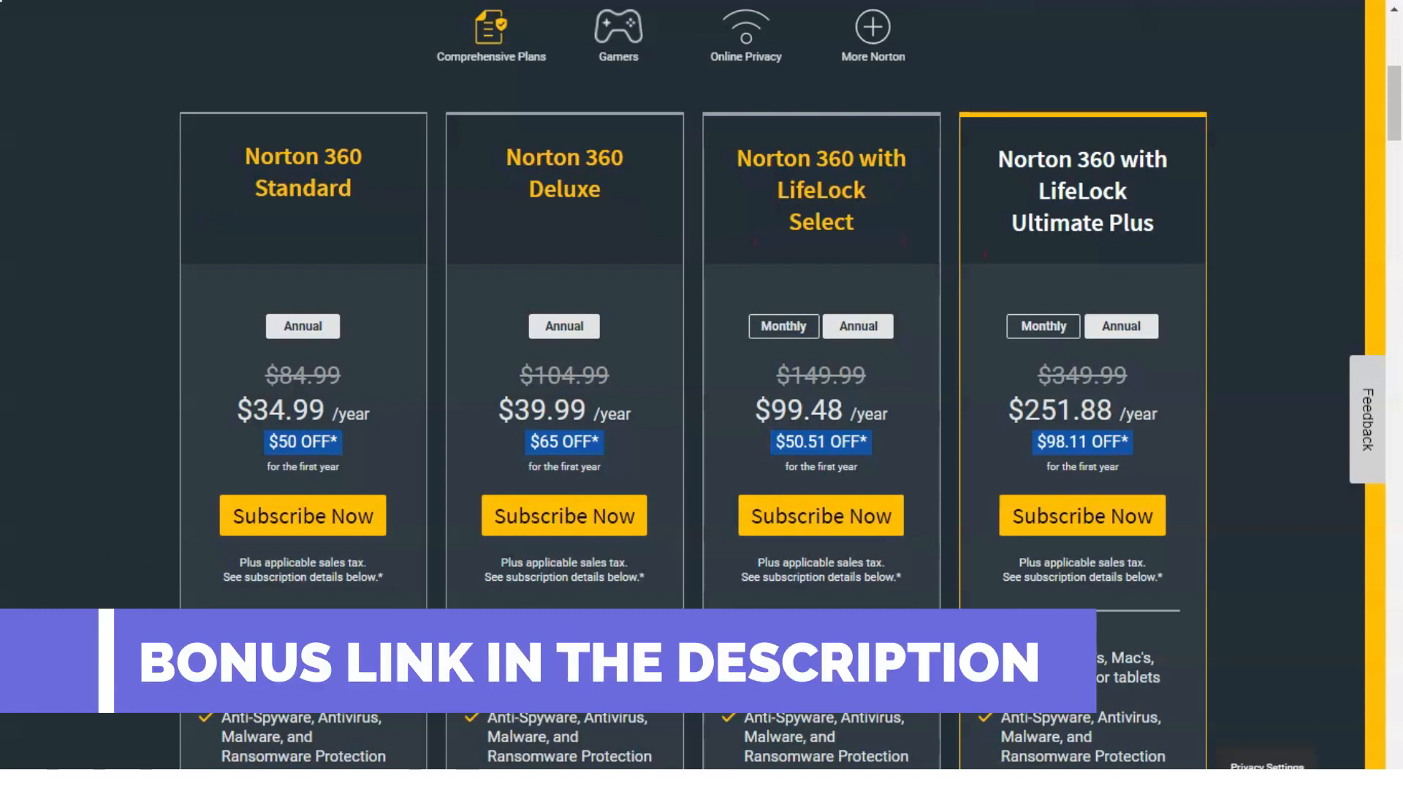
Step: Read the four-plan feature comparison and footnotes down to Norton 360 for Gamers
{"action": "scroll", "scroll_direction": "down", "scroll_amount": 3}
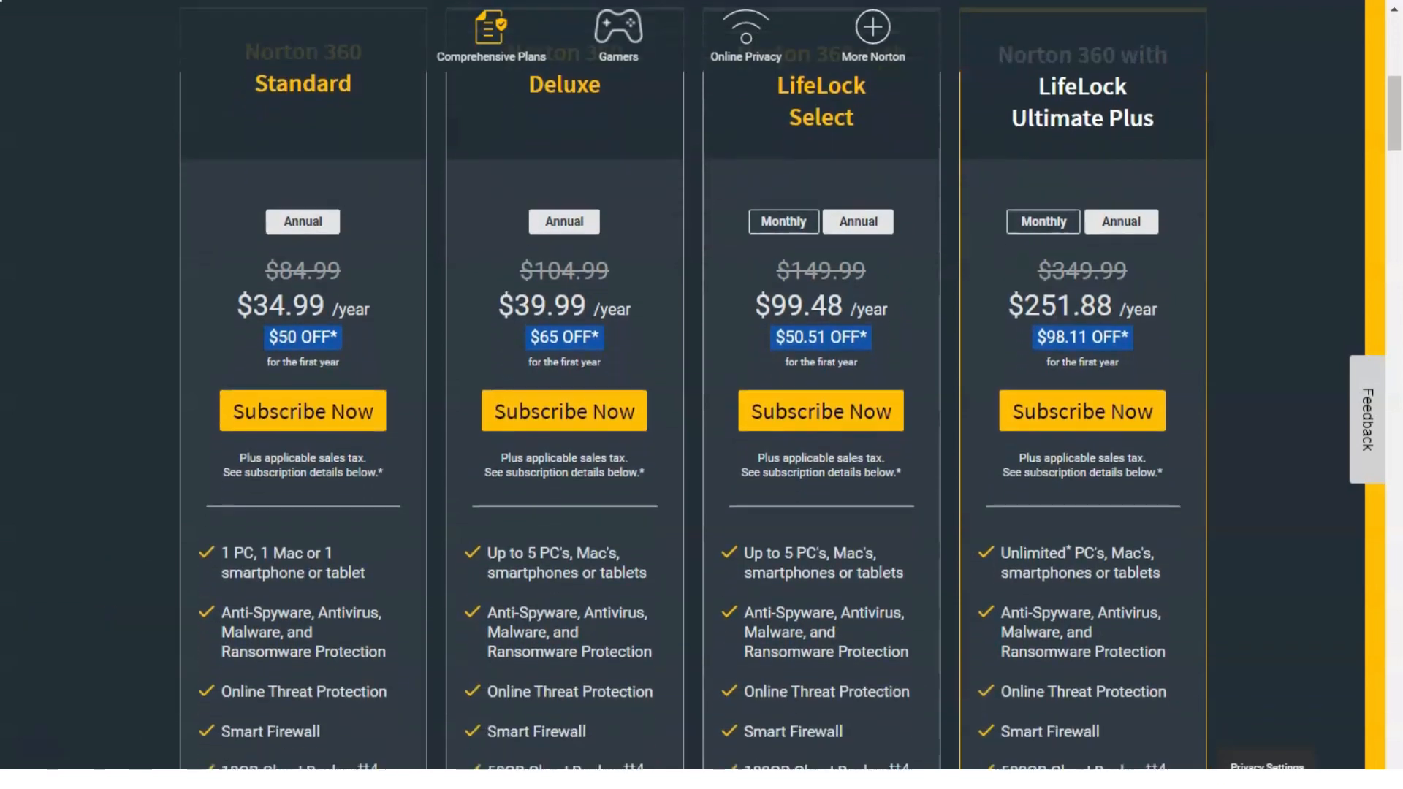
{"action": "scroll", "scroll_direction": "down", "scroll_amount": 3}
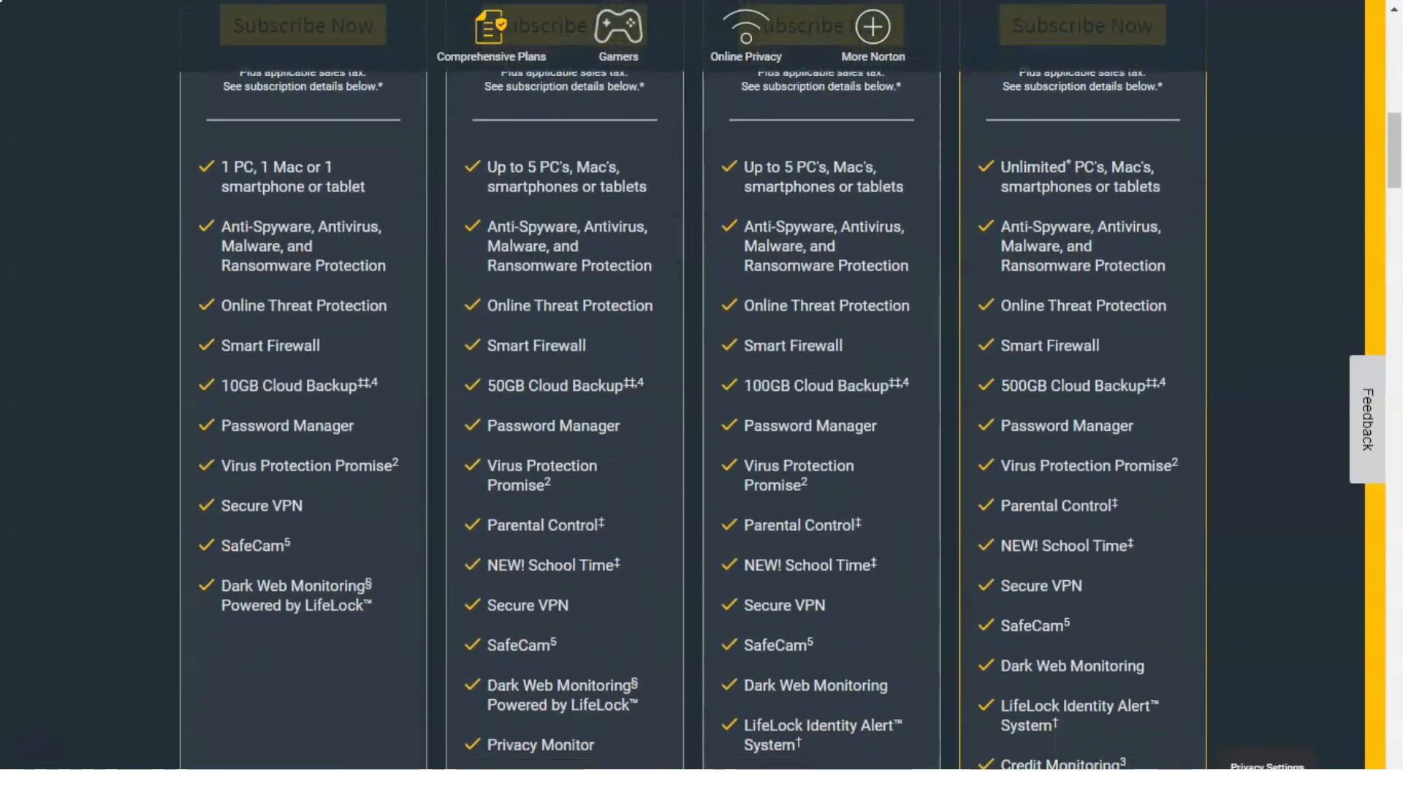
{"action": "scroll", "scroll_direction": "down", "scroll_amount": 3}
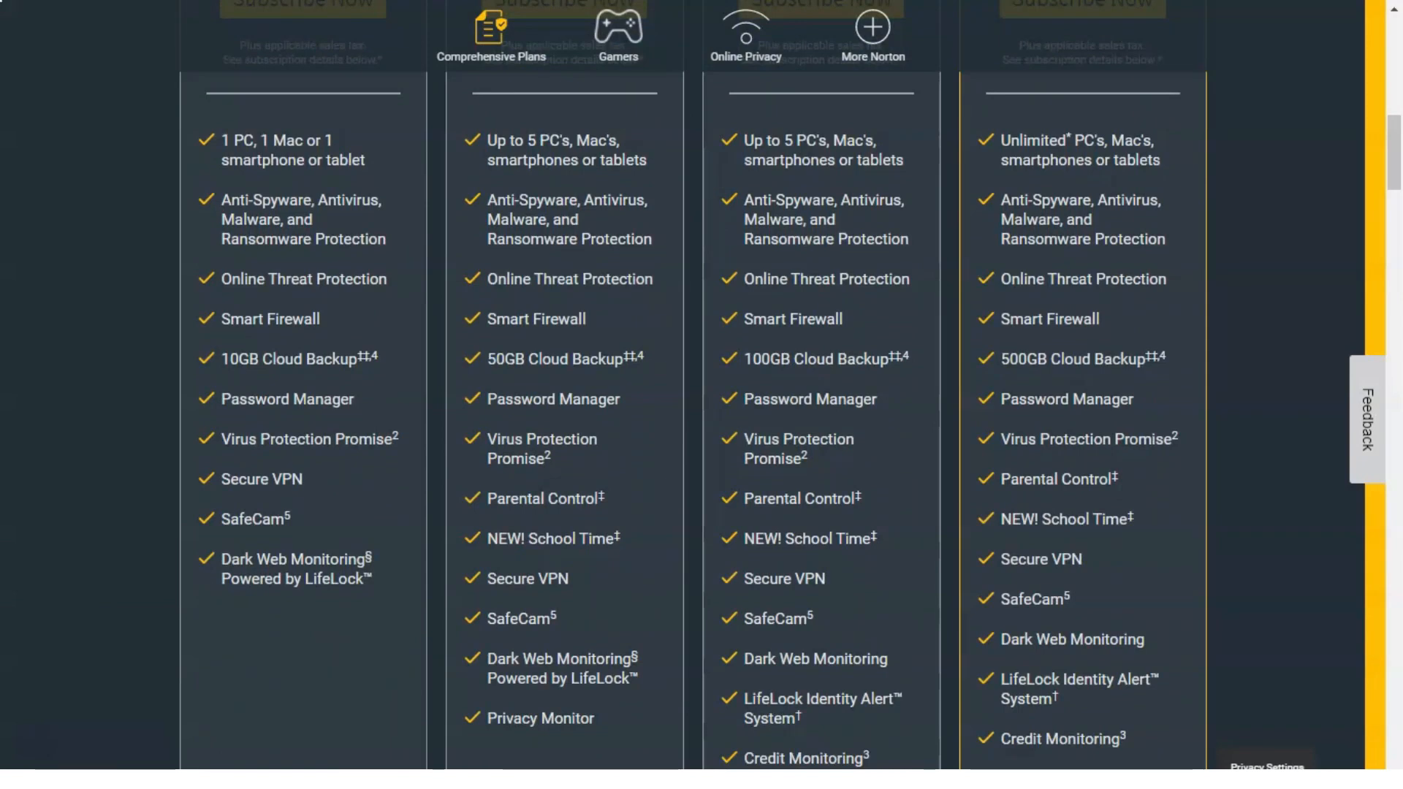
{"action": "scroll", "scroll_direction": "down", "scroll_amount": 3}
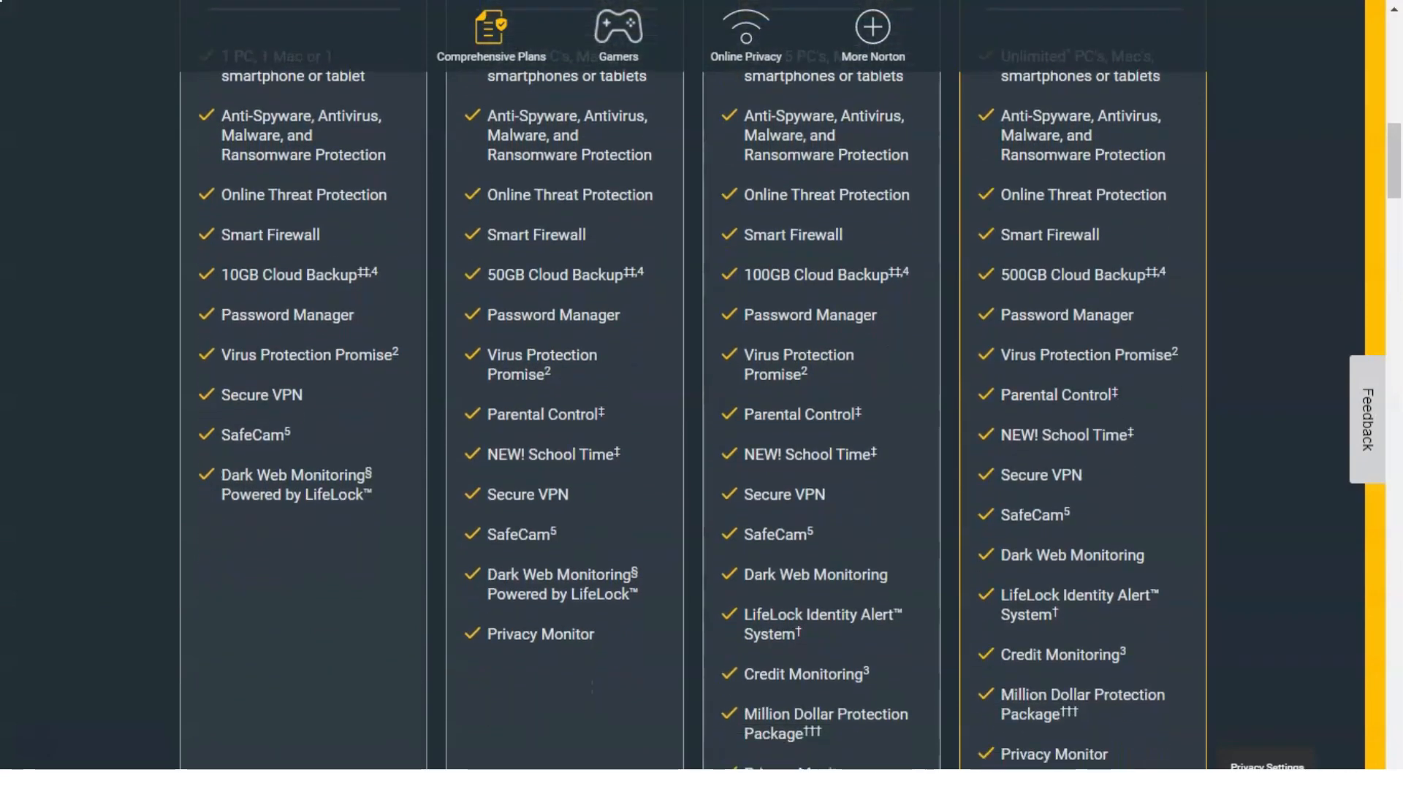
{"action": "scroll", "scroll_direction": "down", "scroll_amount": 3}
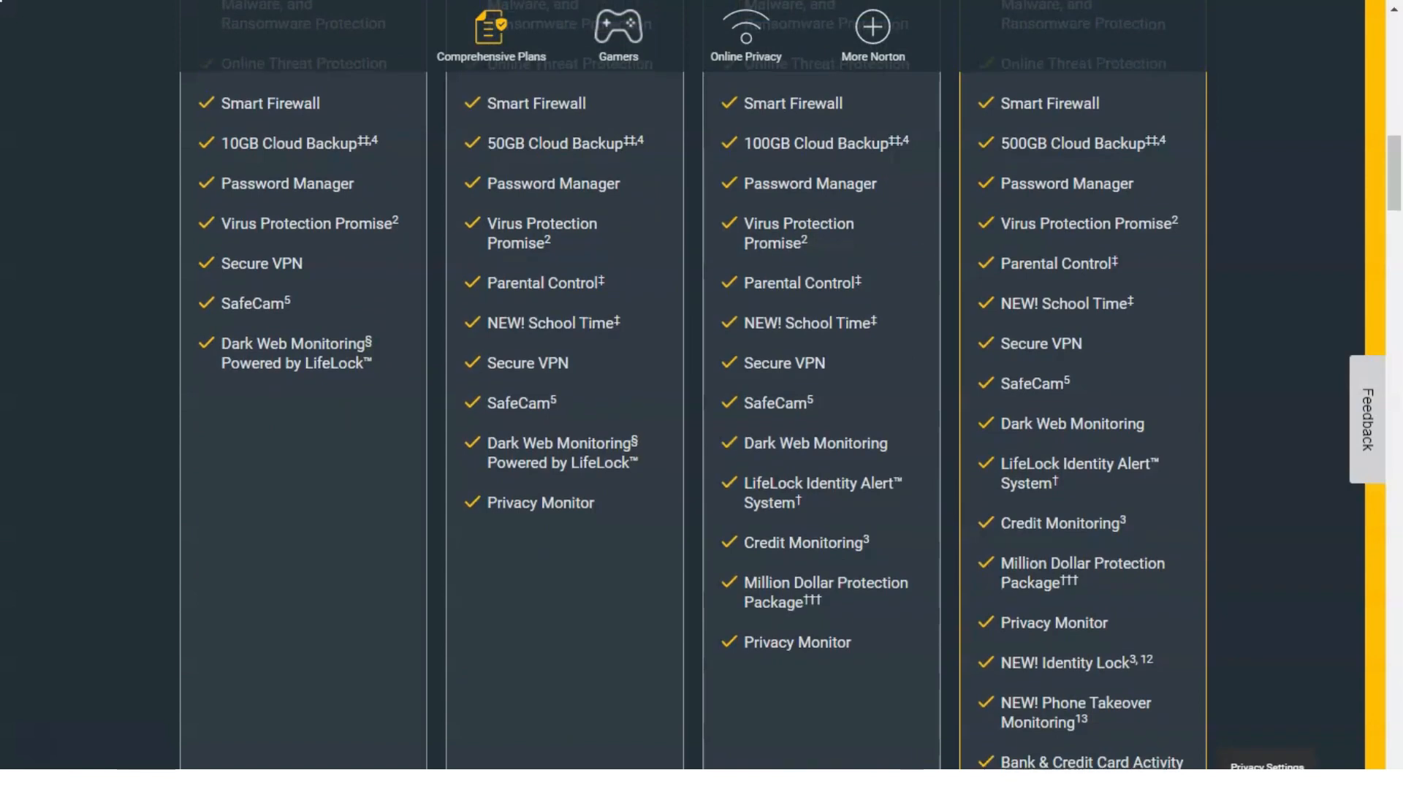
{"action": "scroll", "scroll_direction": "down", "scroll_amount": 3}
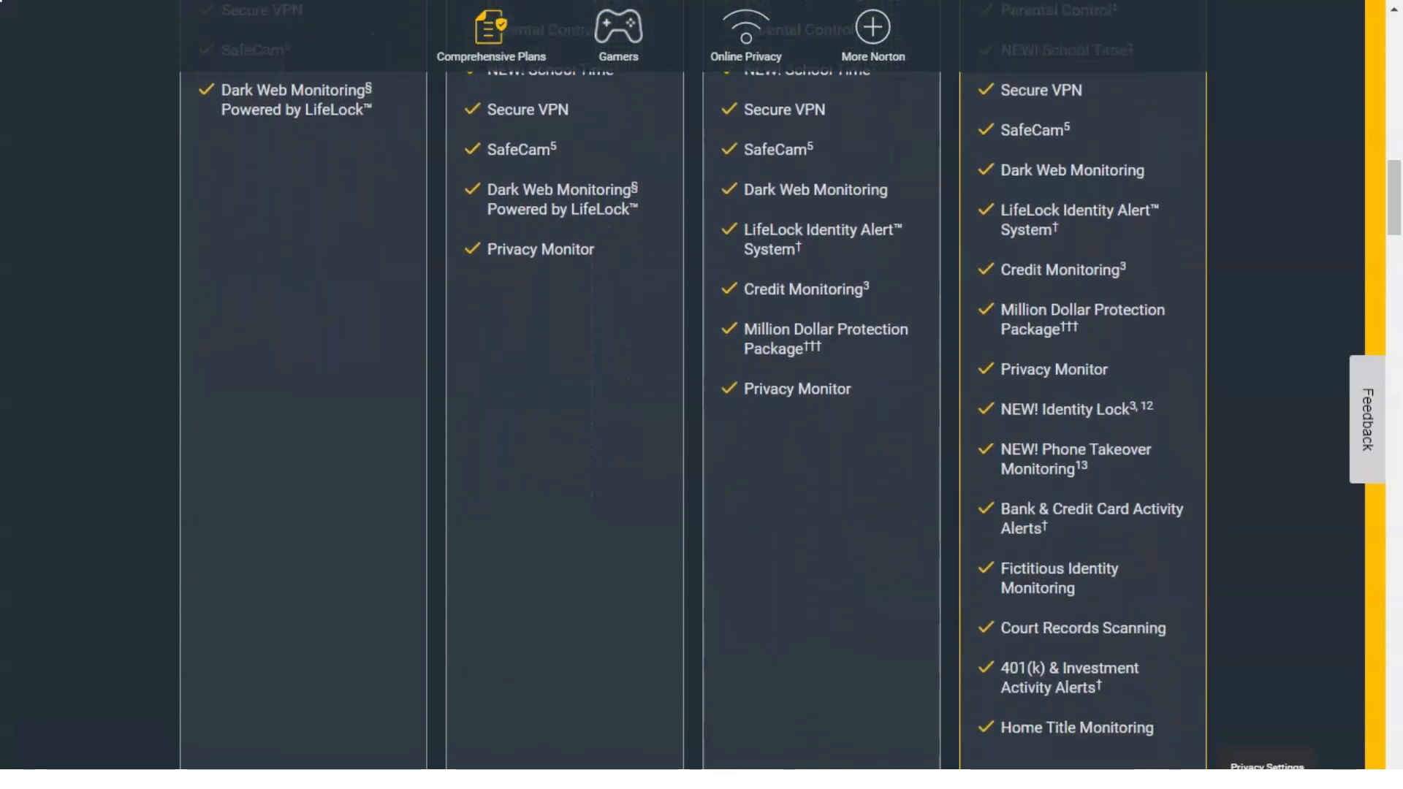
{"action": "scroll", "scroll_direction": "down", "scroll_amount": 3}
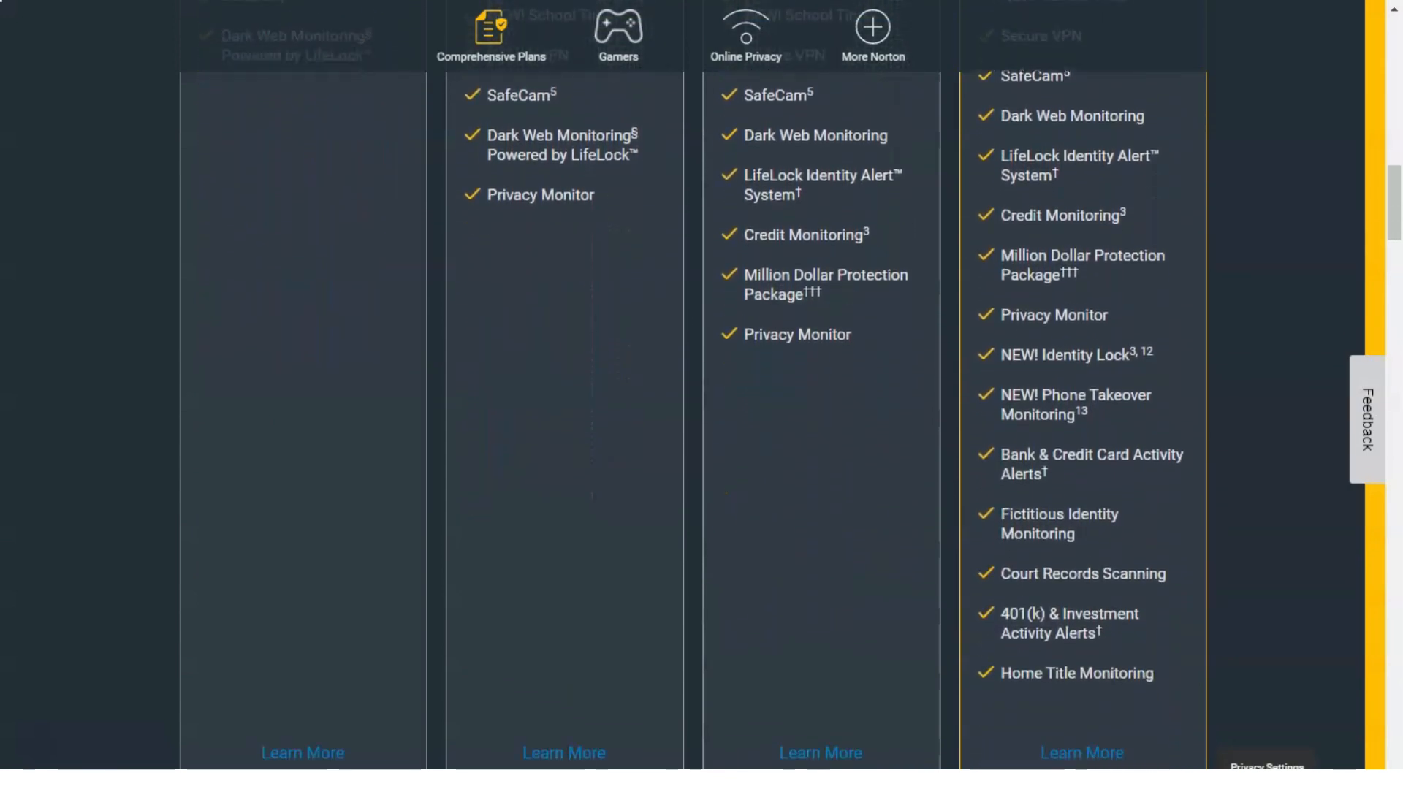
{"action": "scroll", "scroll_direction": "down", "scroll_amount": 3}
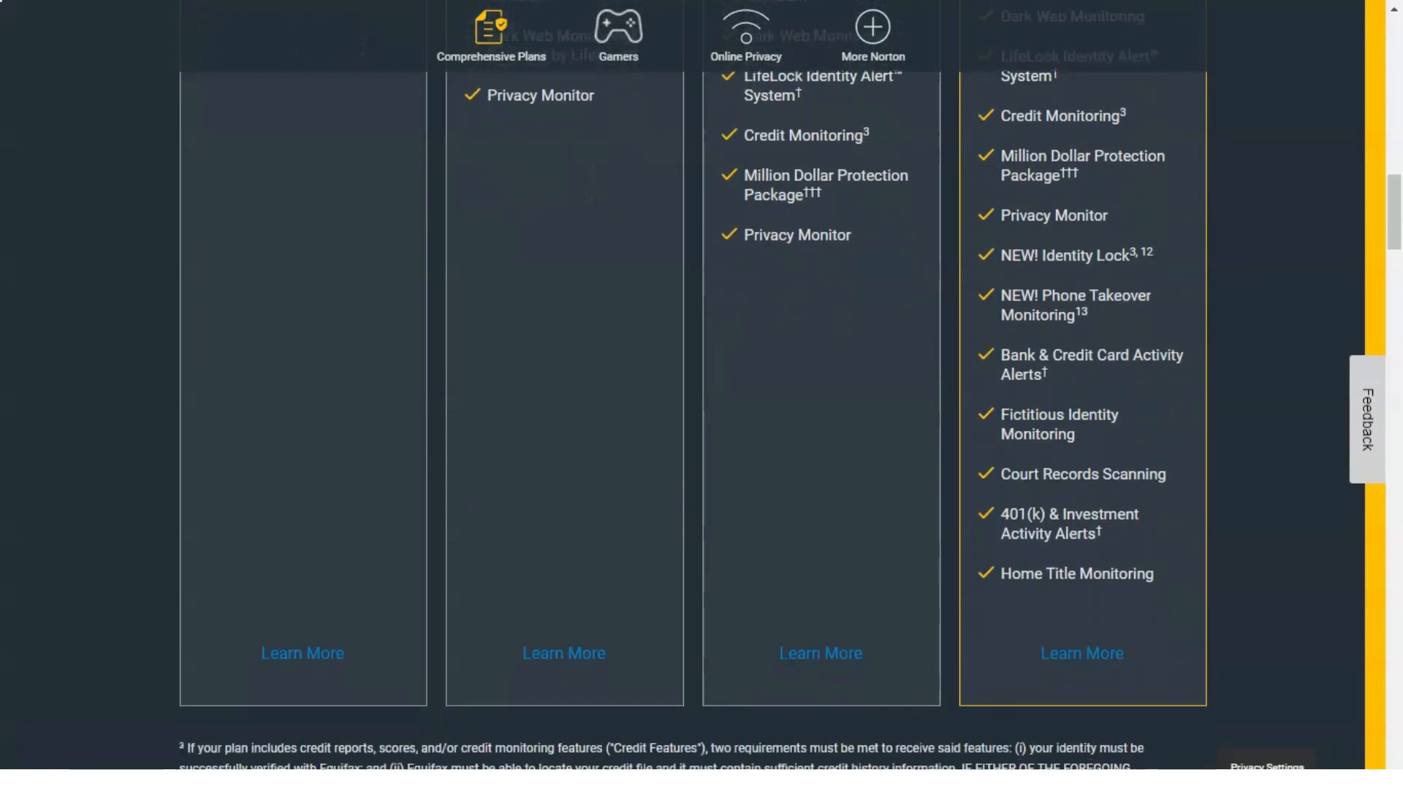
{"action": "scroll", "scroll_direction": "down", "scroll_amount": 3}
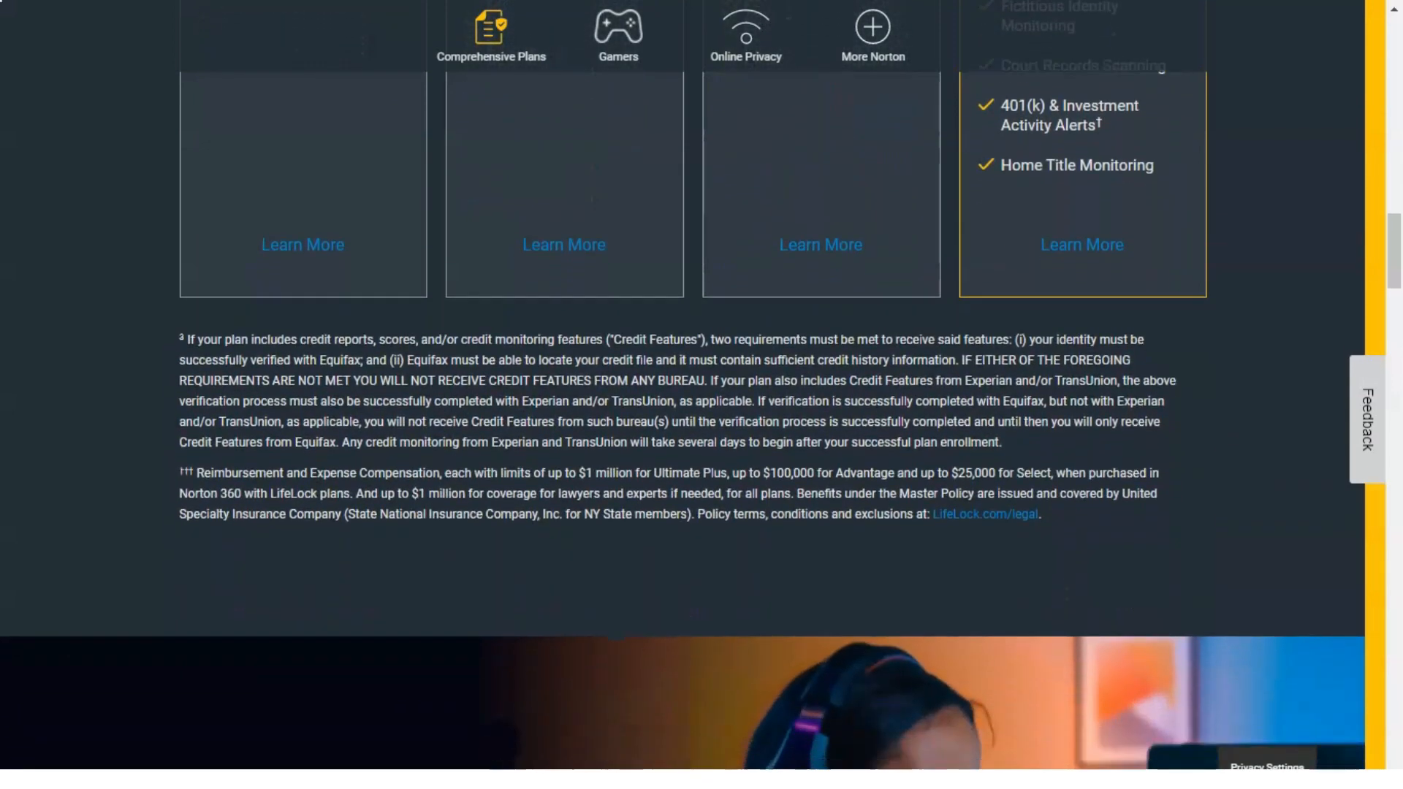
{"action": "scroll", "scroll_direction": "down", "scroll_amount": 3}
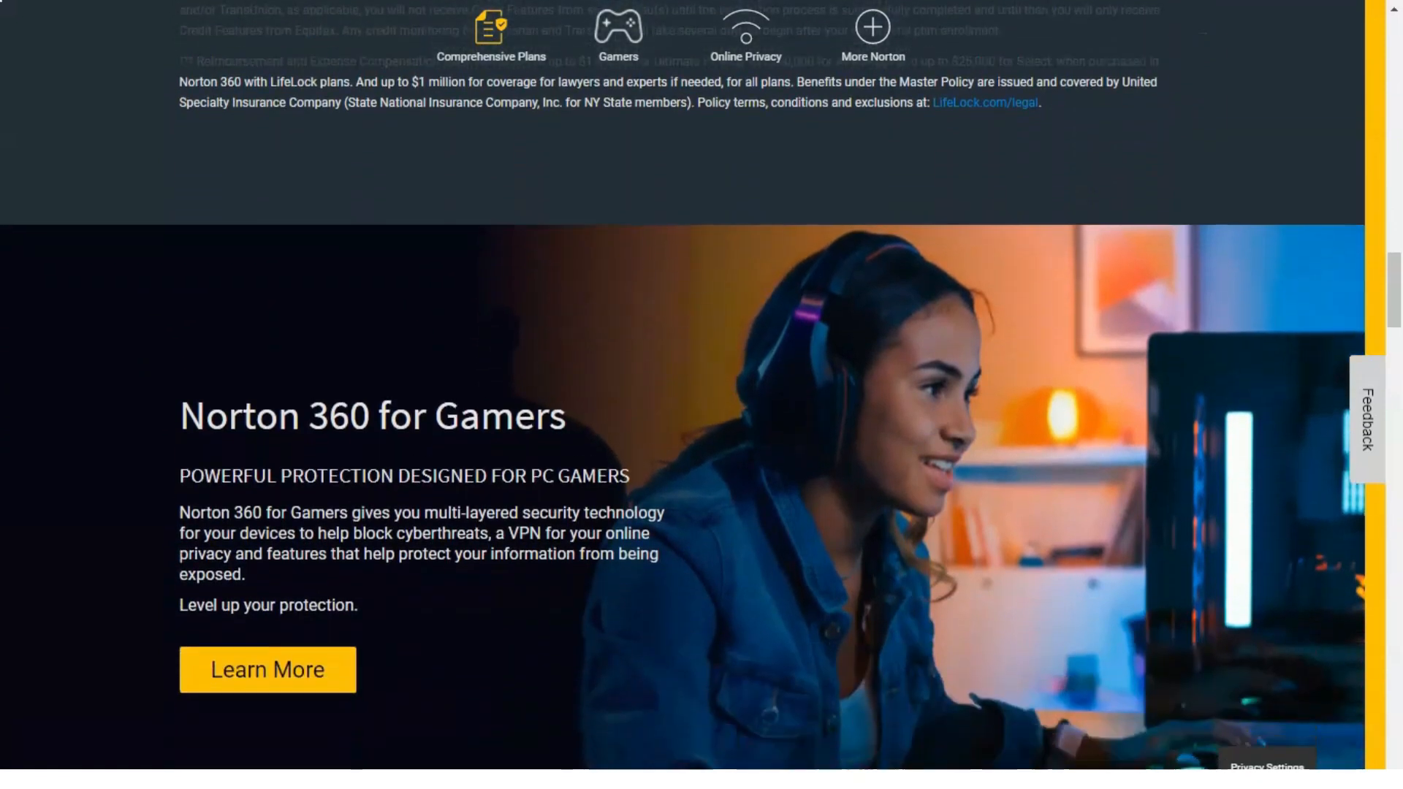
Step: Scroll past the Gamers, Secure VPN and More Security Software sections
{"action": "scroll", "scroll_direction": "down", "scroll_amount": 3}
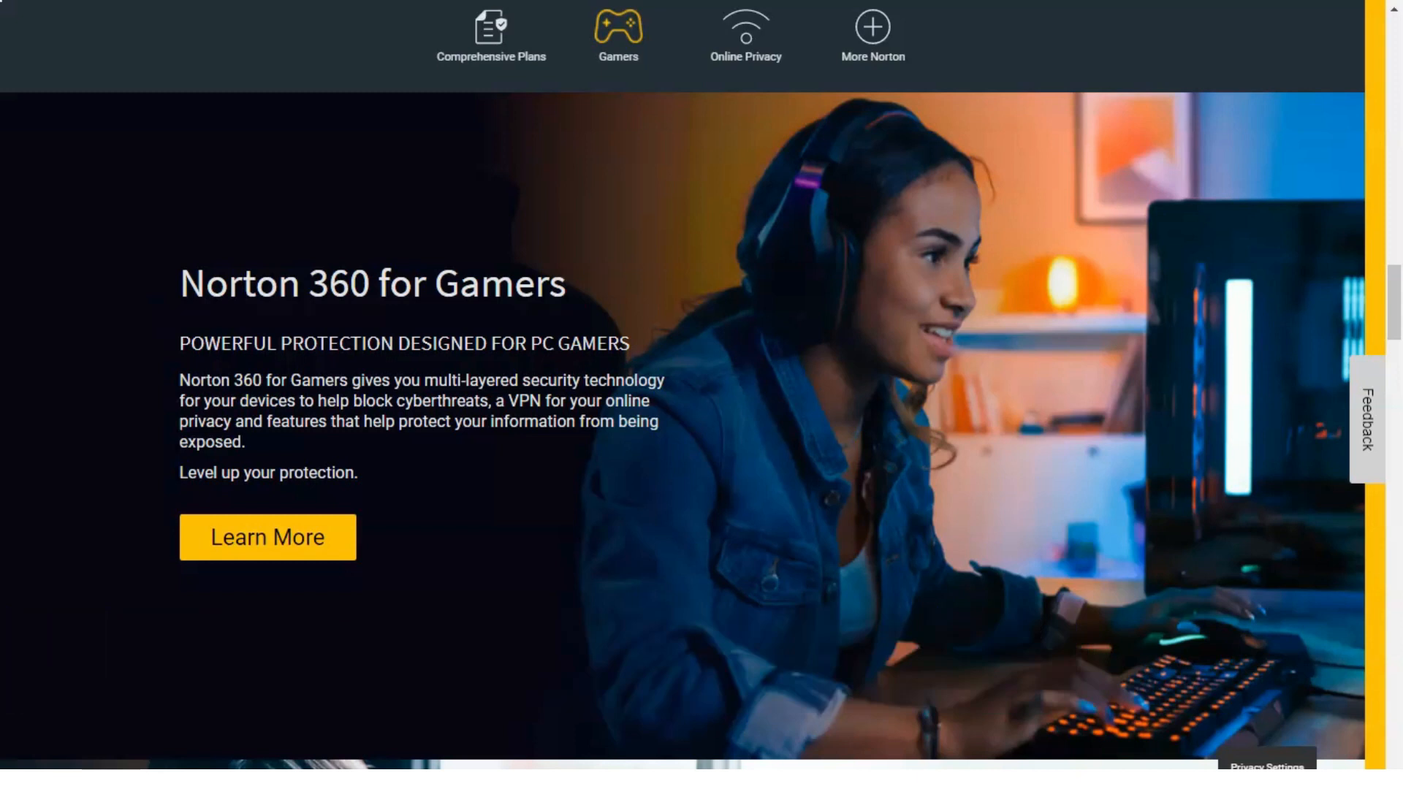
{"action": "scroll", "scroll_direction": "down", "scroll_amount": 3}
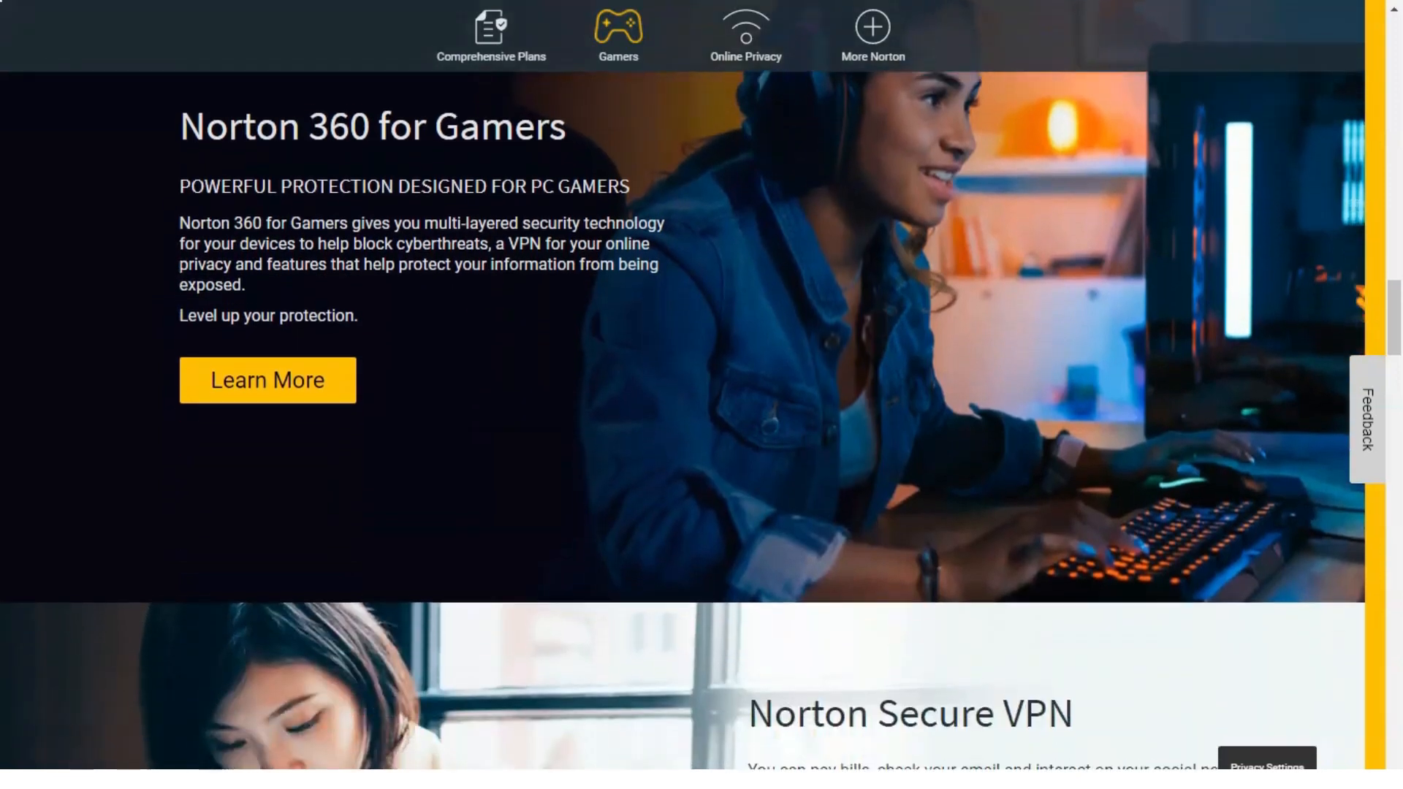
{"action": "scroll", "scroll_direction": "down", "scroll_amount": 3}
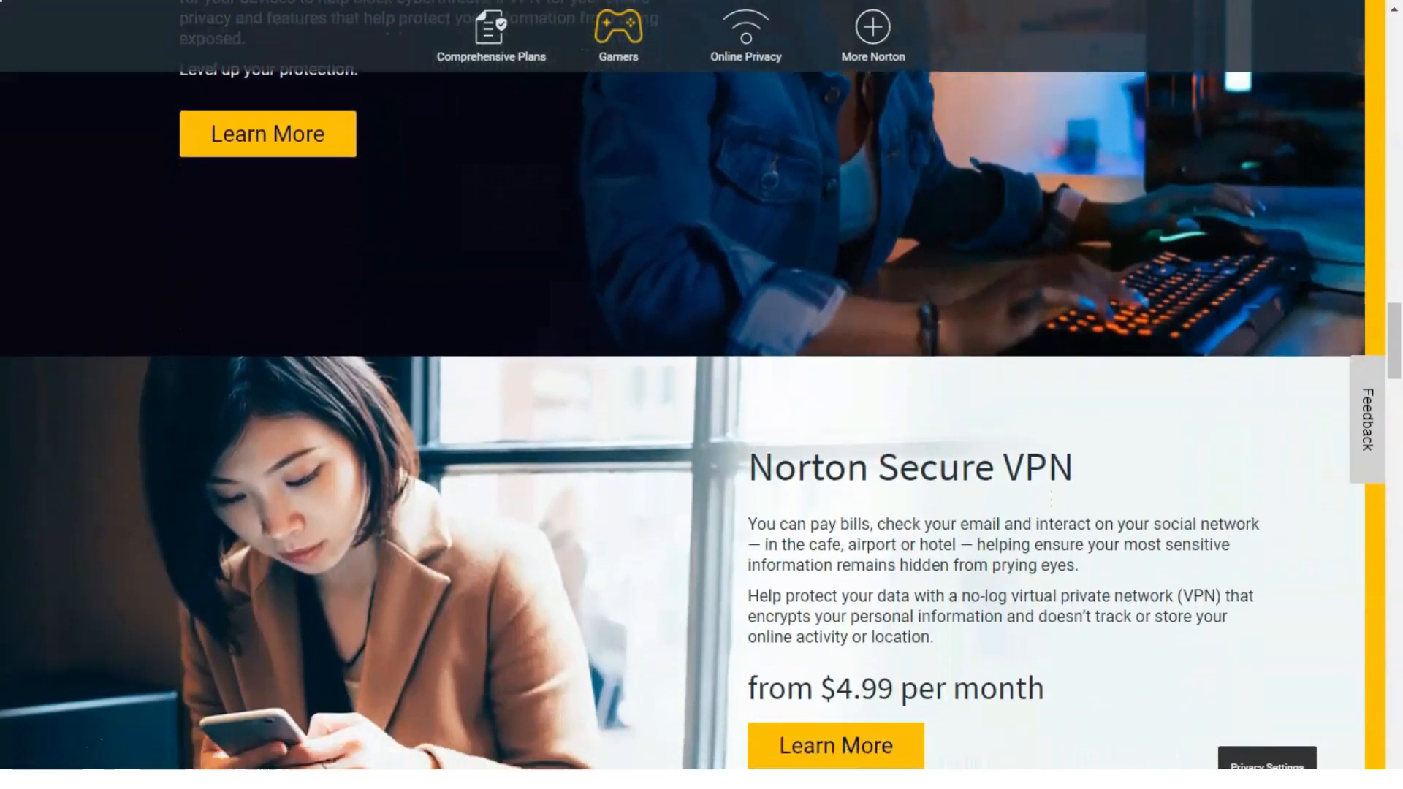
{"action": "scroll", "scroll_direction": "down", "scroll_amount": 3}
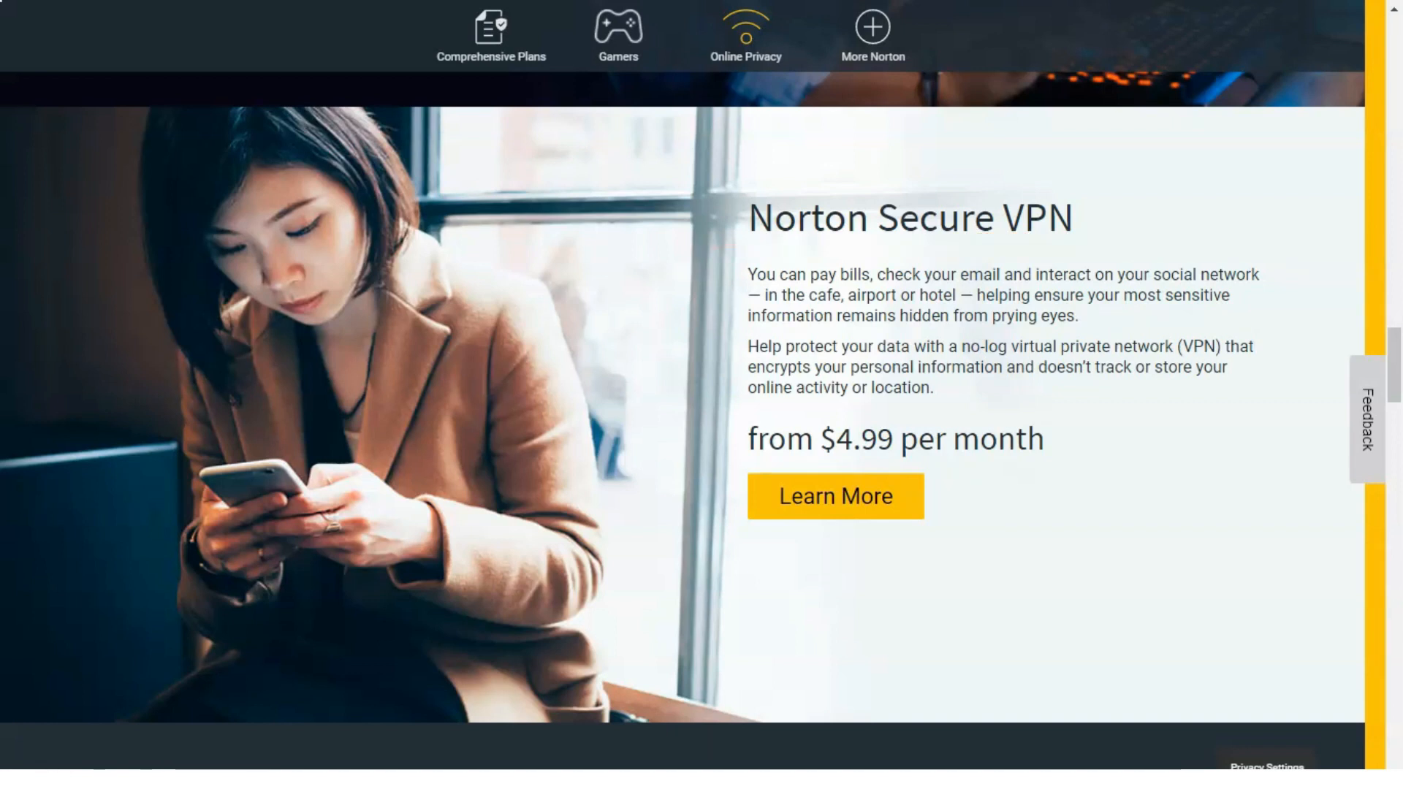
{"action": "scroll", "scroll_direction": "down", "scroll_amount": 3}
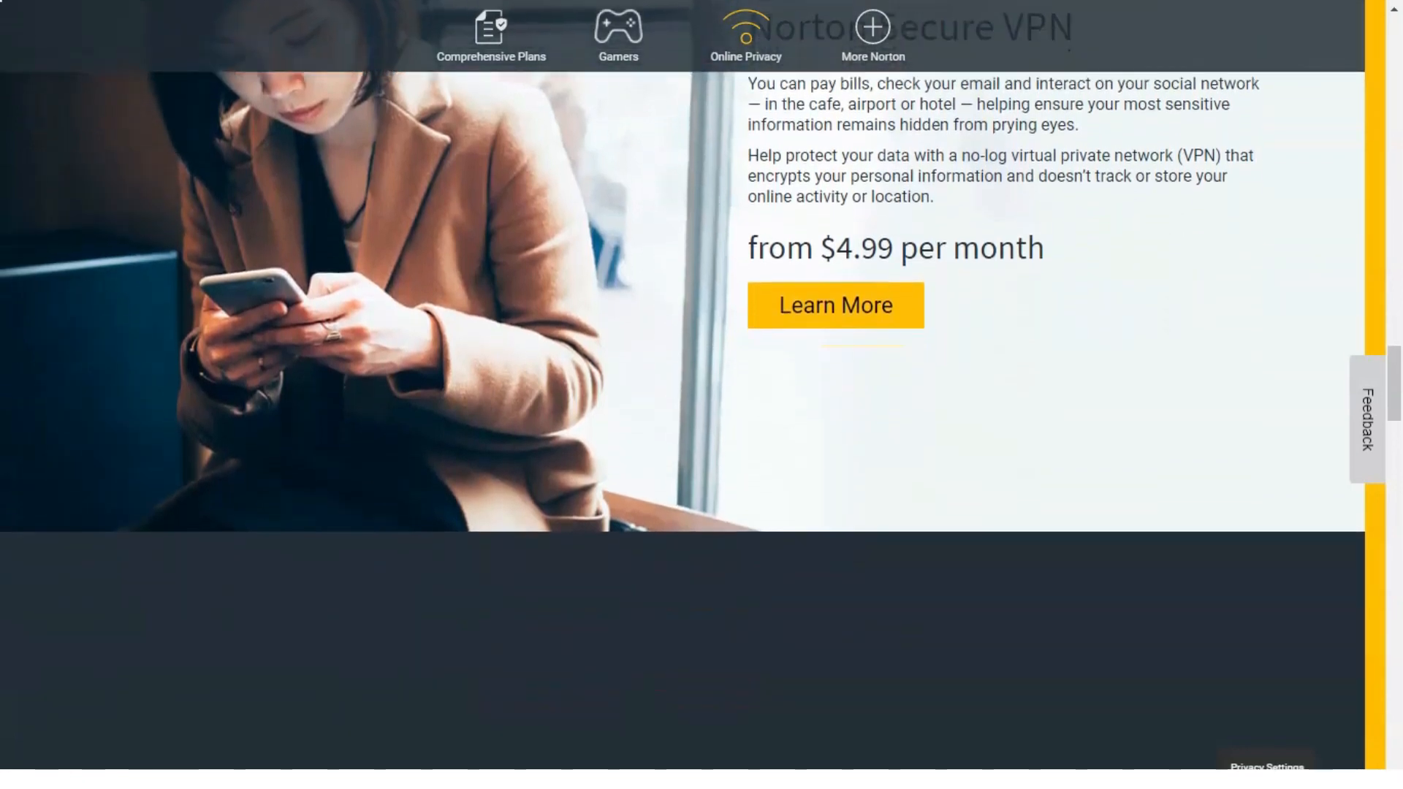
{"action": "scroll", "scroll_direction": "down", "scroll_amount": 3}
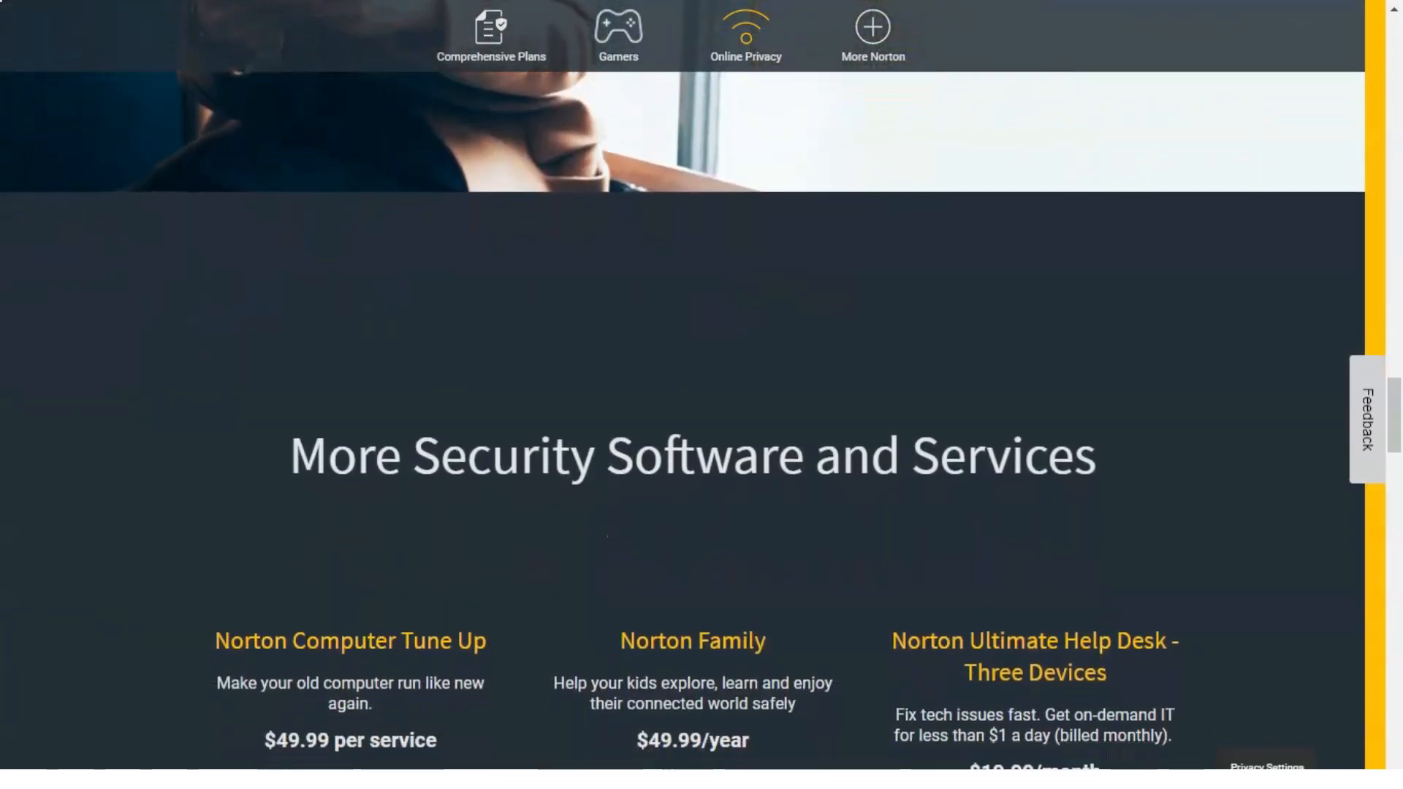
{"action": "scroll", "scroll_direction": "down", "scroll_amount": 3}
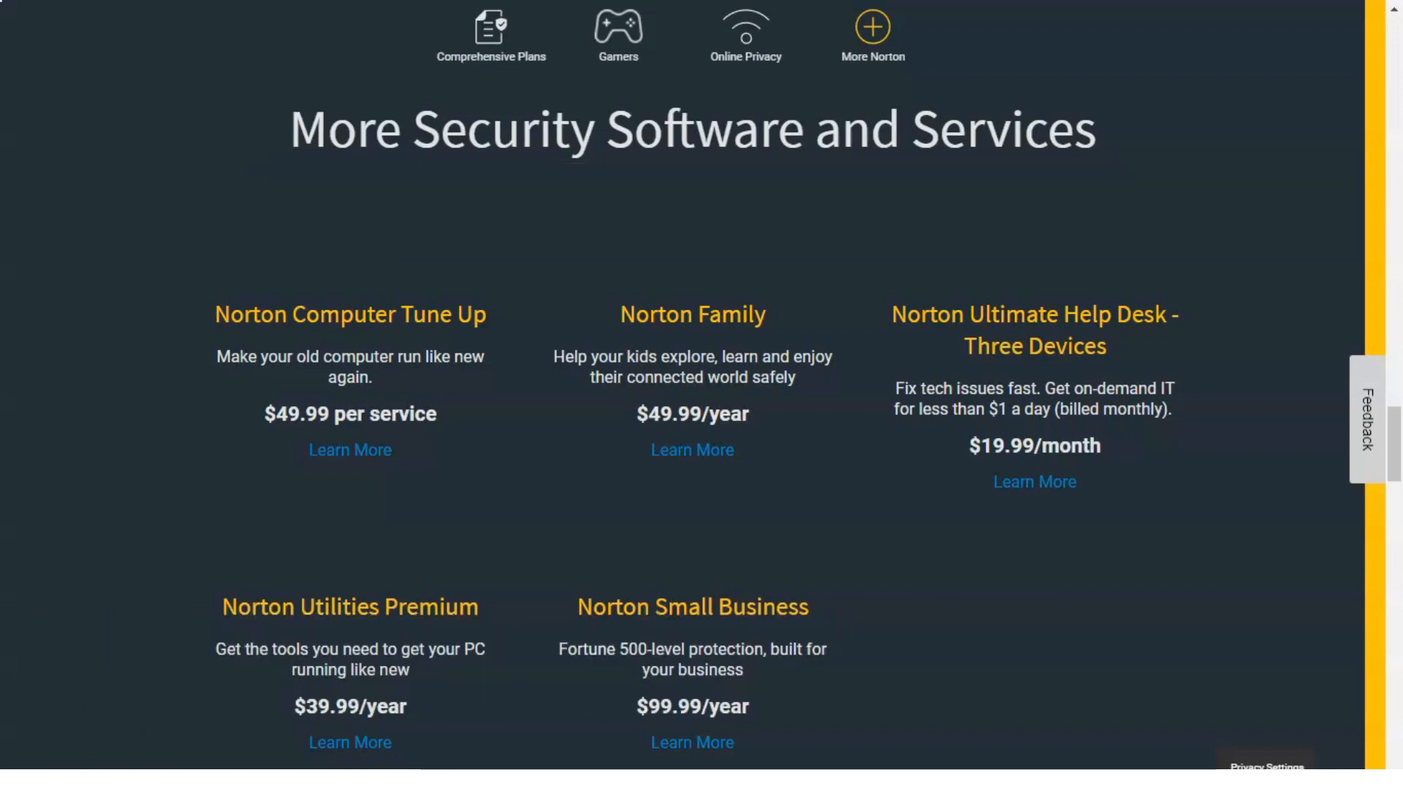
{"action": "scroll", "scroll_direction": "down", "scroll_amount": 3}
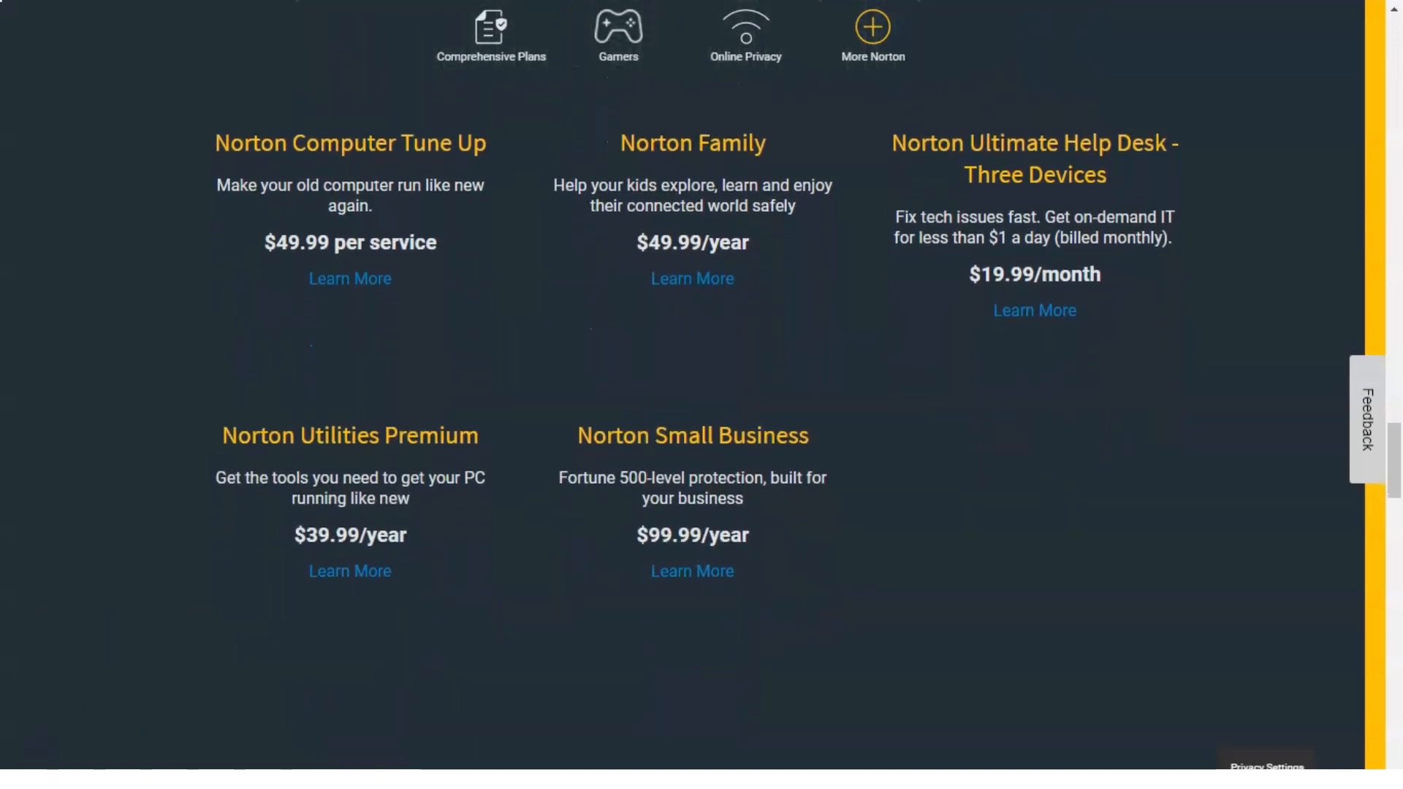
{"action": "scroll", "scroll_direction": "down", "scroll_amount": 3}
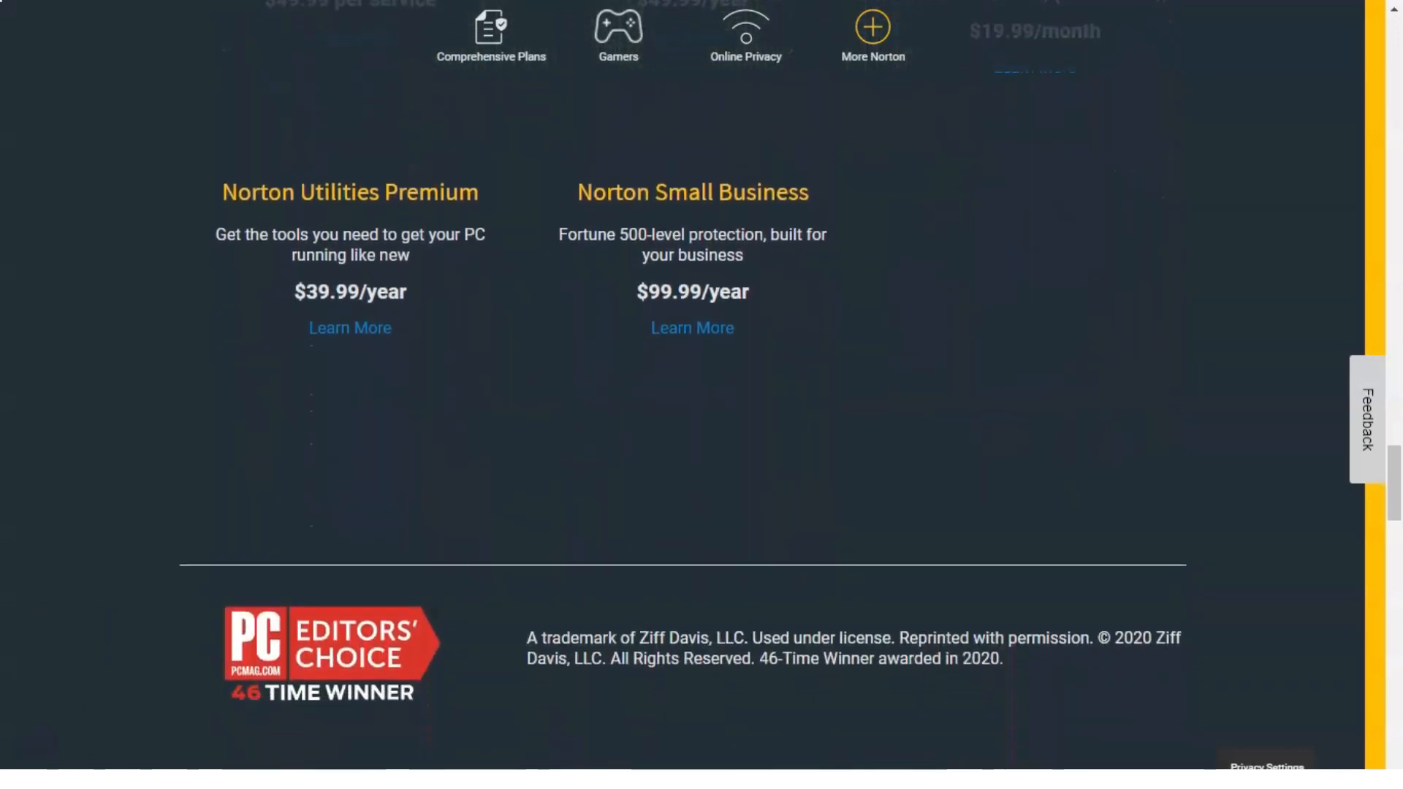
{"action": "scroll", "scroll_direction": "down", "scroll_amount": 3}
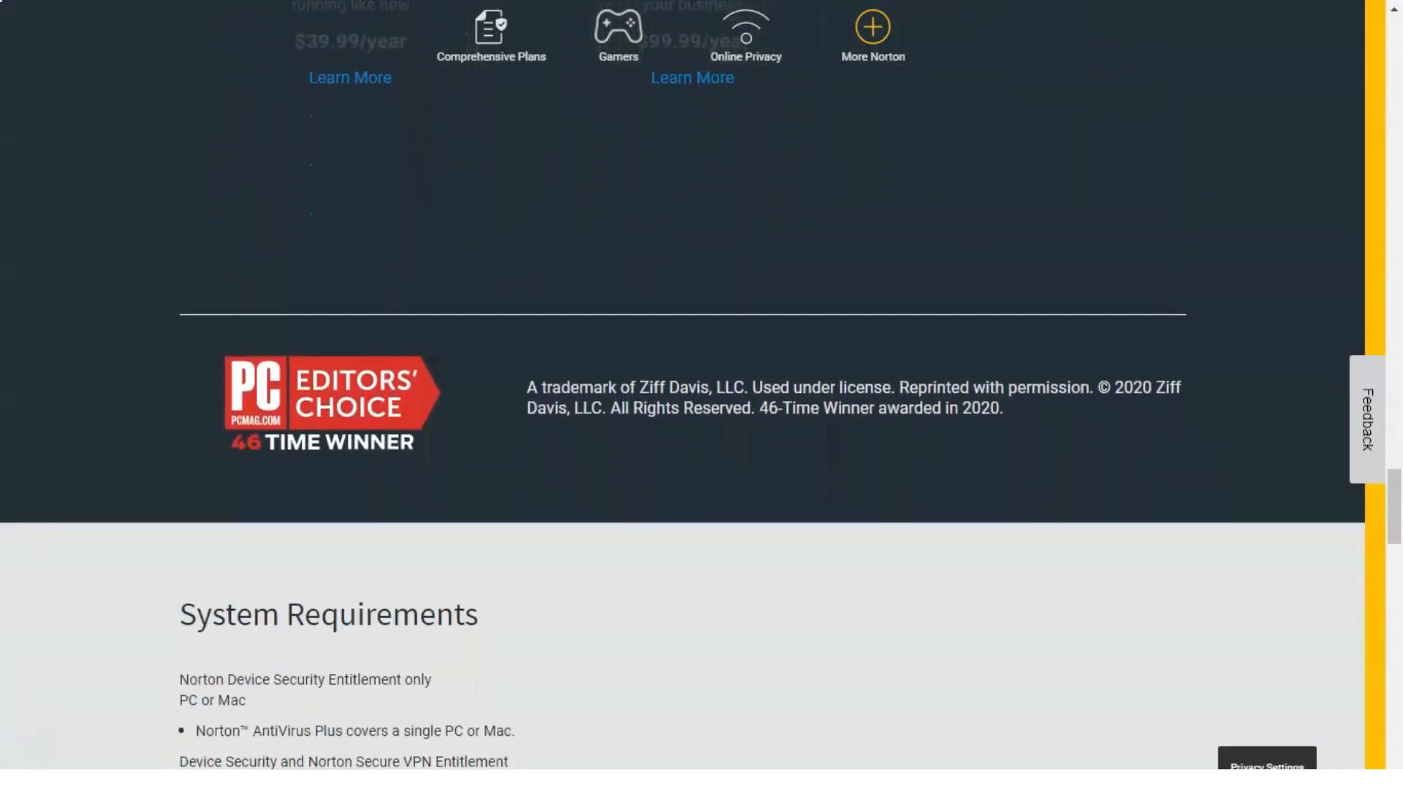
Step: Read System Requirements and the fine print, then return to the 'save up to $65' offer top
{"action": "scroll", "scroll_direction": "down", "scroll_amount": 3}
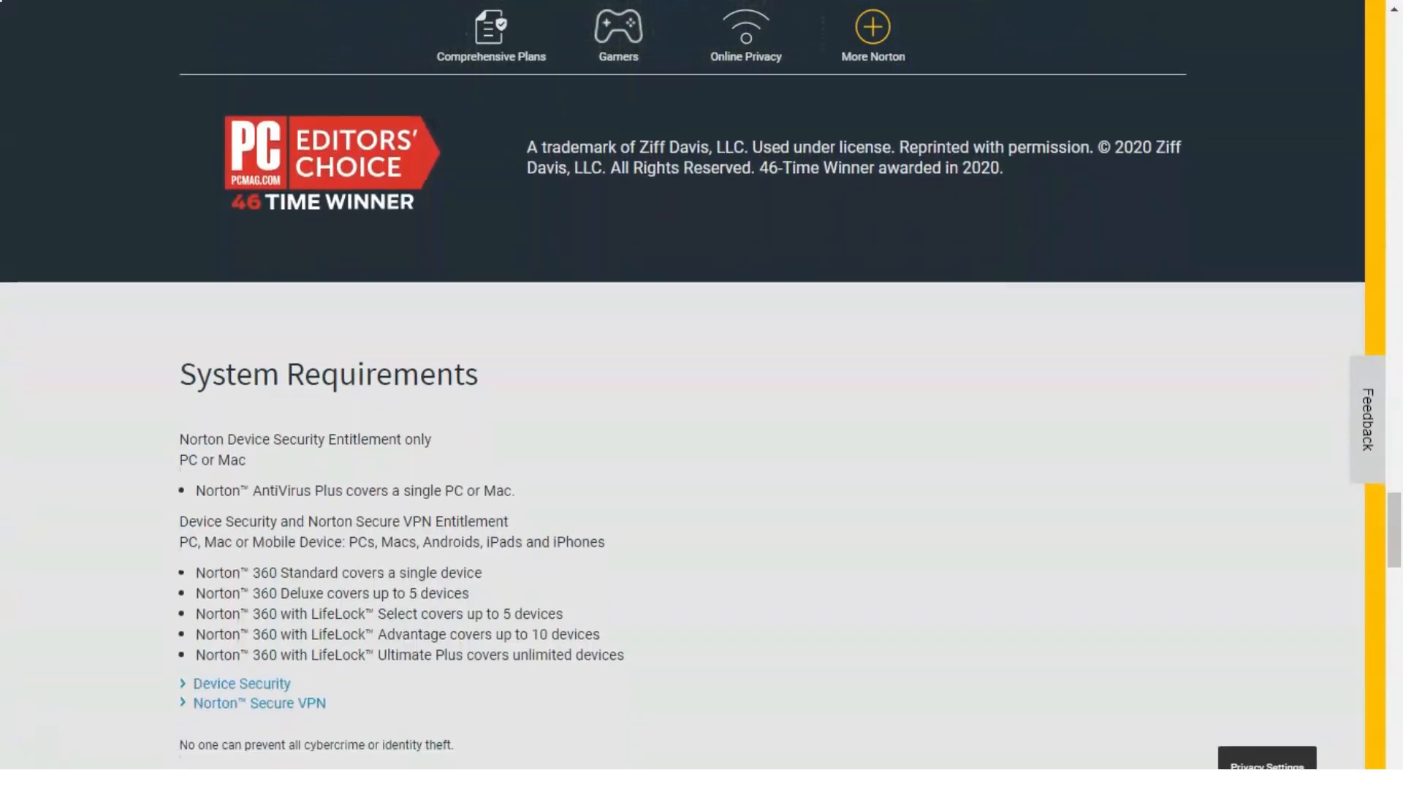
{"action": "scroll", "scroll_direction": "down", "scroll_amount": 3}
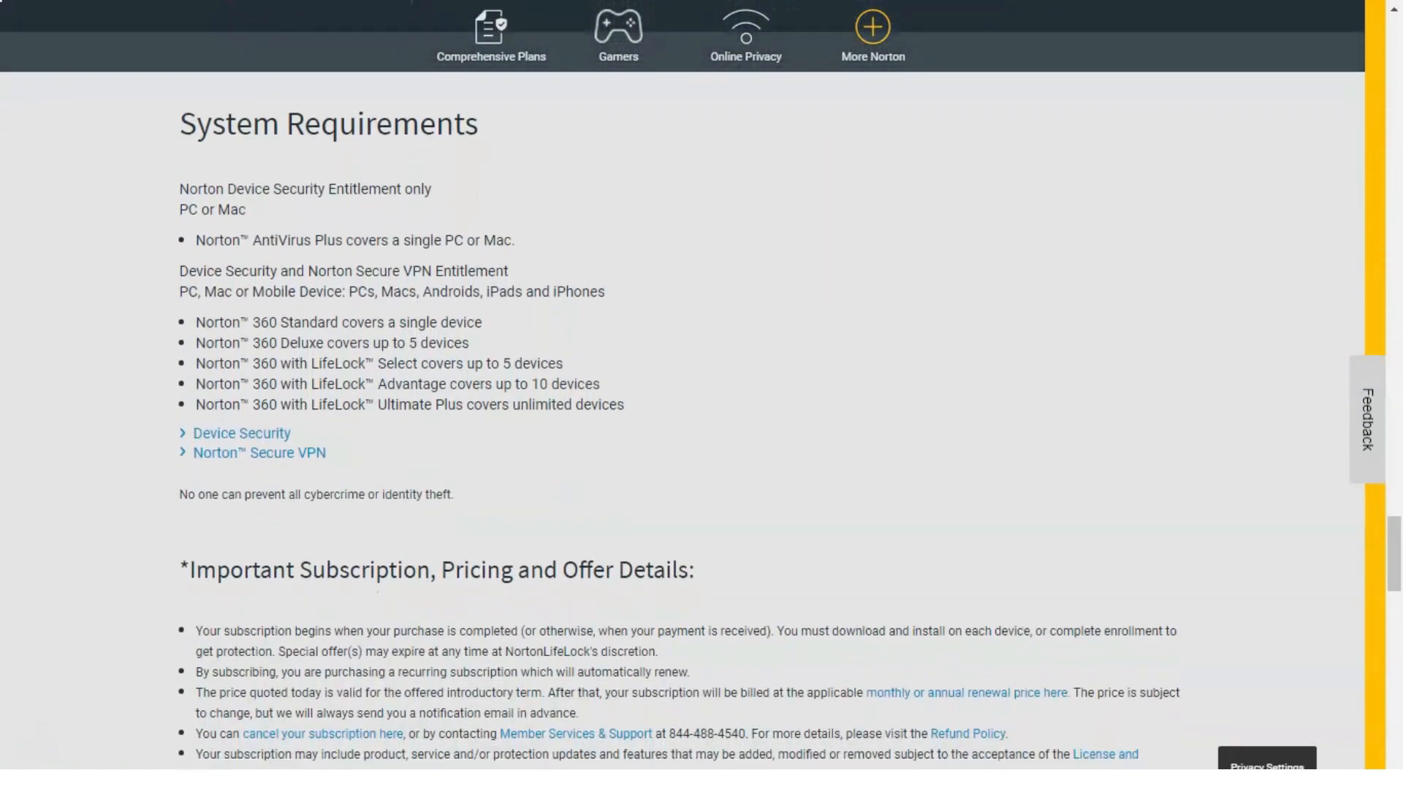
{"action": "scroll", "scroll_direction": "down", "scroll_amount": 3}
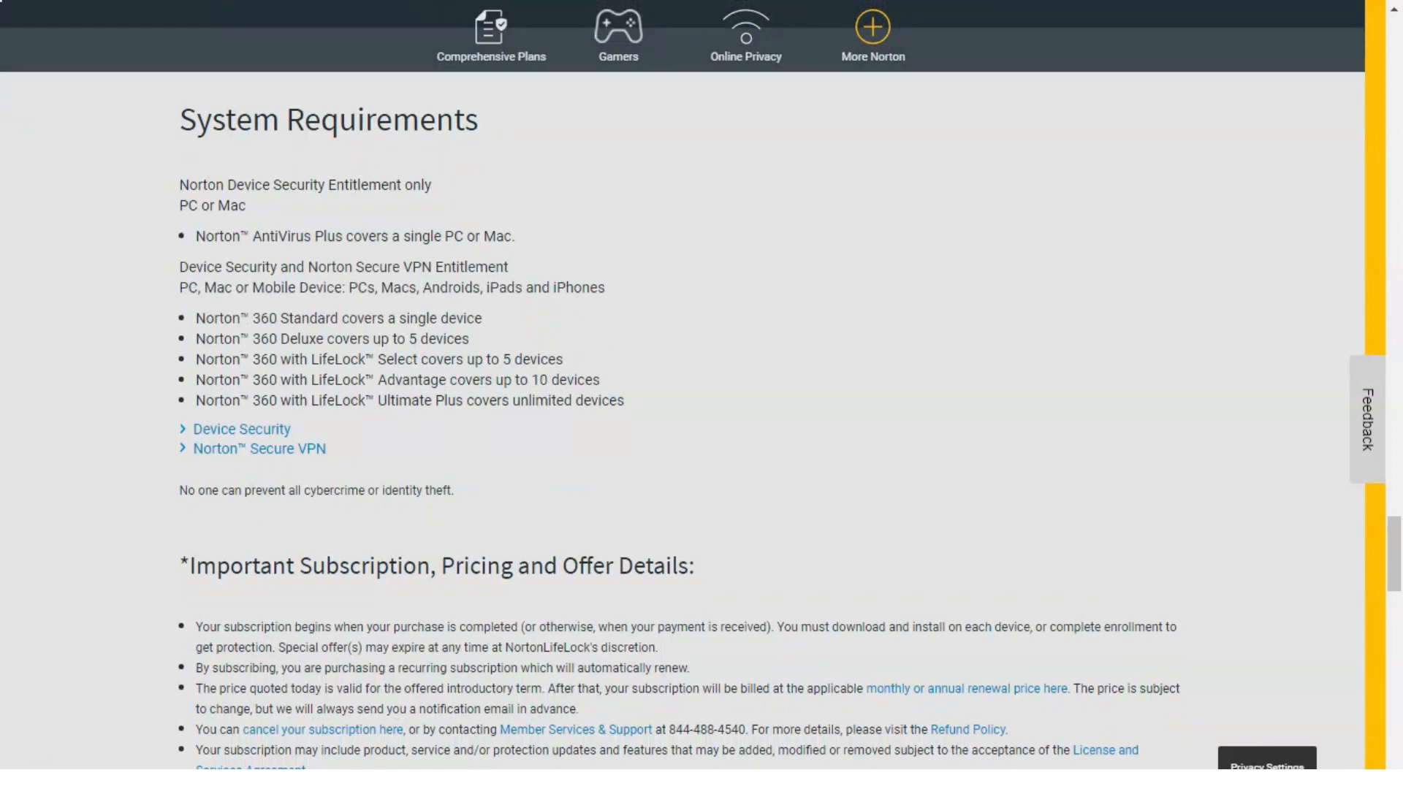
{"action": "scroll", "scroll_direction": "down", "scroll_amount": 3}
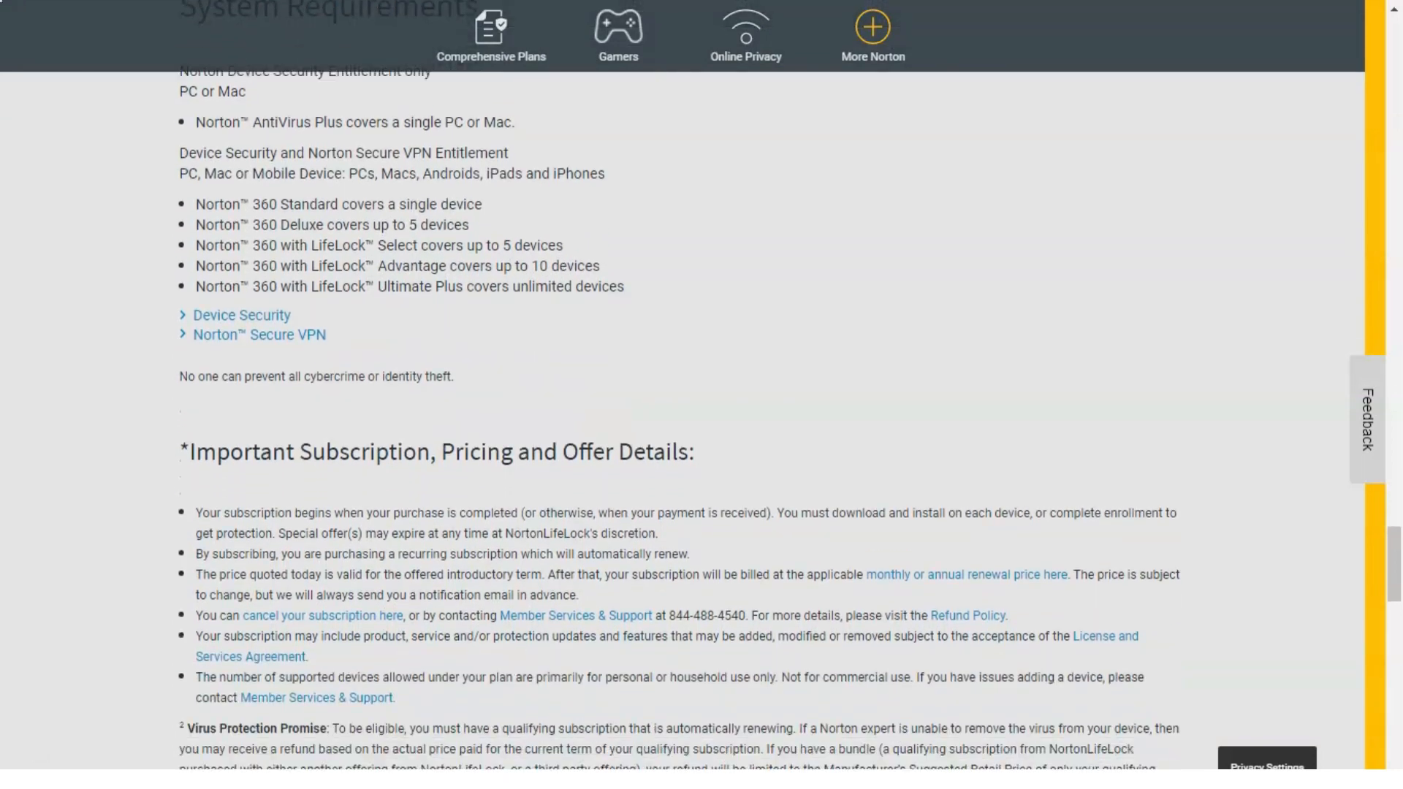
{"action": "scroll", "scroll_direction": "down", "scroll_amount": 3}
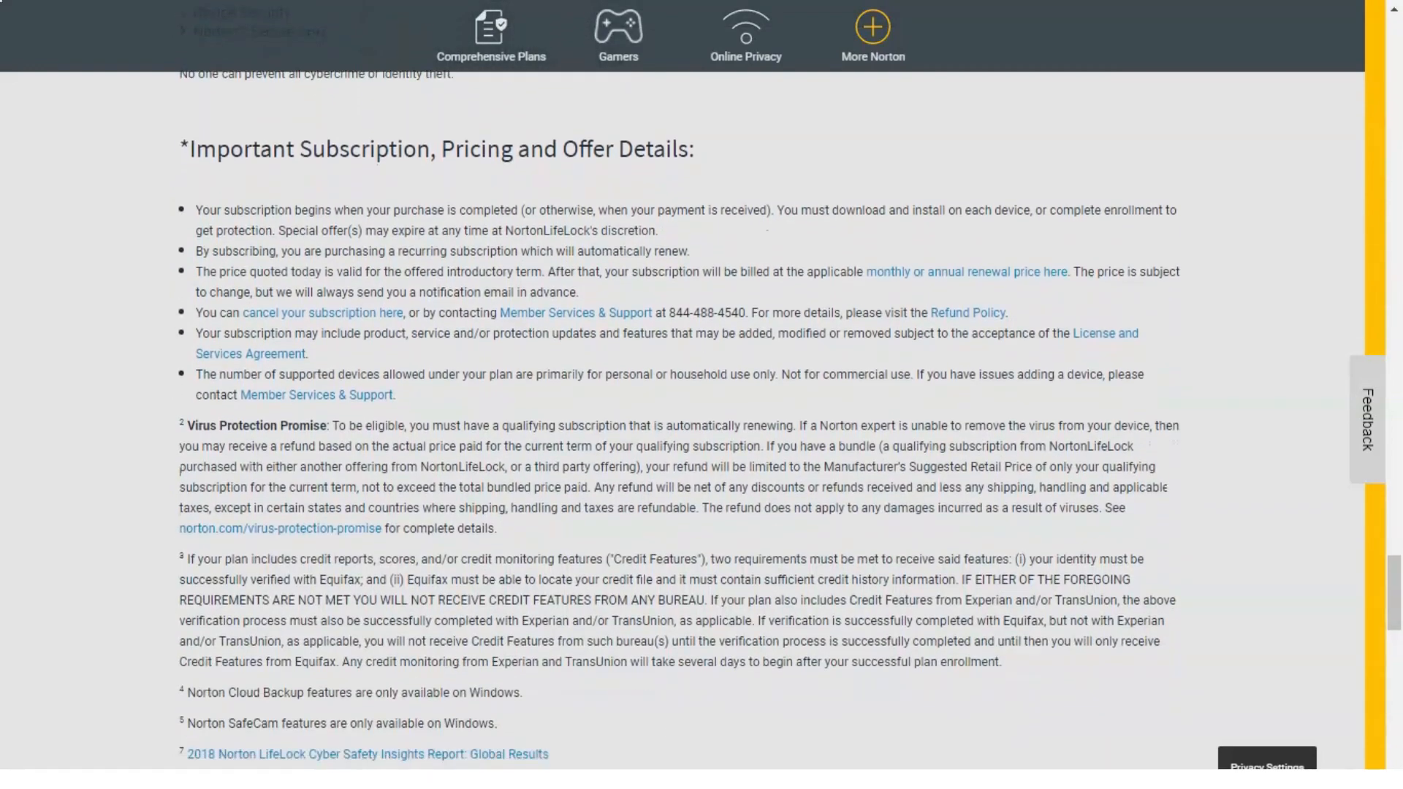
{"action": "scroll", "scroll_direction": "down", "scroll_amount": 3}
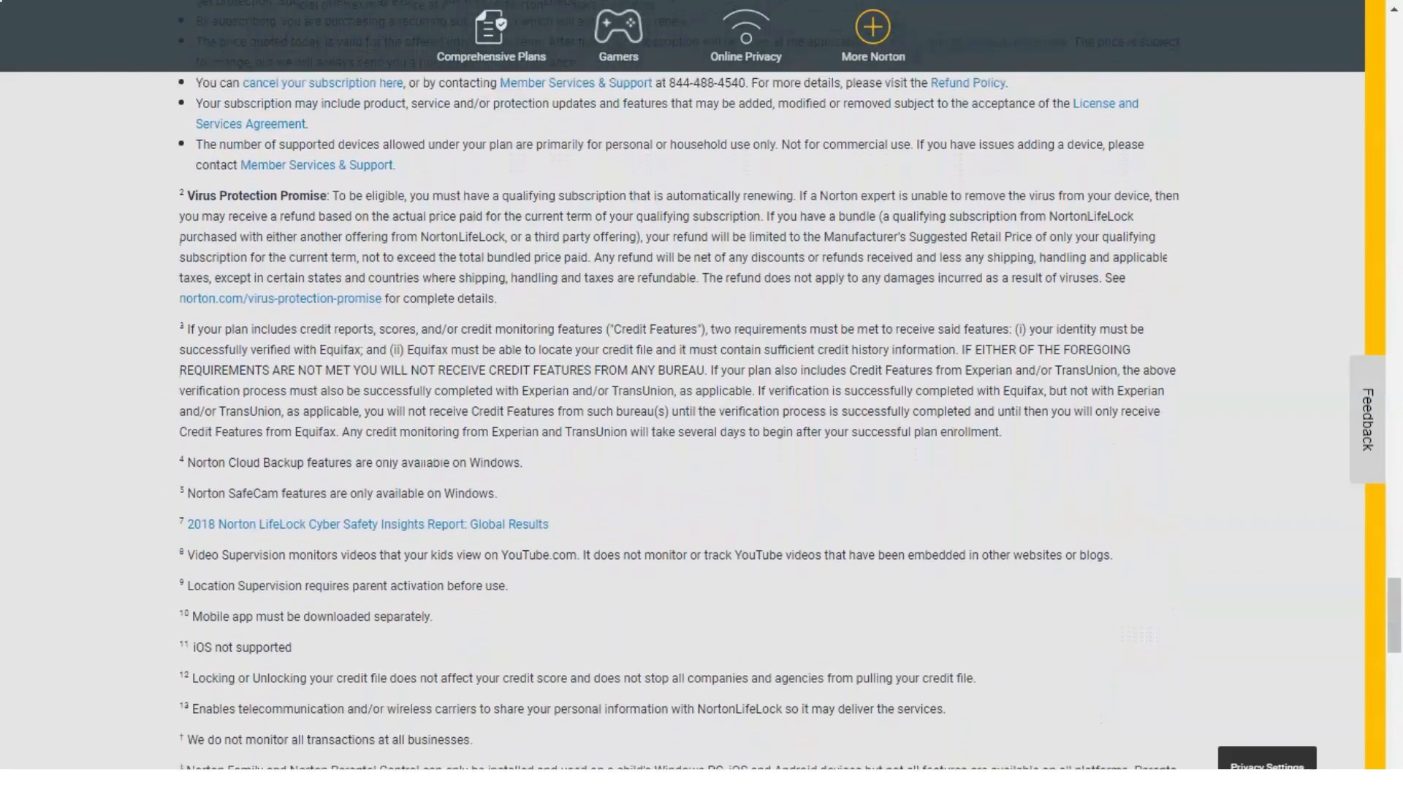
{"action": "scroll", "scroll_direction": "down", "scroll_amount": 3}
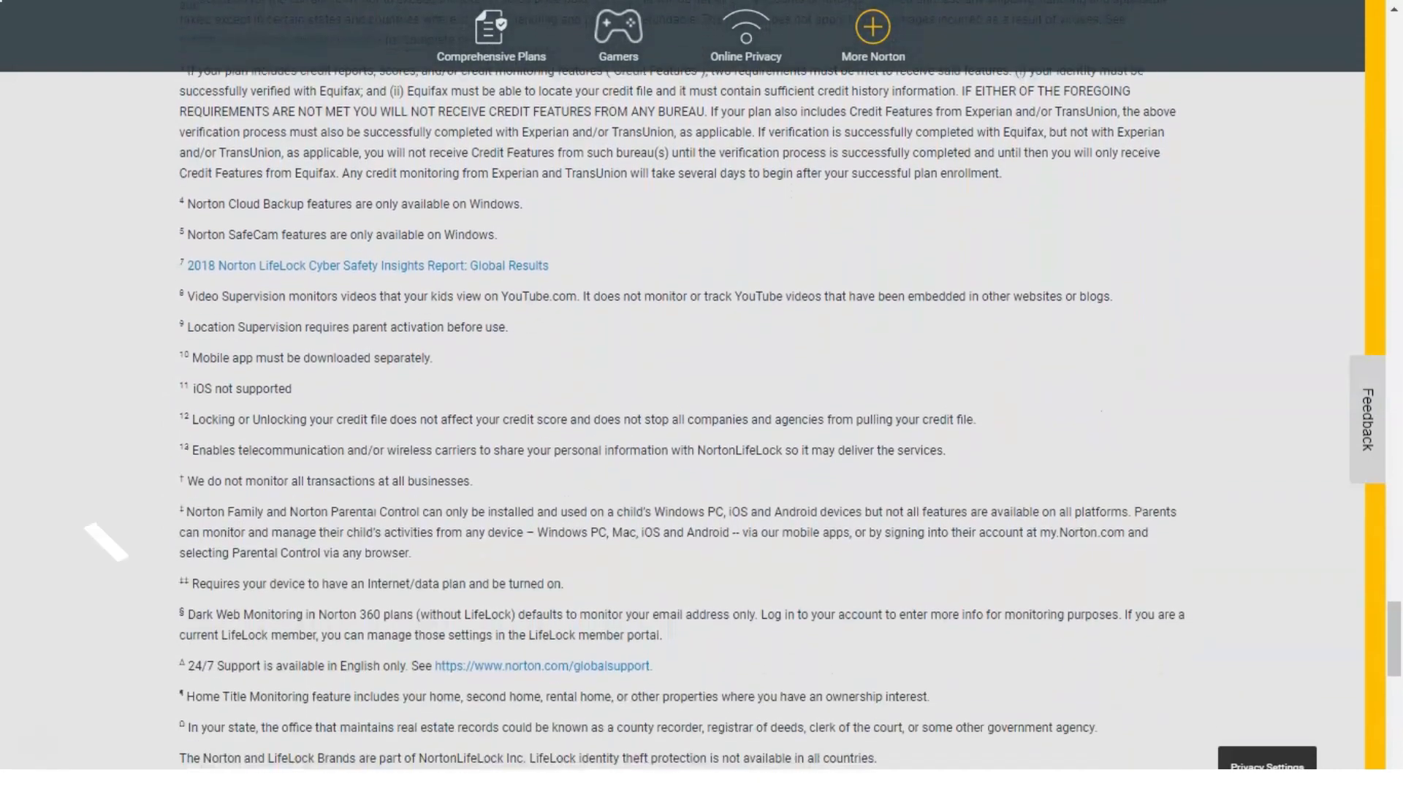
{"action": "scroll", "scroll_direction": "down", "scroll_amount": 3}
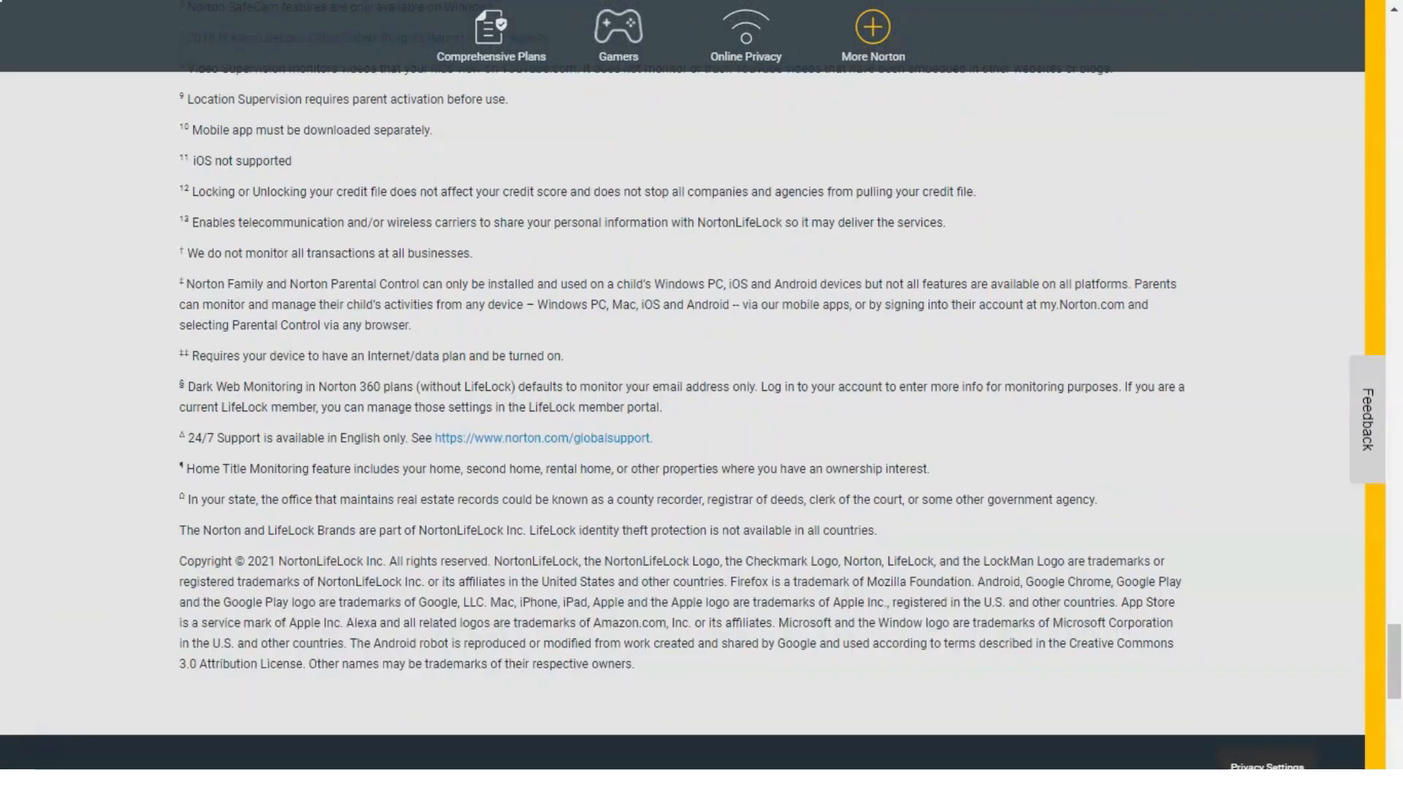
{"action": "scroll", "scroll_direction": "up", "scroll_amount": 3}
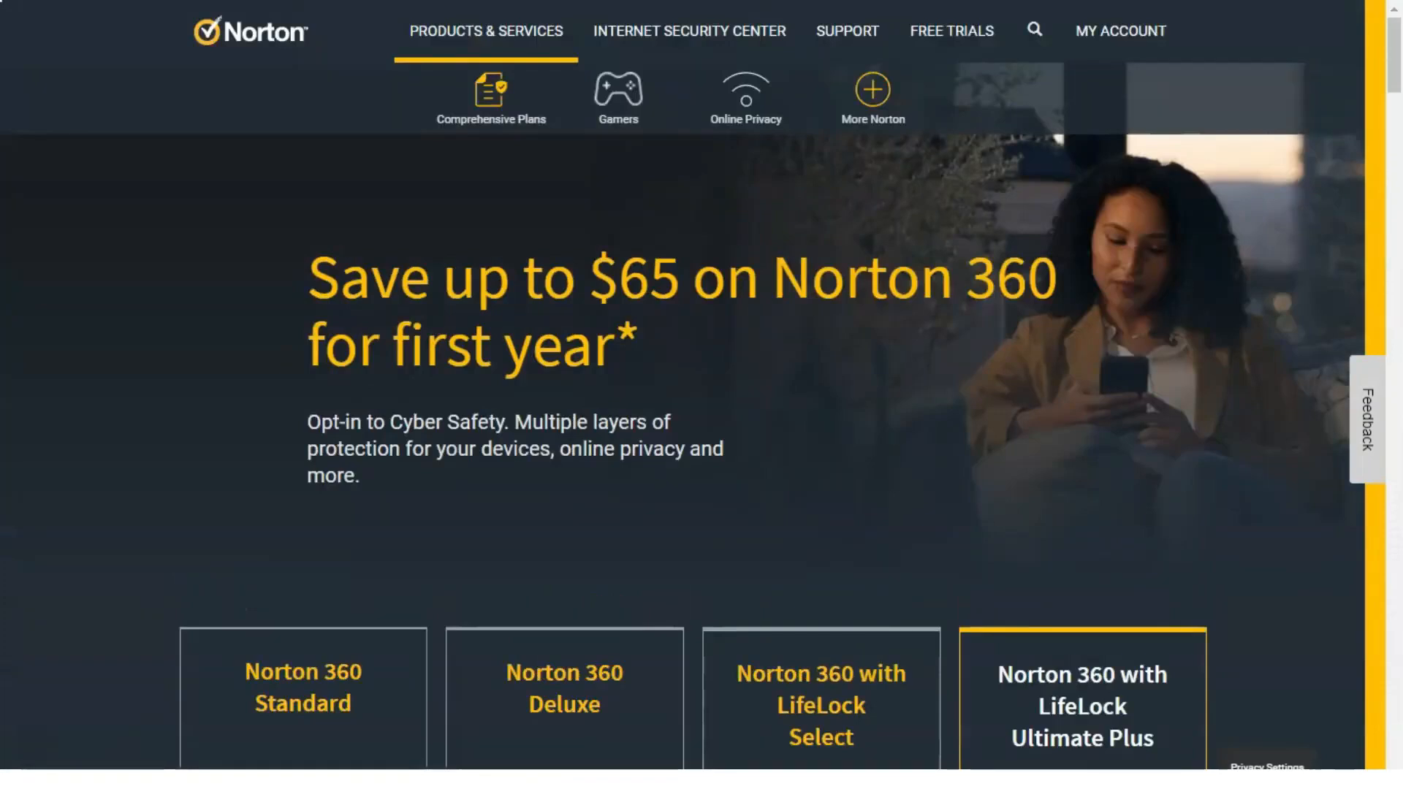
Step: Open the Norton 360 with LifeLock page and read its intro, feature columns and plan prices
{"action": "left_click", "coordinate": [485, 31]}
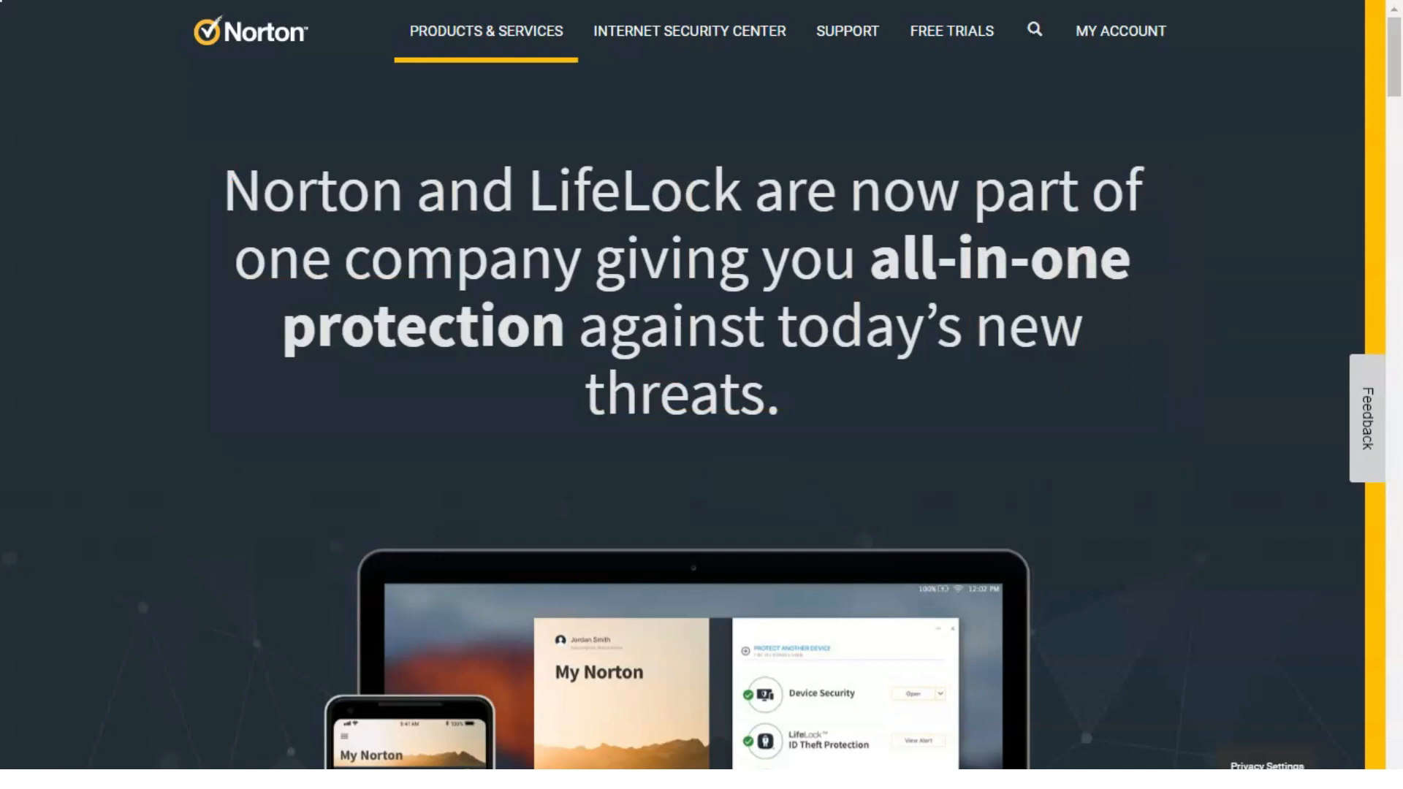
{"action": "scroll", "scroll_direction": "down", "scroll_amount": 3}
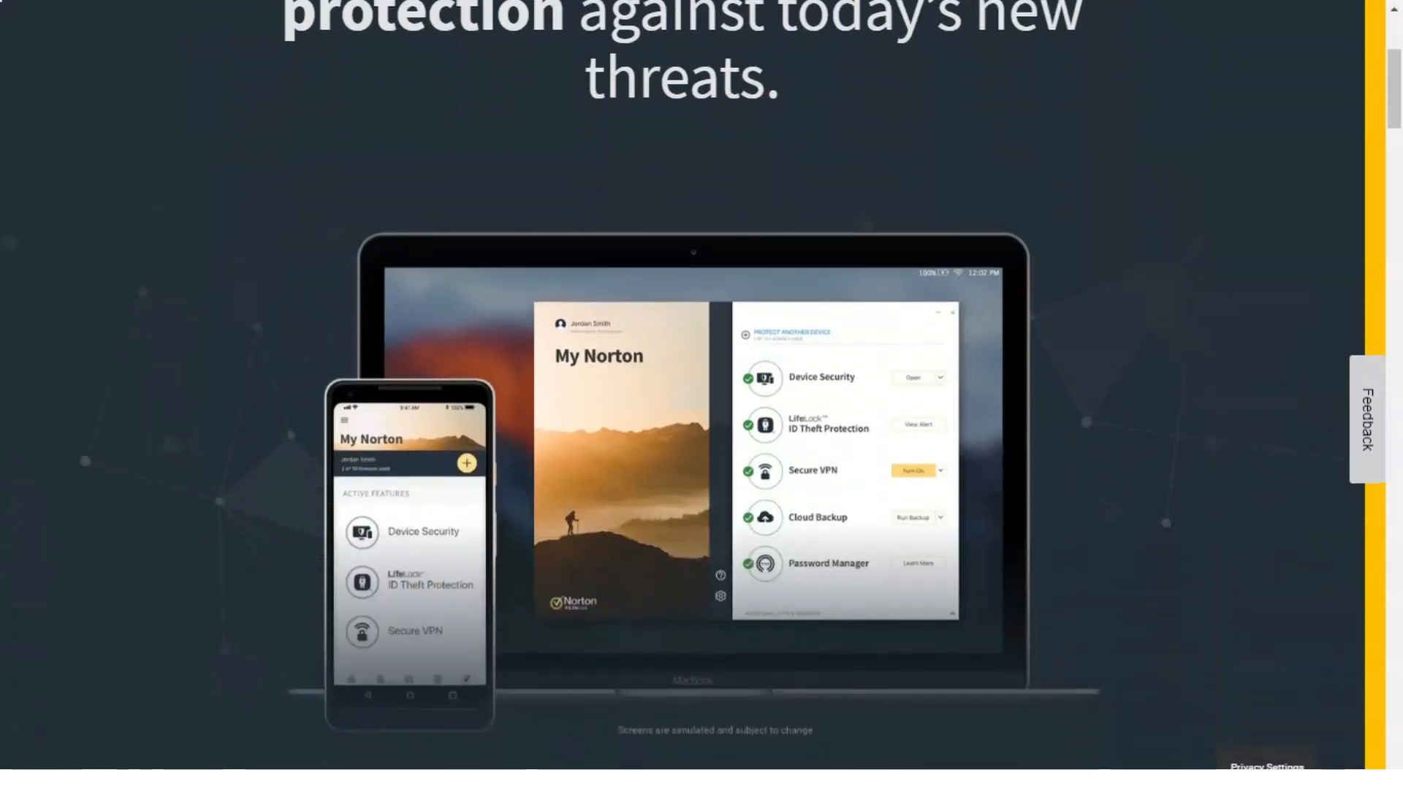
{"action": "scroll", "scroll_direction": "down", "scroll_amount": 3}
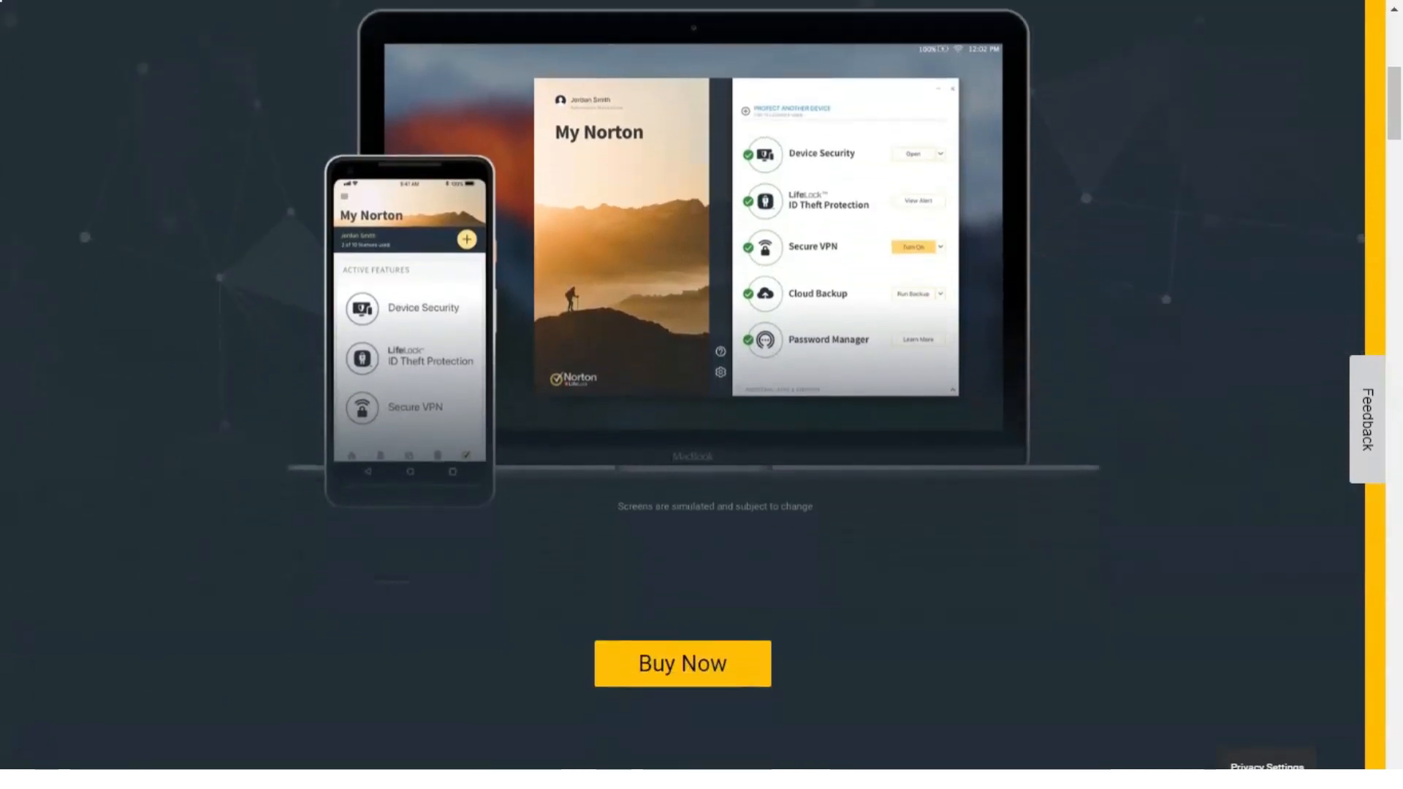
{"action": "scroll", "scroll_direction": "down", "scroll_amount": 3}
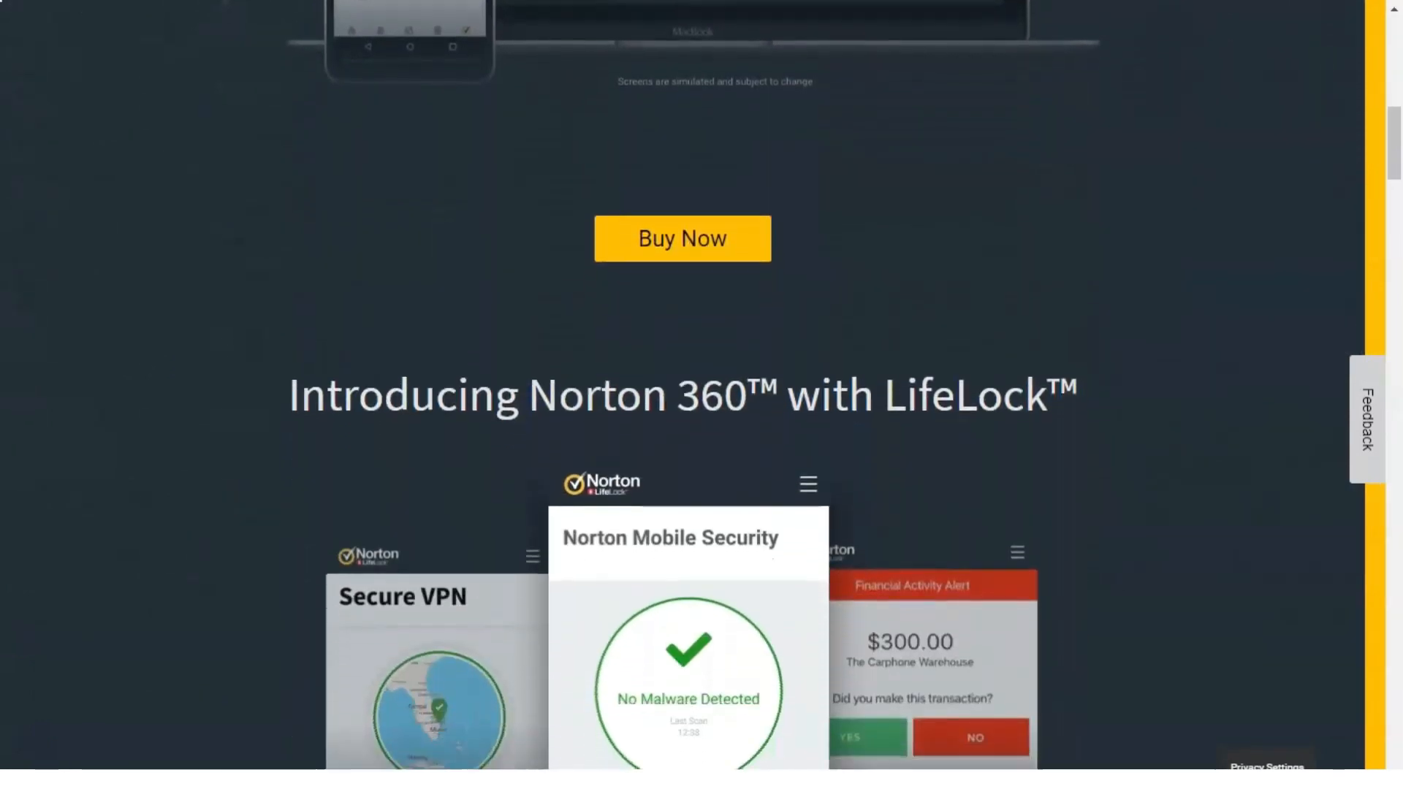
{"action": "scroll", "scroll_direction": "down", "scroll_amount": 3}
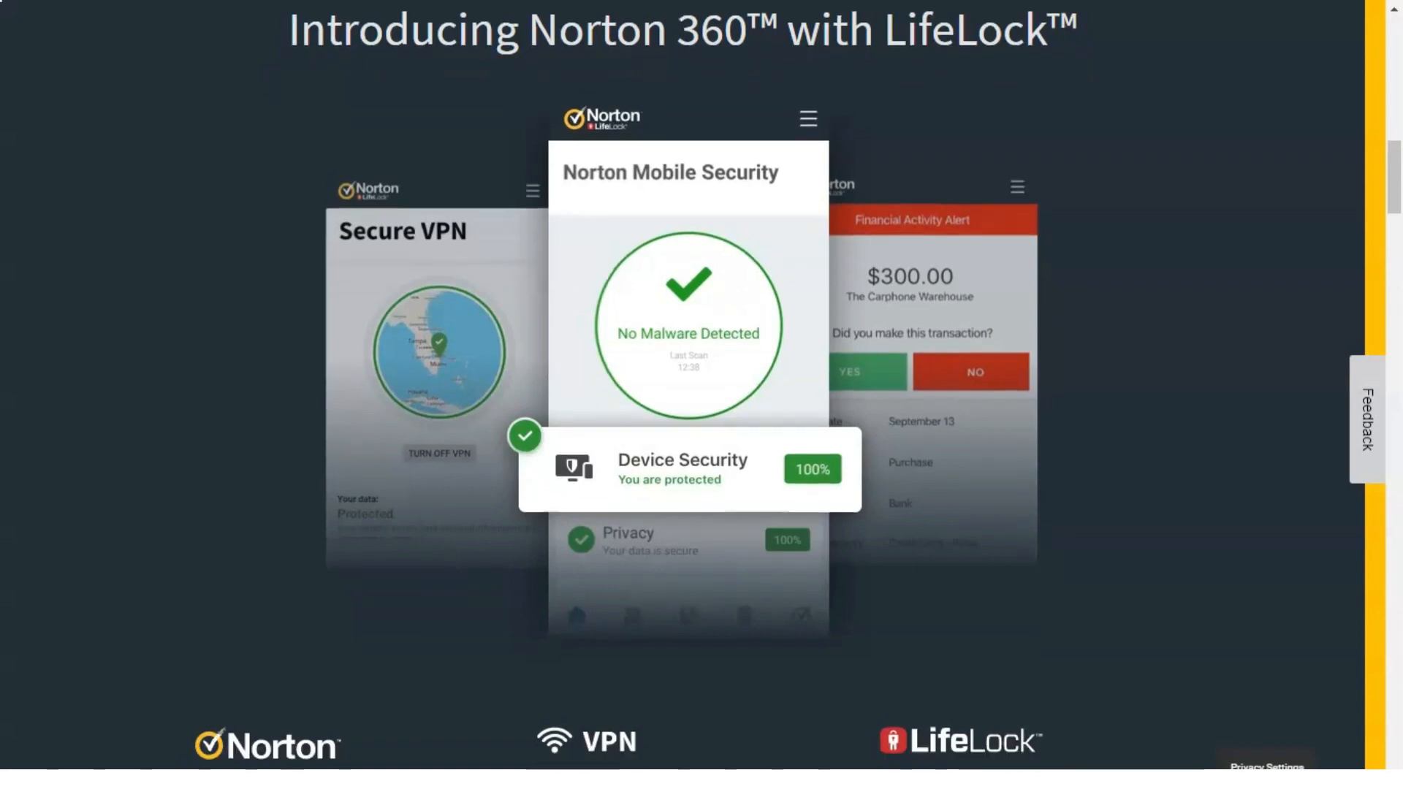
{"action": "scroll", "scroll_direction": "down", "scroll_amount": 3}
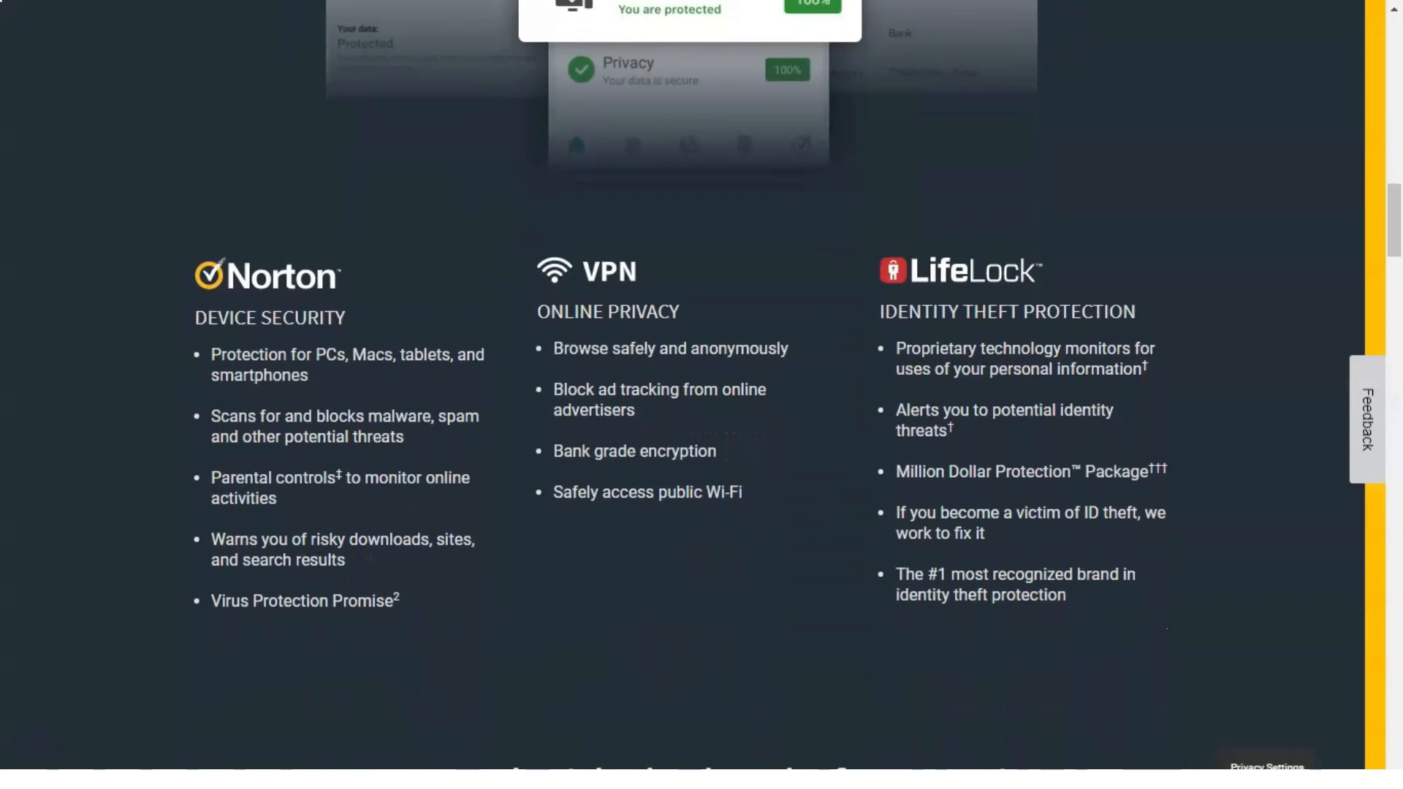
{"action": "scroll", "scroll_direction": "down", "scroll_amount": 3}
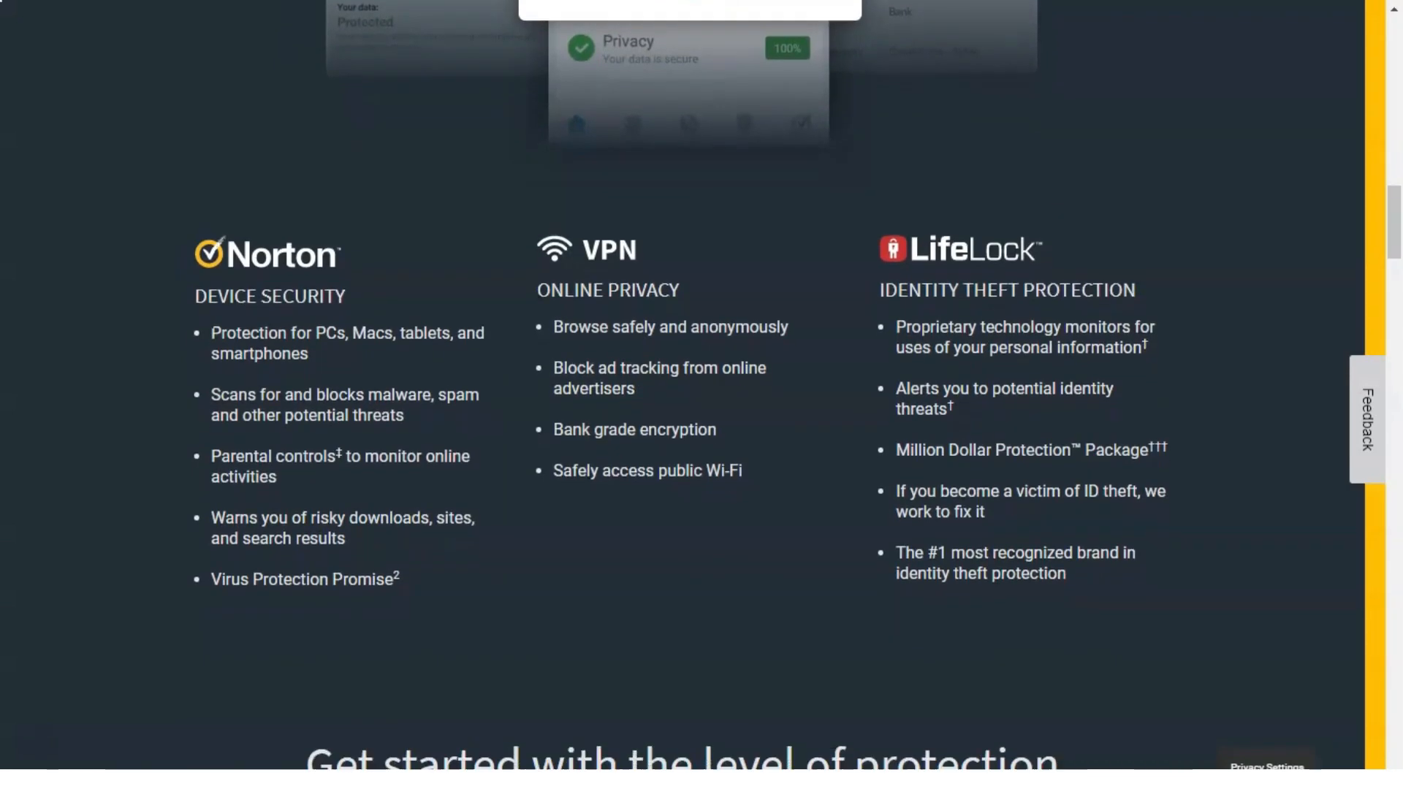
{"action": "scroll", "scroll_direction": "down", "scroll_amount": 3}
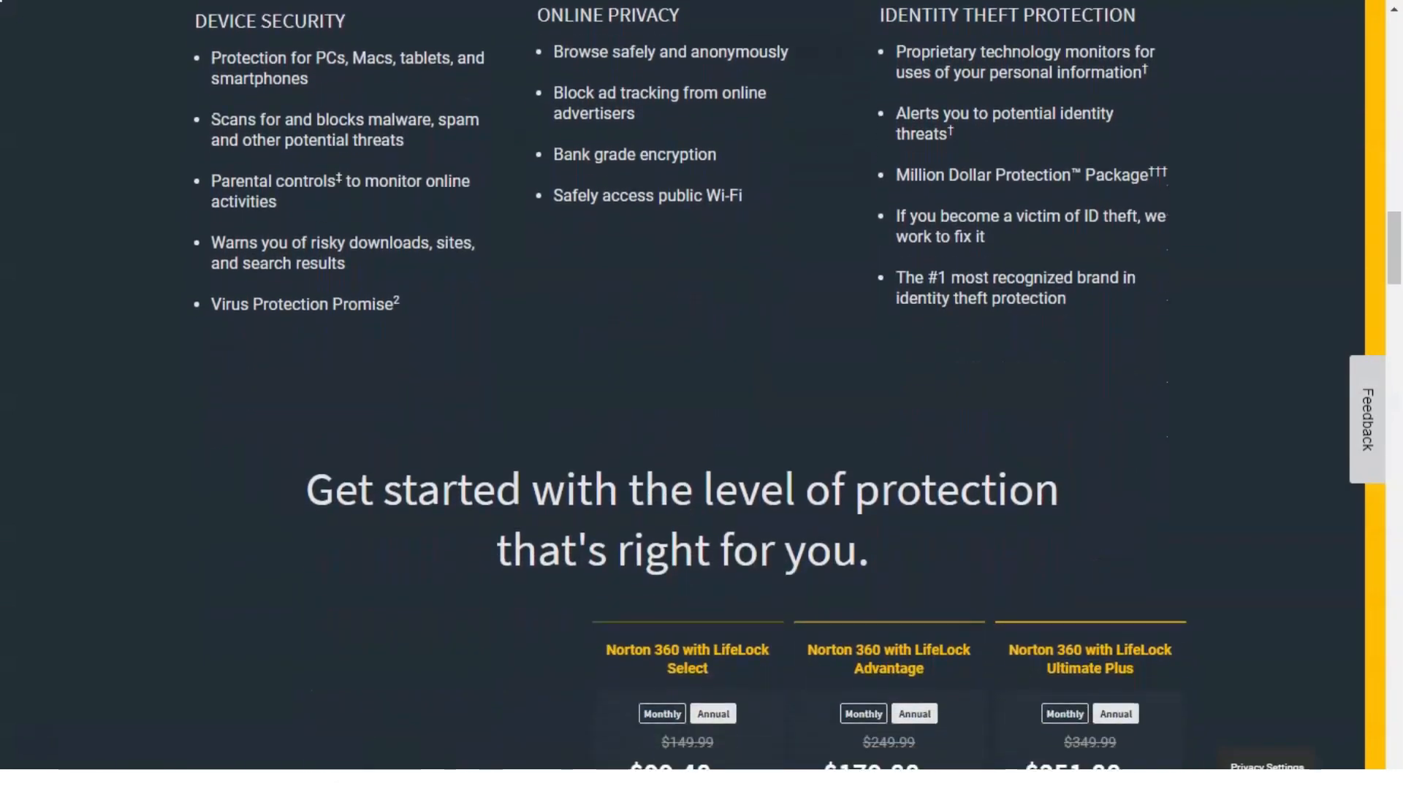
Step: Scroll the LifeLock plan comparison table through its identity theft protection rows
{"action": "scroll", "scroll_direction": "down", "scroll_amount": 3}
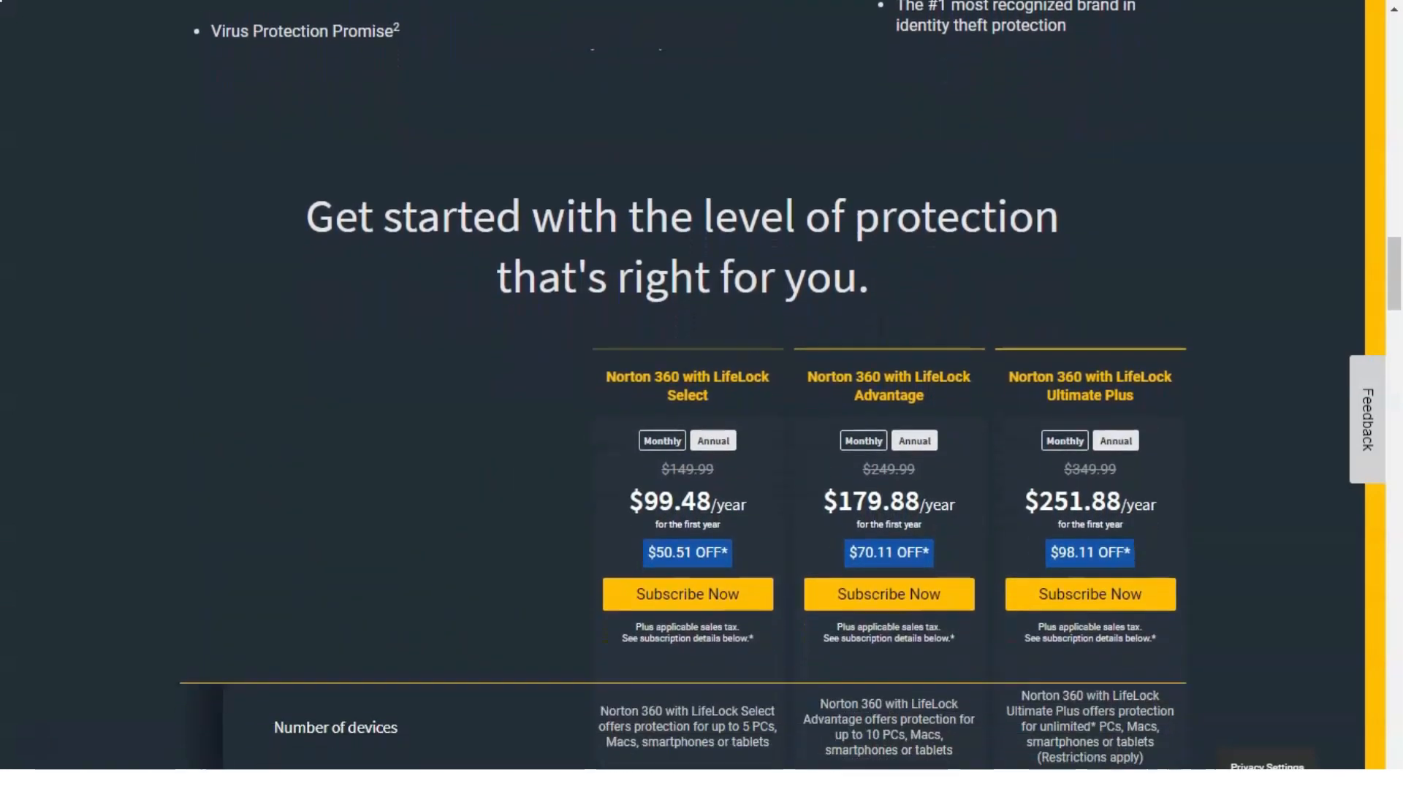
{"action": "scroll", "scroll_direction": "down", "scroll_amount": 3}
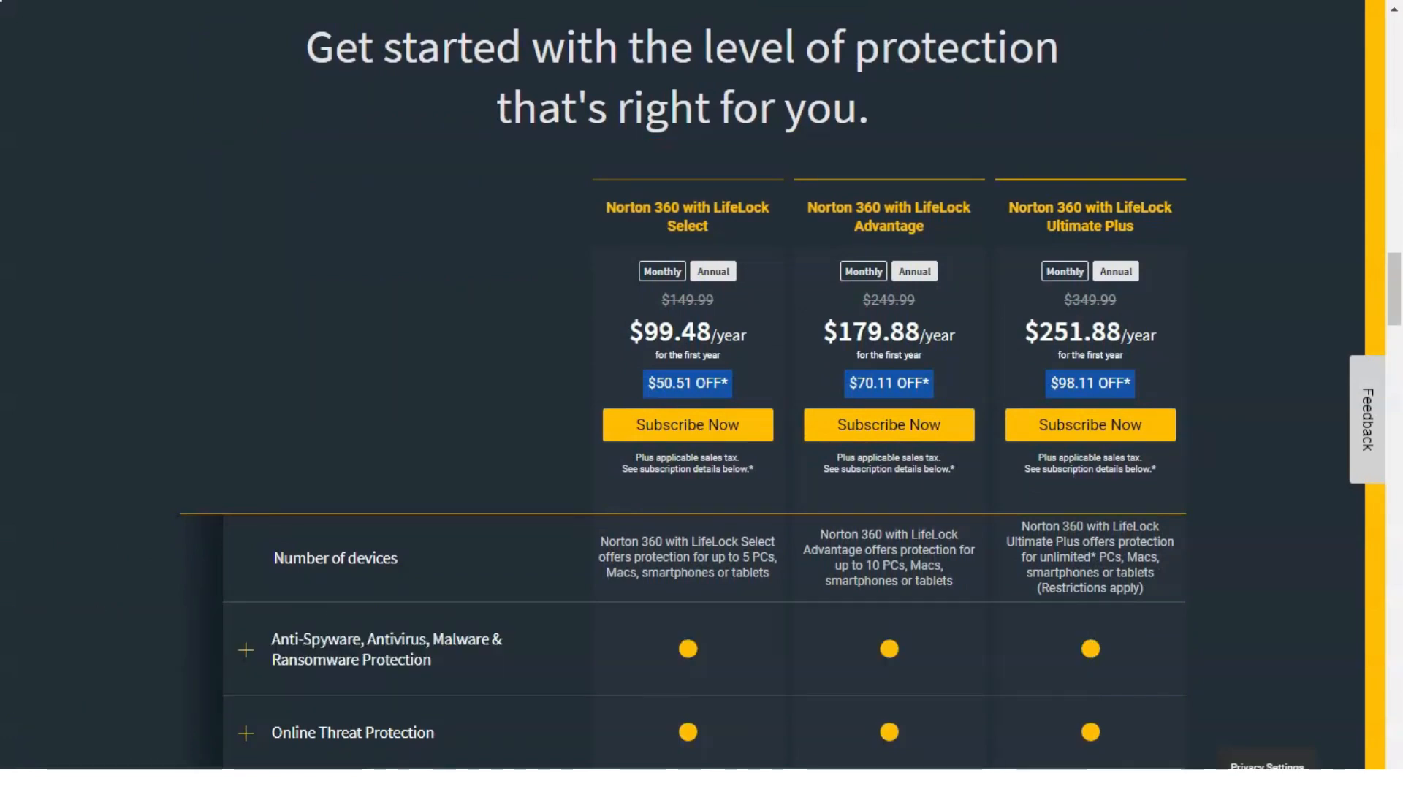
{"action": "scroll", "scroll_direction": "down", "scroll_amount": 3}
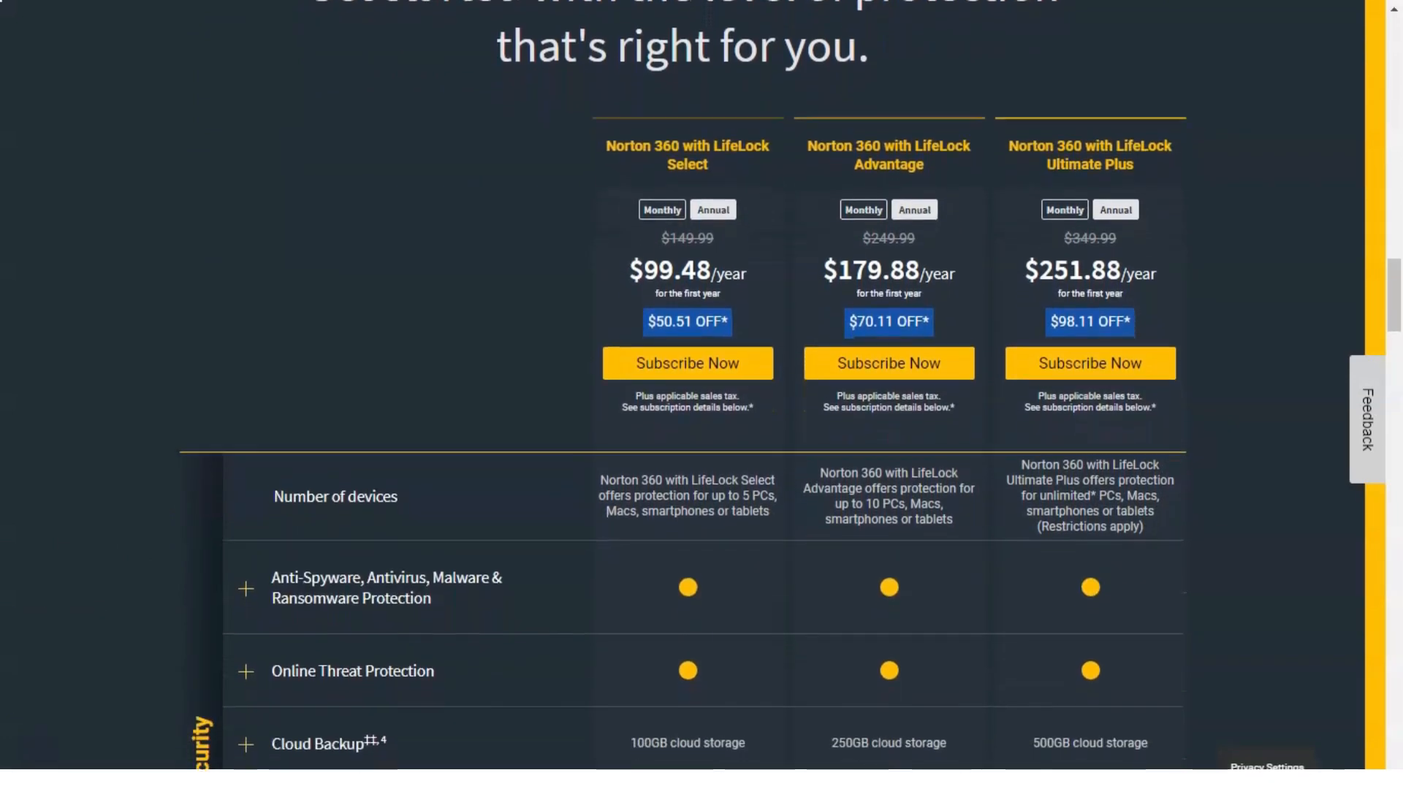
{"action": "scroll", "scroll_direction": "down", "scroll_amount": 3}
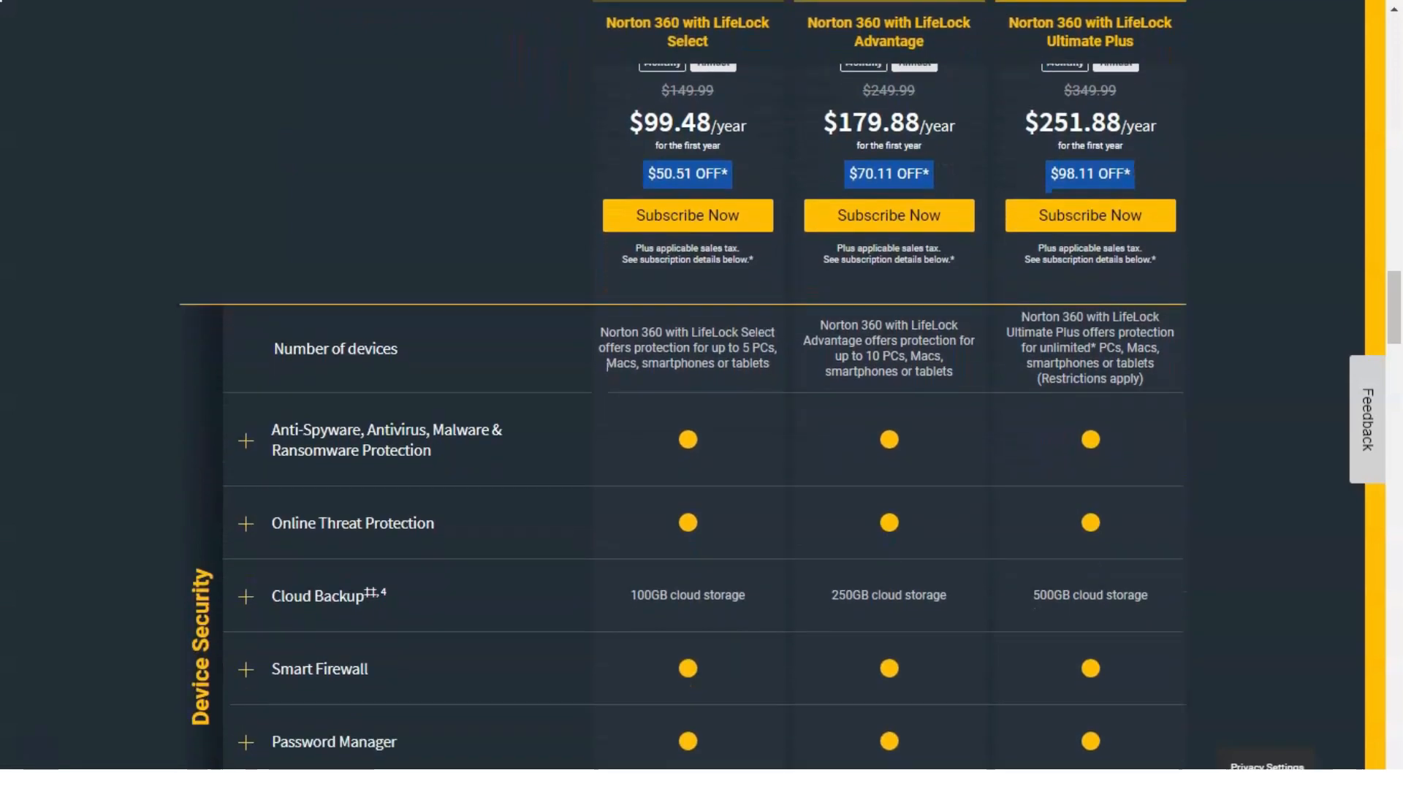
{"action": "scroll", "scroll_direction": "down", "scroll_amount": 3}
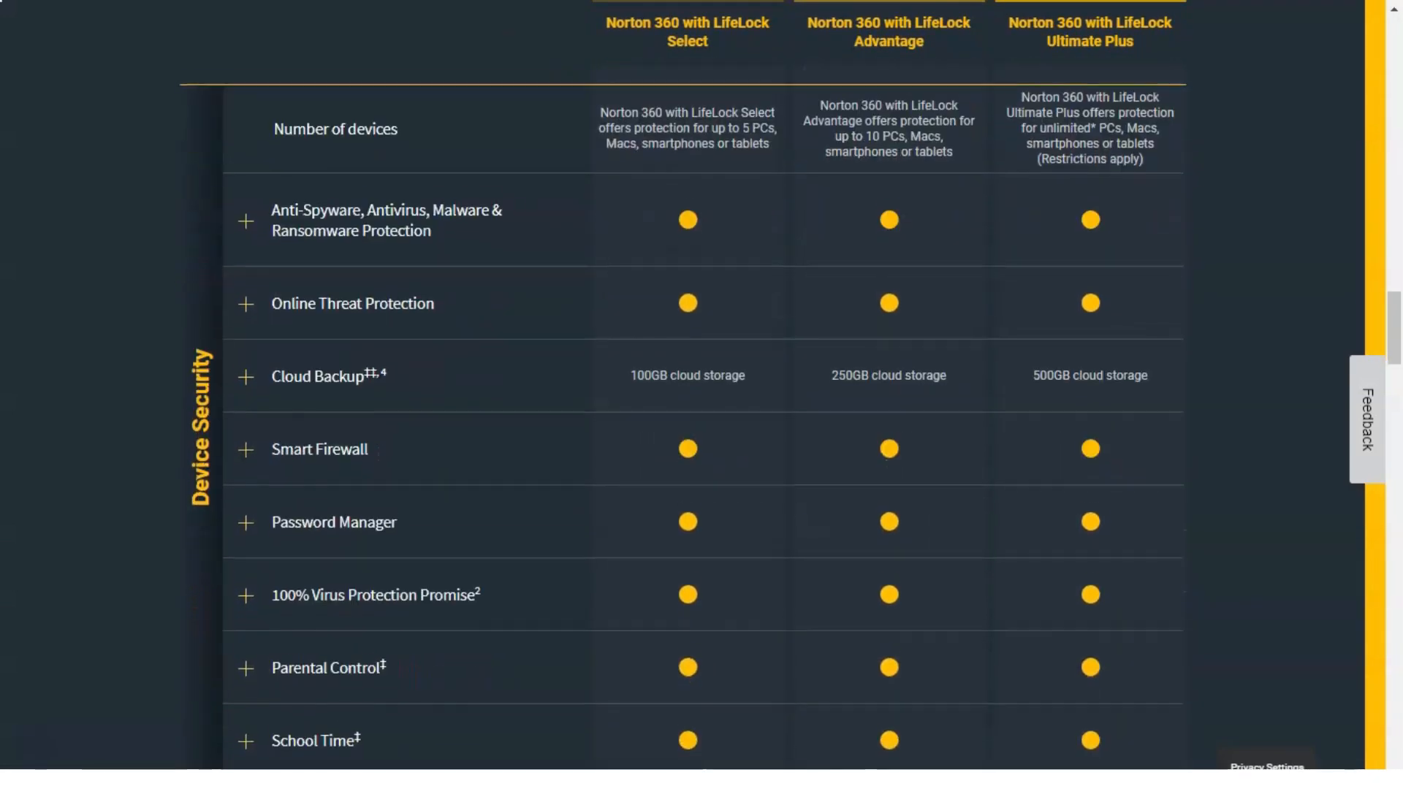
{"action": "scroll", "scroll_direction": "down", "scroll_amount": 3}
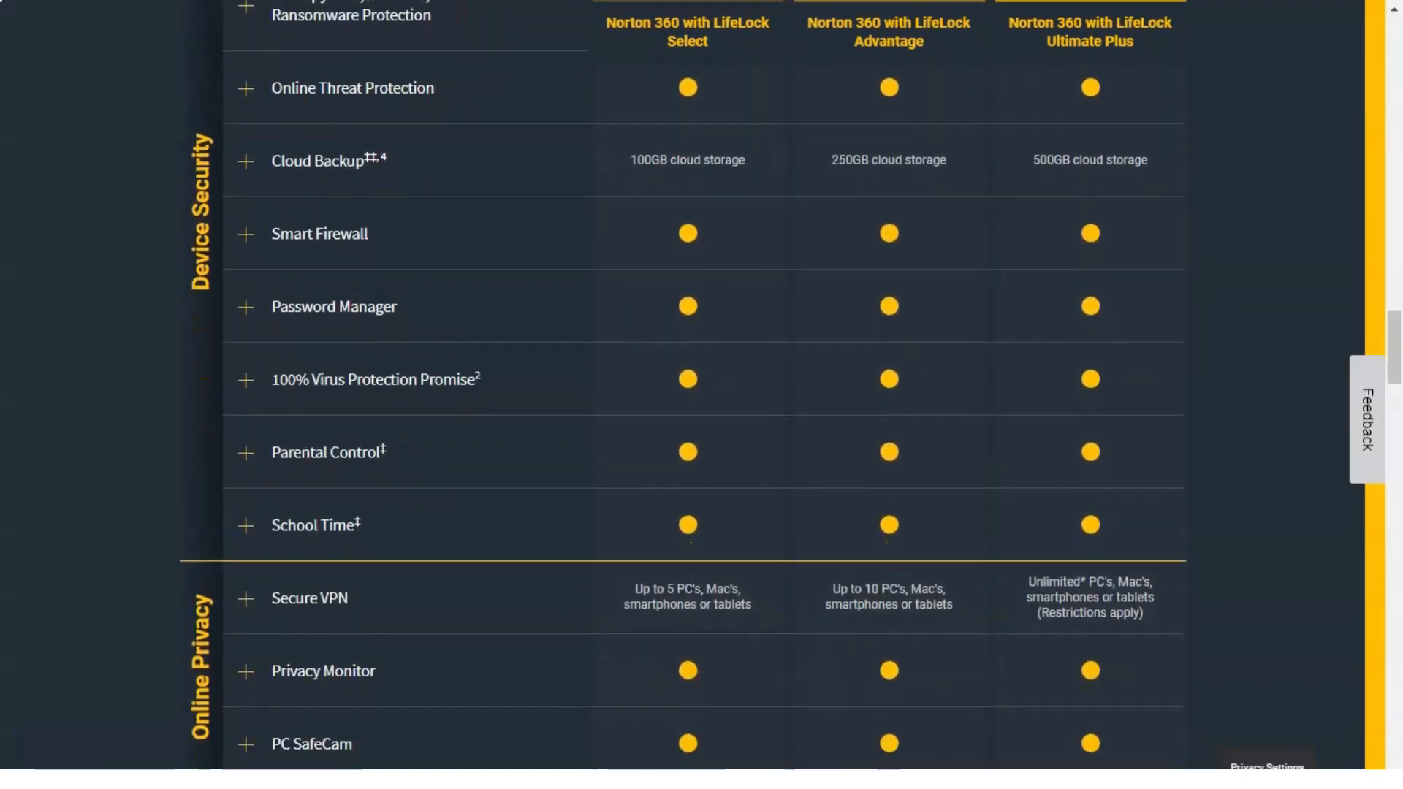
{"action": "scroll", "scroll_direction": "down", "scroll_amount": 3}
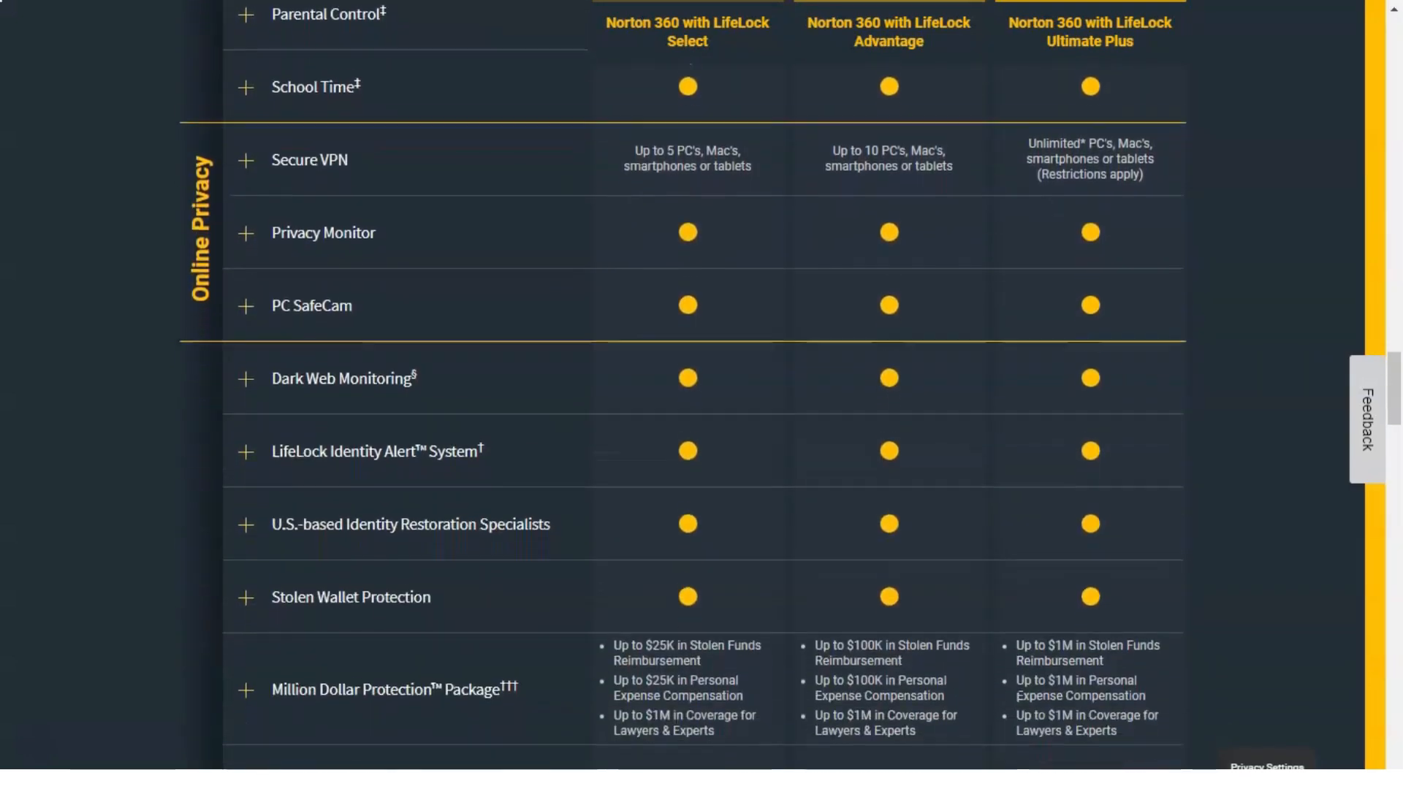
Step: Continue down to Home Title Monitoring and the table's footnotes
{"action": "scroll", "scroll_direction": "down", "scroll_amount": 3}
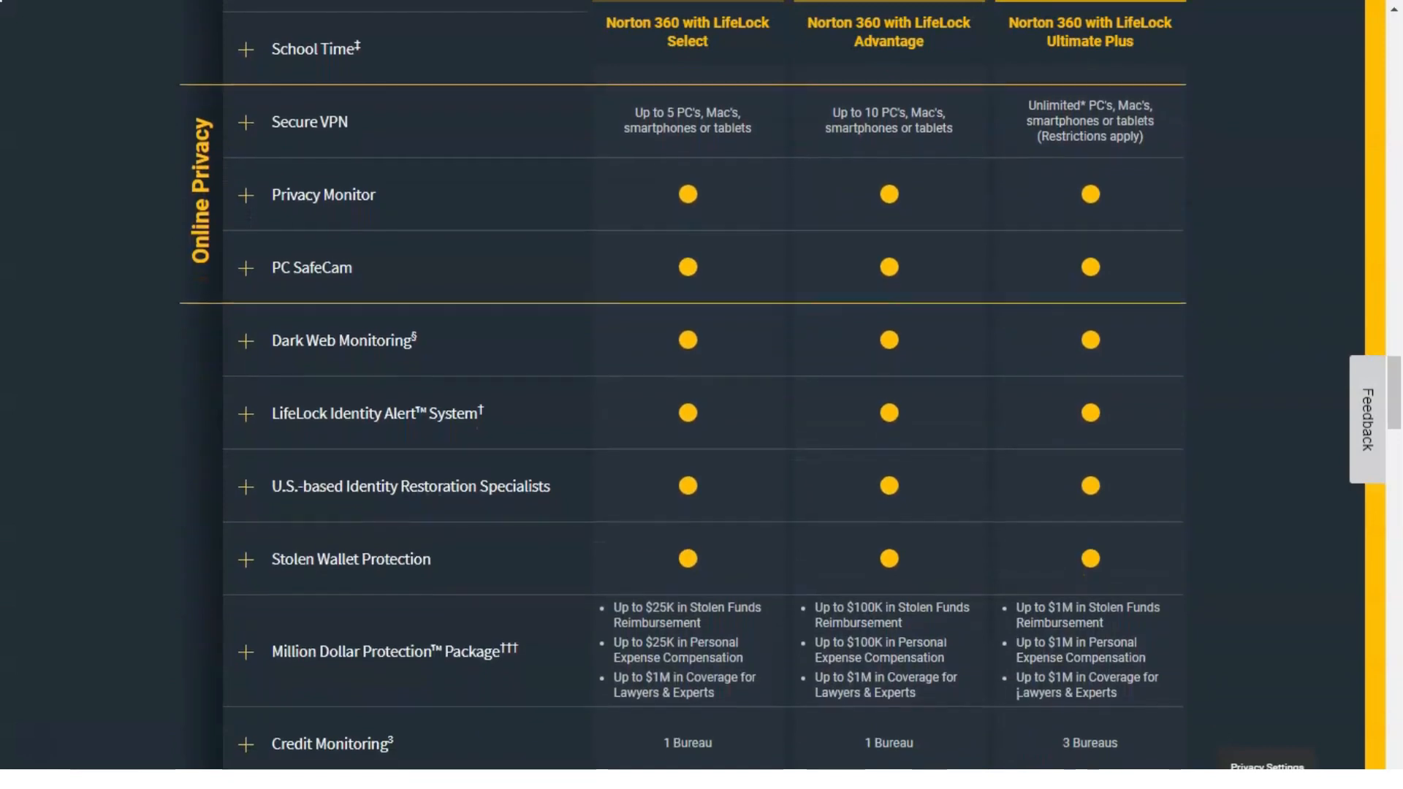
{"action": "scroll", "scroll_direction": "down", "scroll_amount": 3}
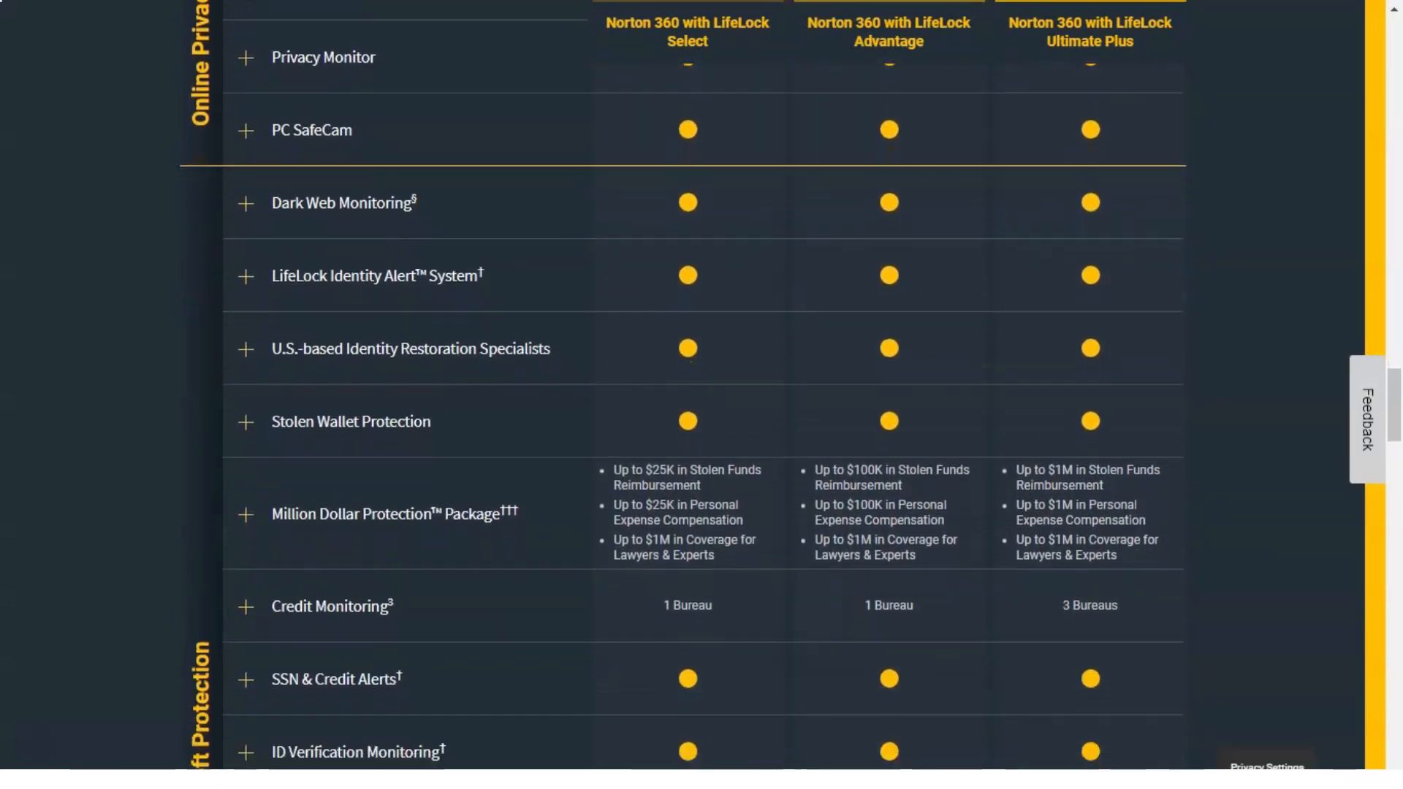
{"action": "scroll", "scroll_direction": "down", "scroll_amount": 3}
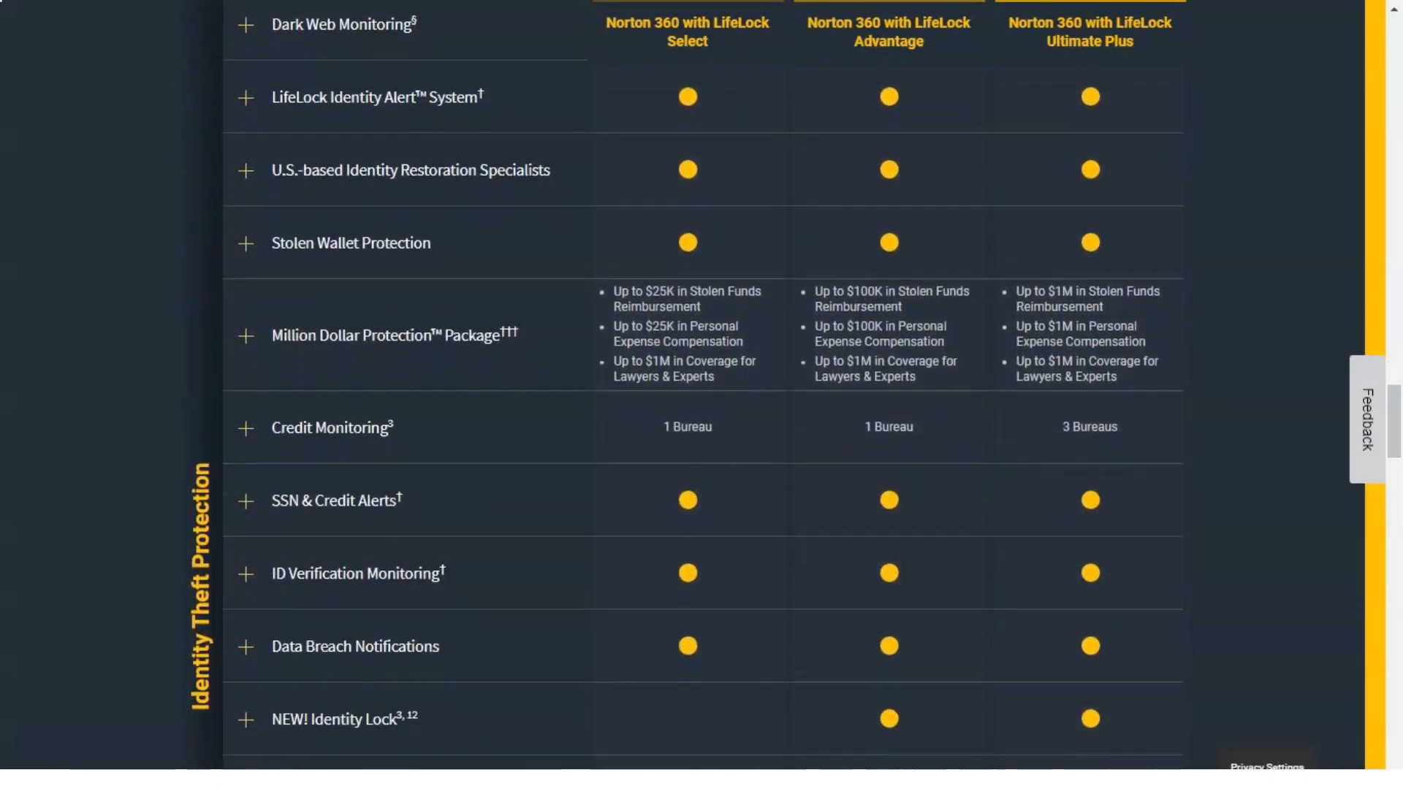
{"action": "scroll", "scroll_direction": "down", "scroll_amount": 3}
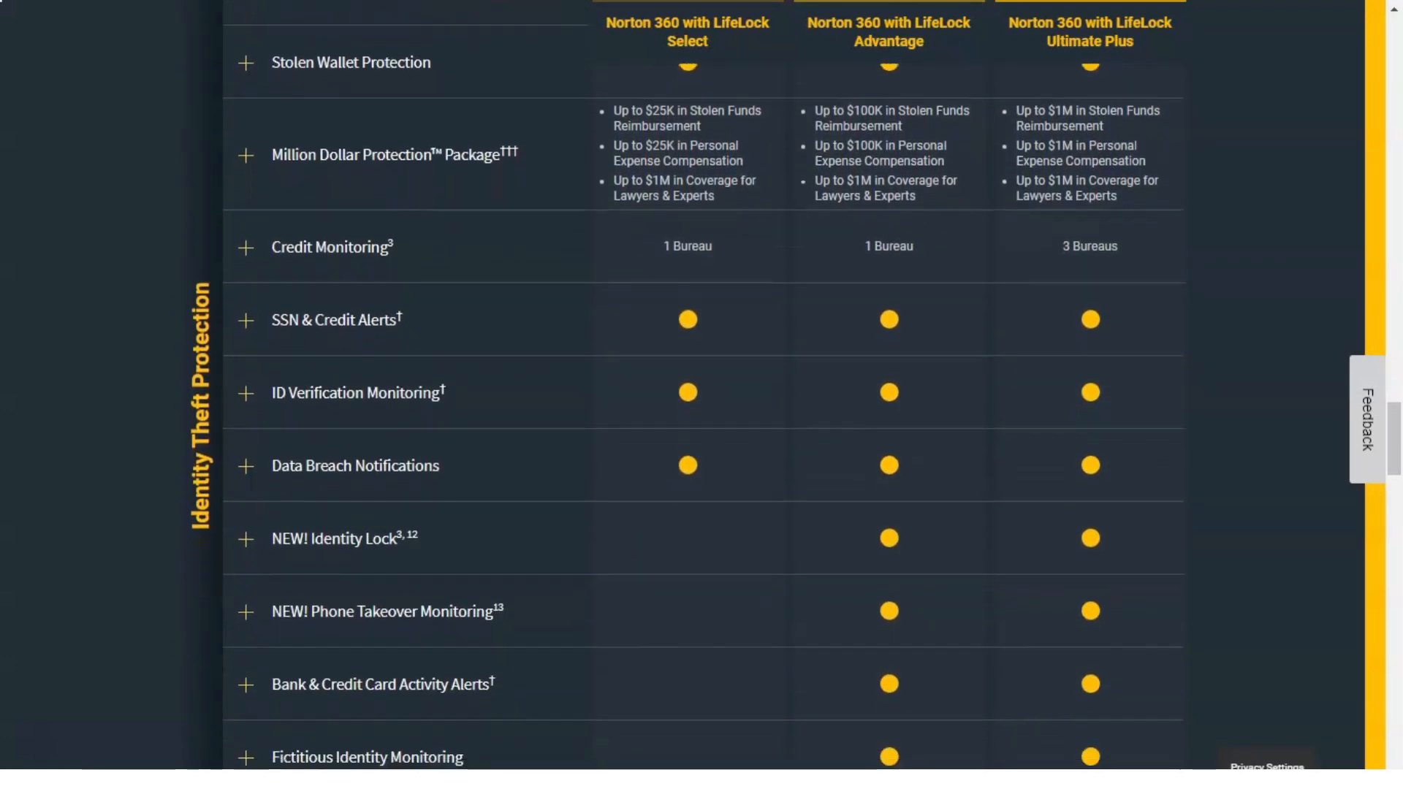
{"action": "scroll", "scroll_direction": "down", "scroll_amount": 3}
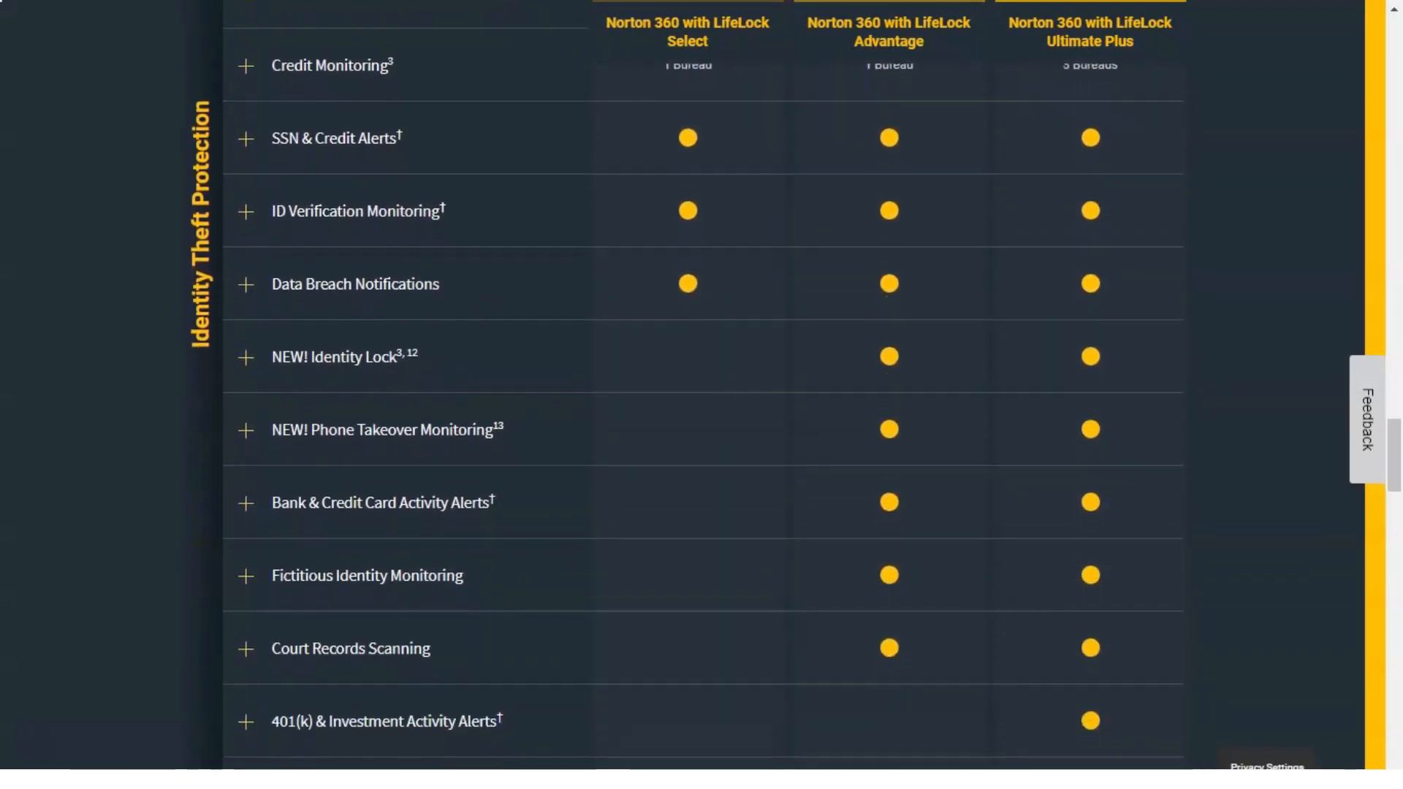
{"action": "scroll", "scroll_direction": "down", "scroll_amount": 3}
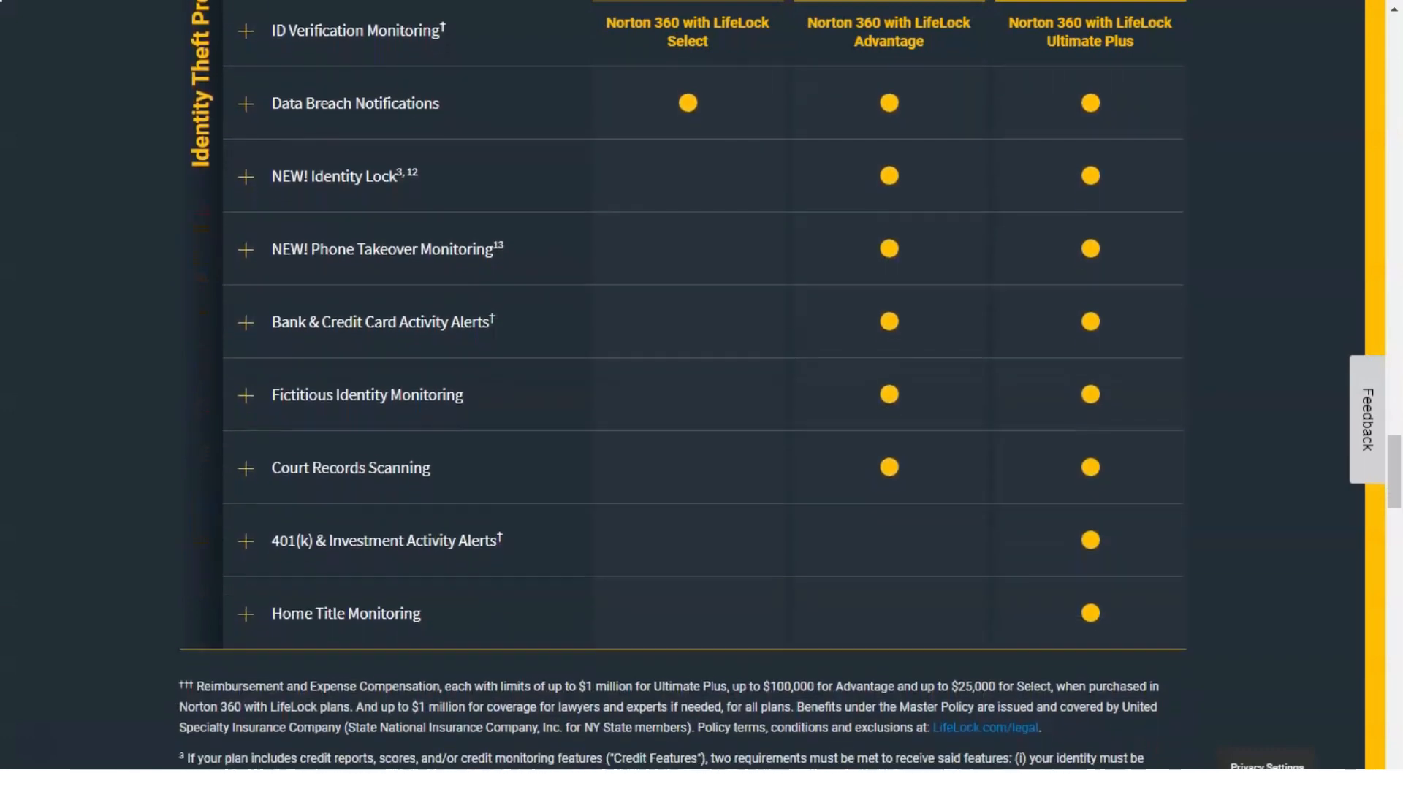
{"action": "scroll", "scroll_direction": "down", "scroll_amount": 3}
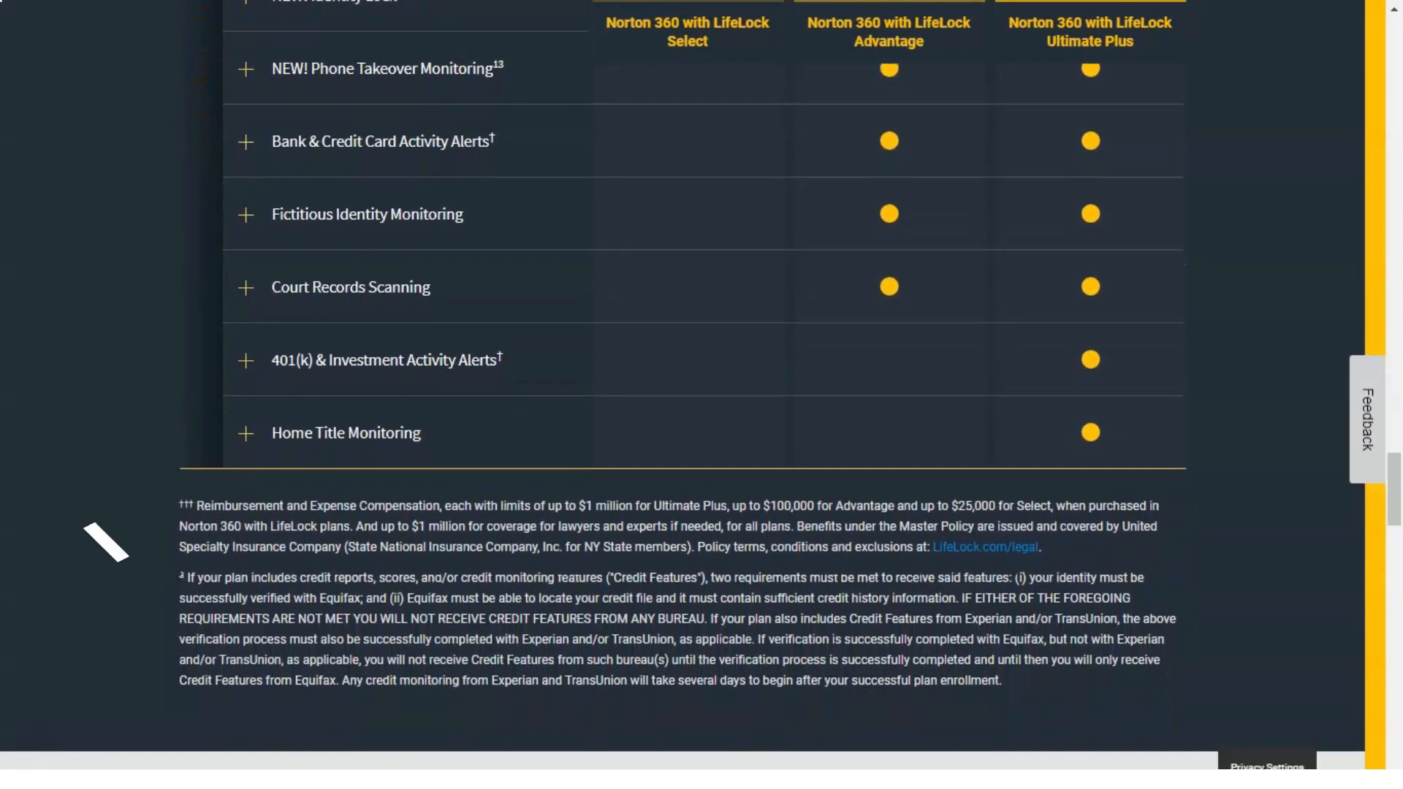
Step: Scroll past System Requirements and back to the 'Norton and LifeLock are now one' banner
{"action": "scroll", "scroll_direction": "down", "scroll_amount": 3}
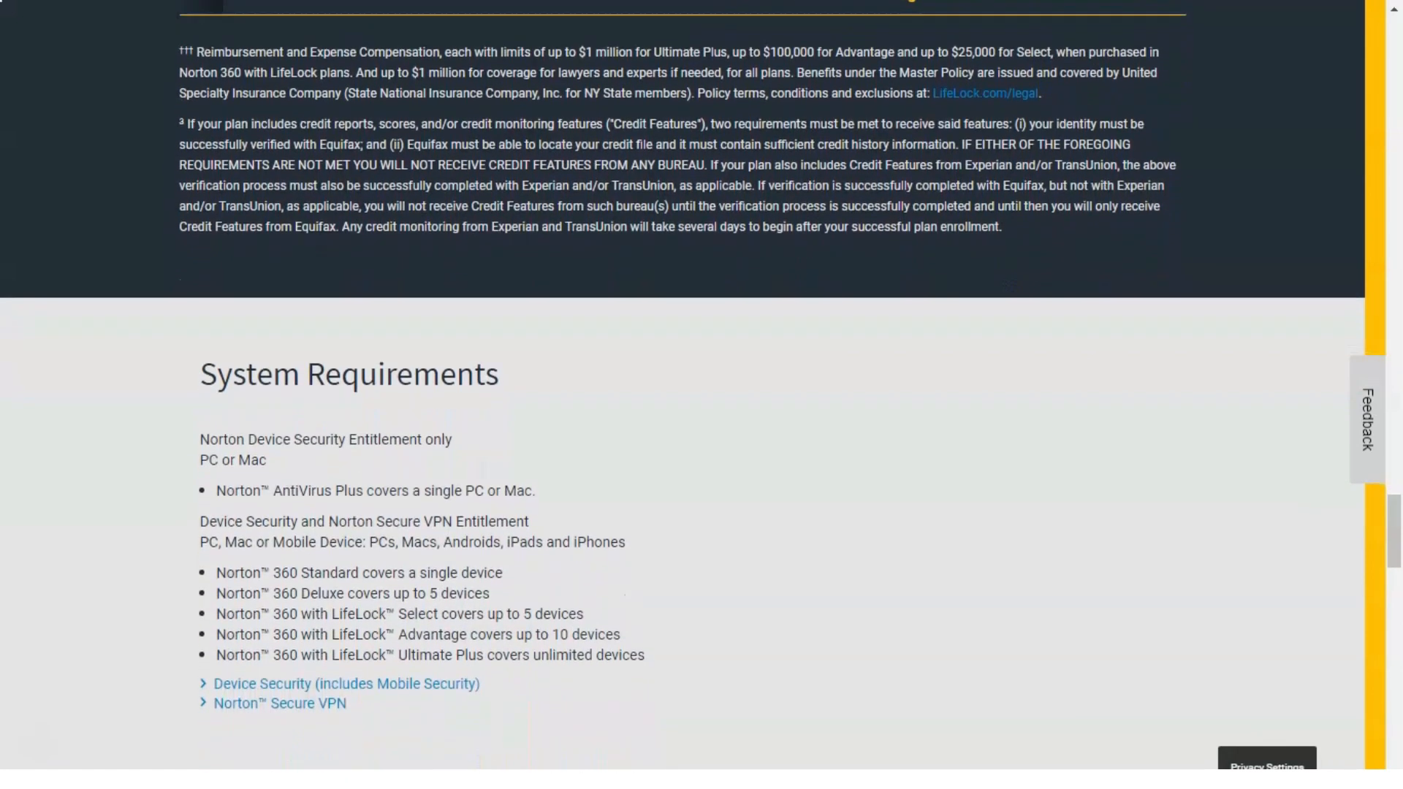
{"action": "scroll", "scroll_direction": "down", "scroll_amount": 3}
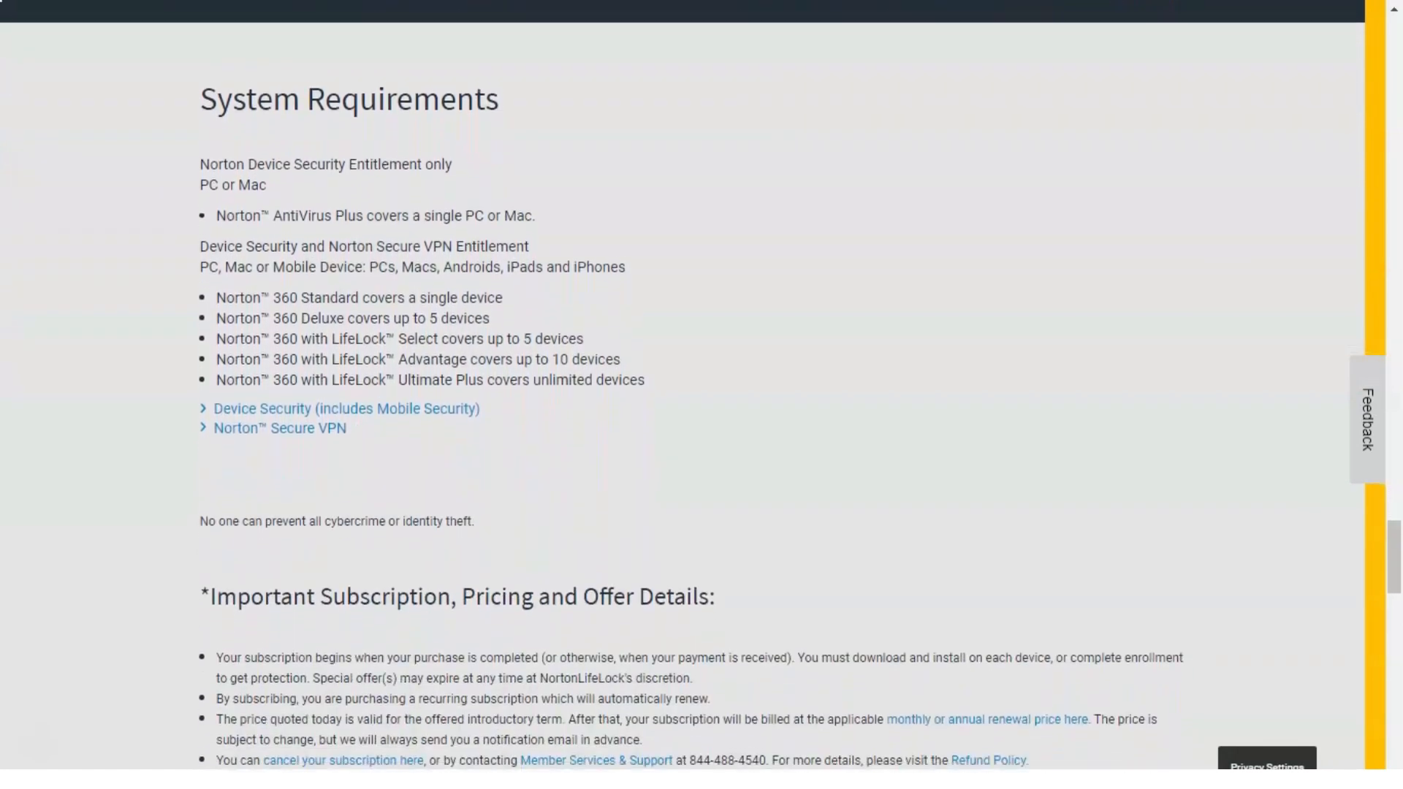
{"action": "scroll", "scroll_direction": "down", "scroll_amount": 3}
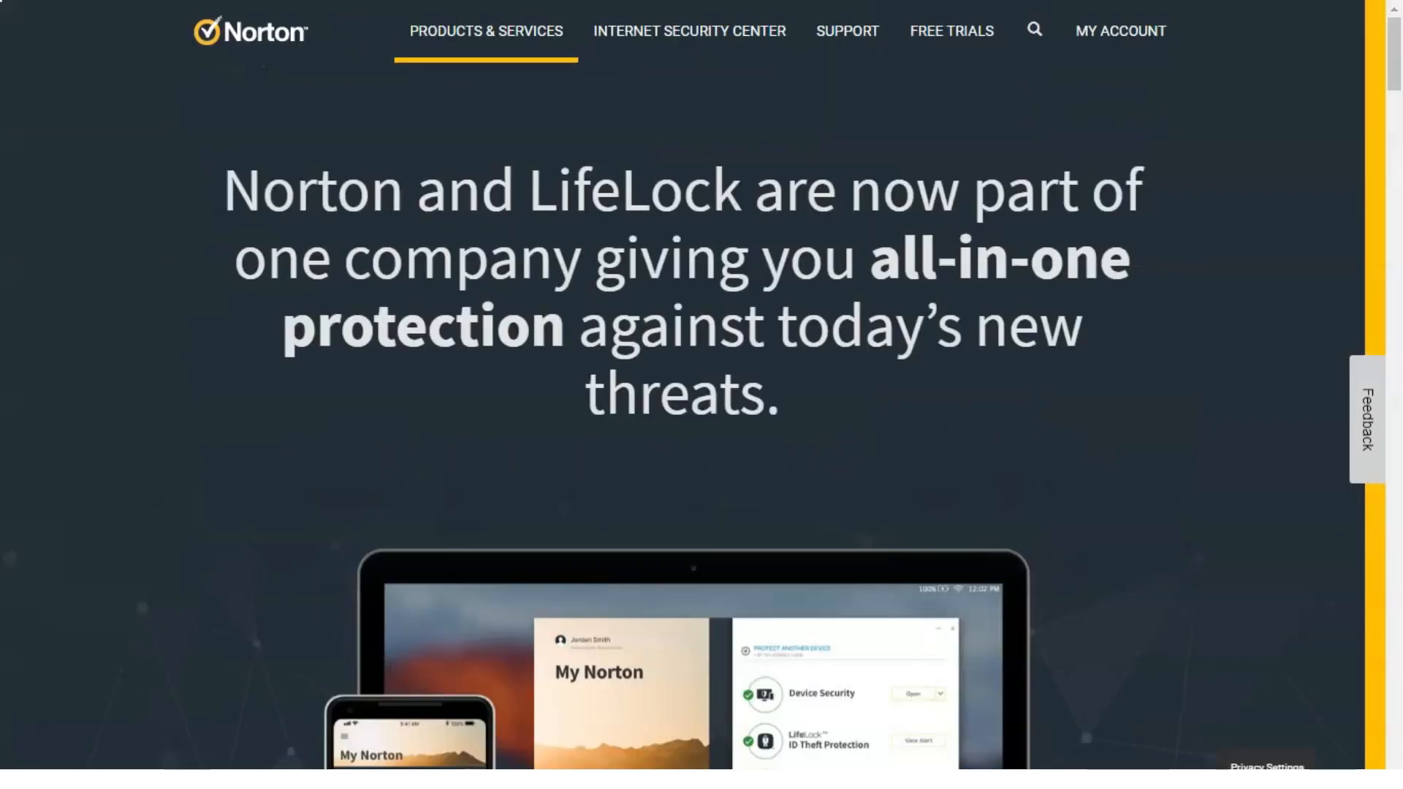
Step: Open Norton AntiVirus Plus ($19.99/year) and read its four feature columns
{"action": "left_click", "coordinate": [486, 30]}
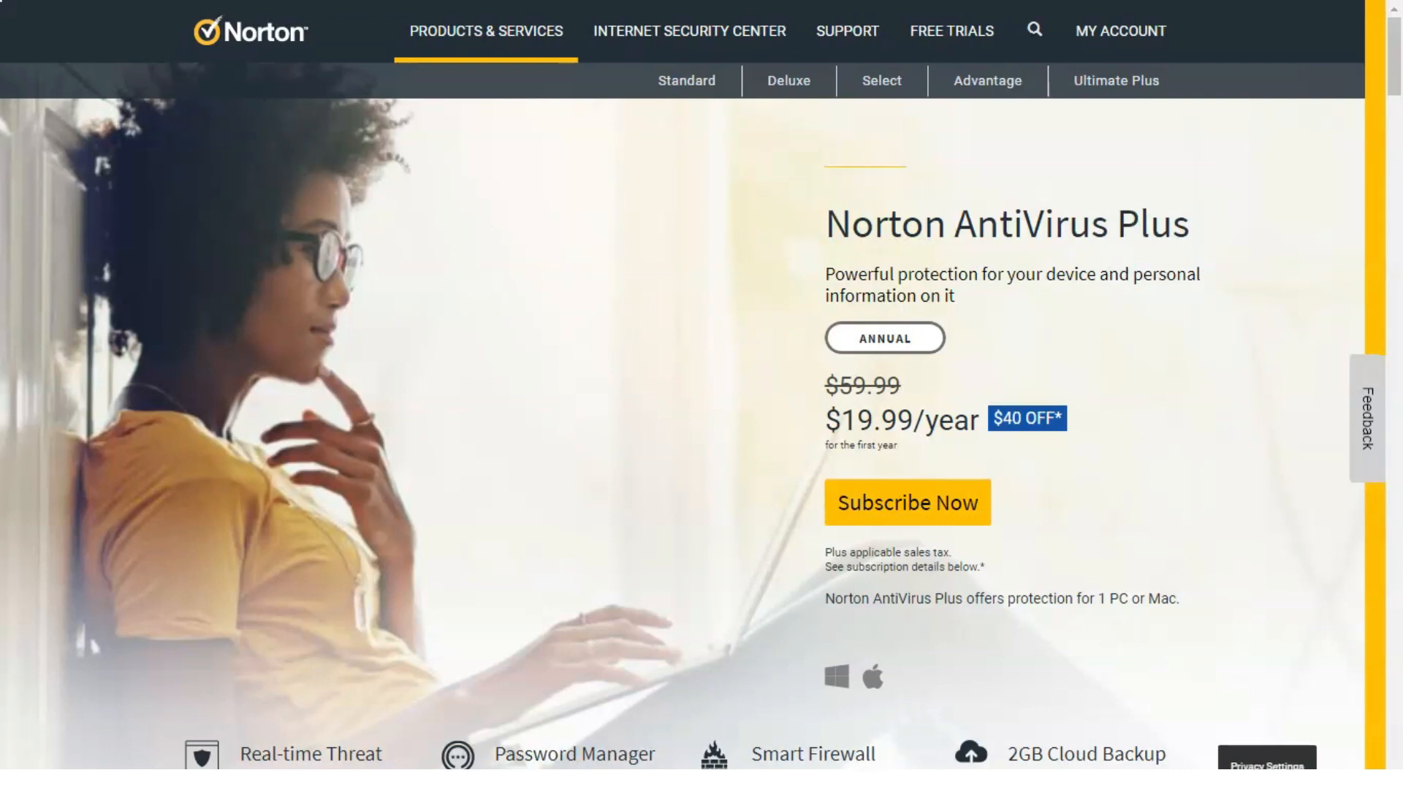
{"action": "scroll", "scroll_direction": "down", "scroll_amount": 3}
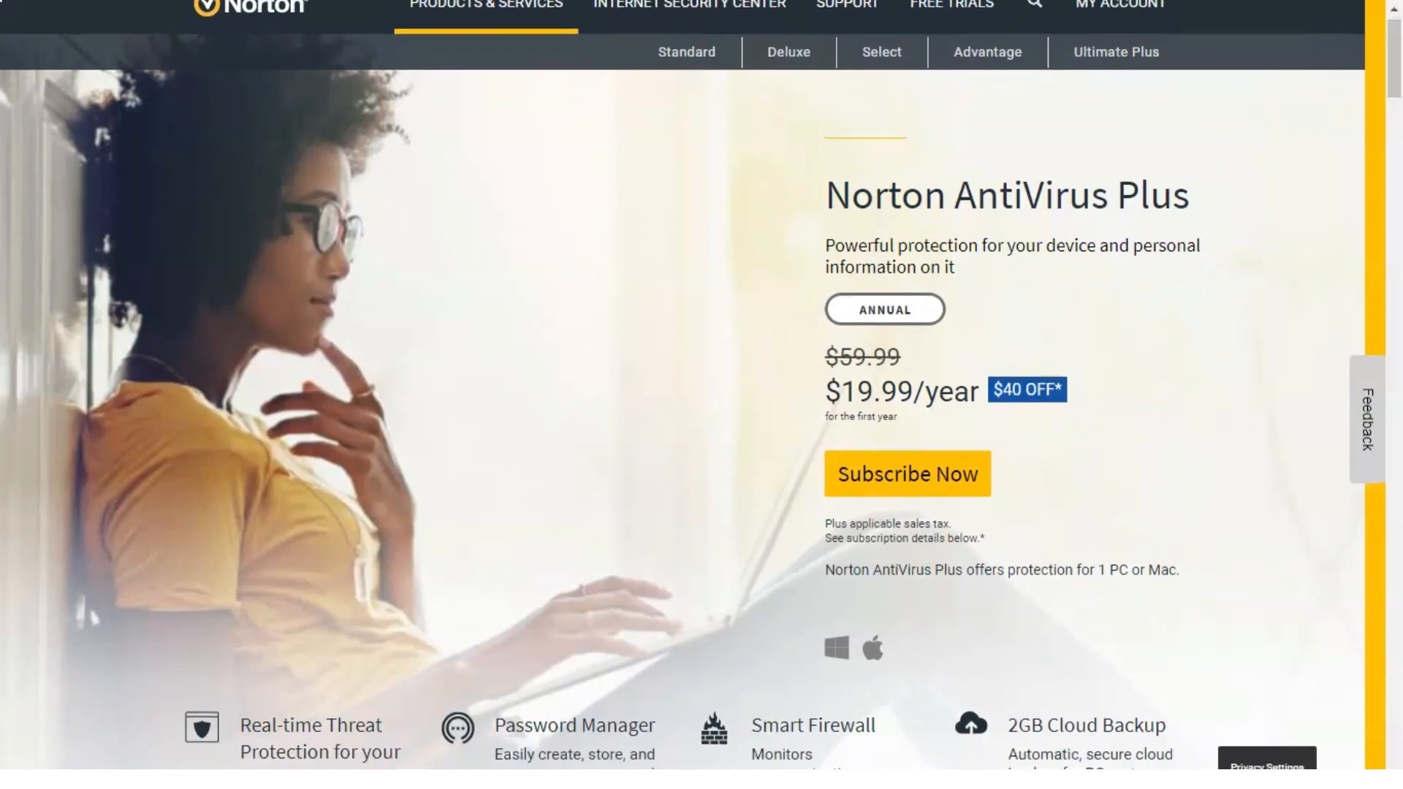
{"action": "scroll", "scroll_direction": "down", "scroll_amount": 3}
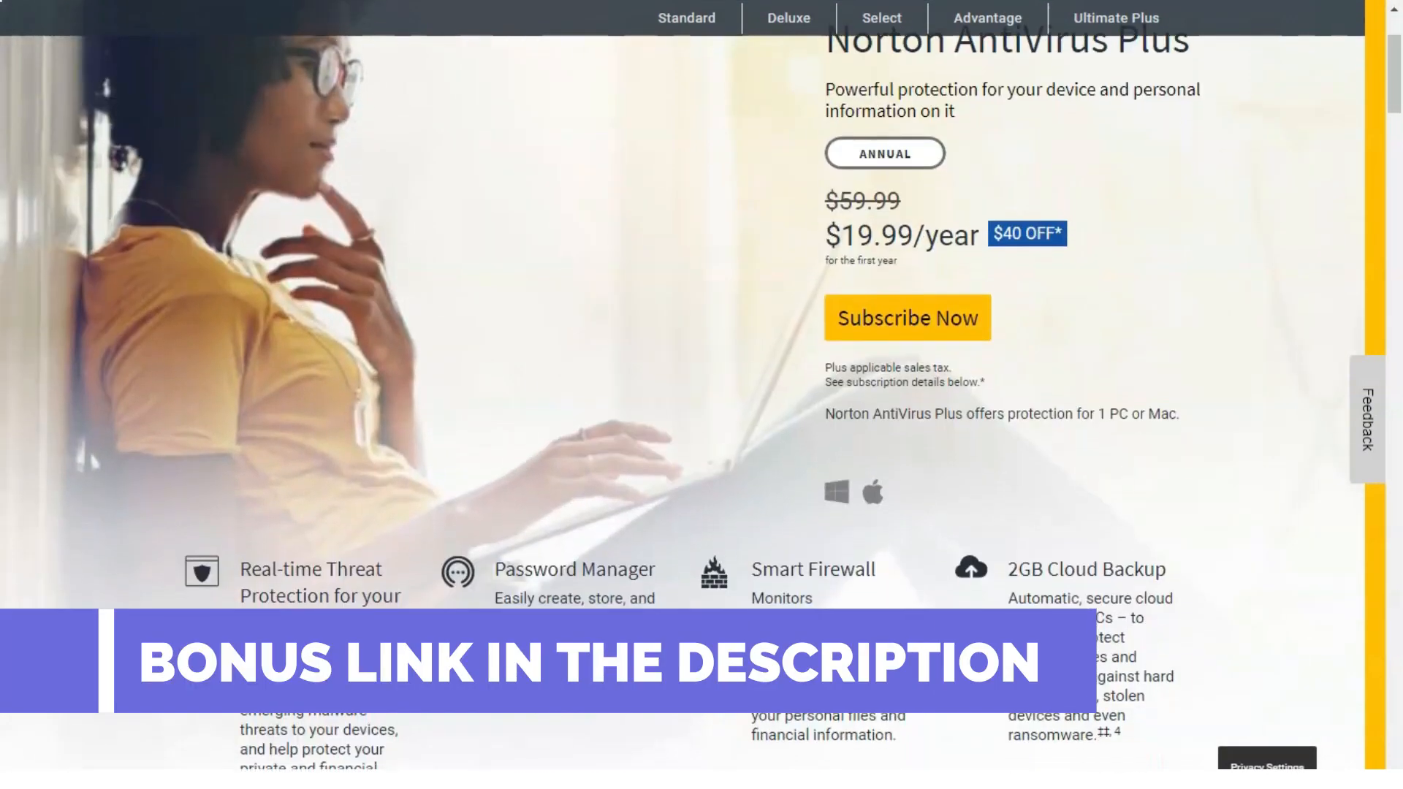
{"action": "scroll", "scroll_direction": "down", "scroll_amount": 3}
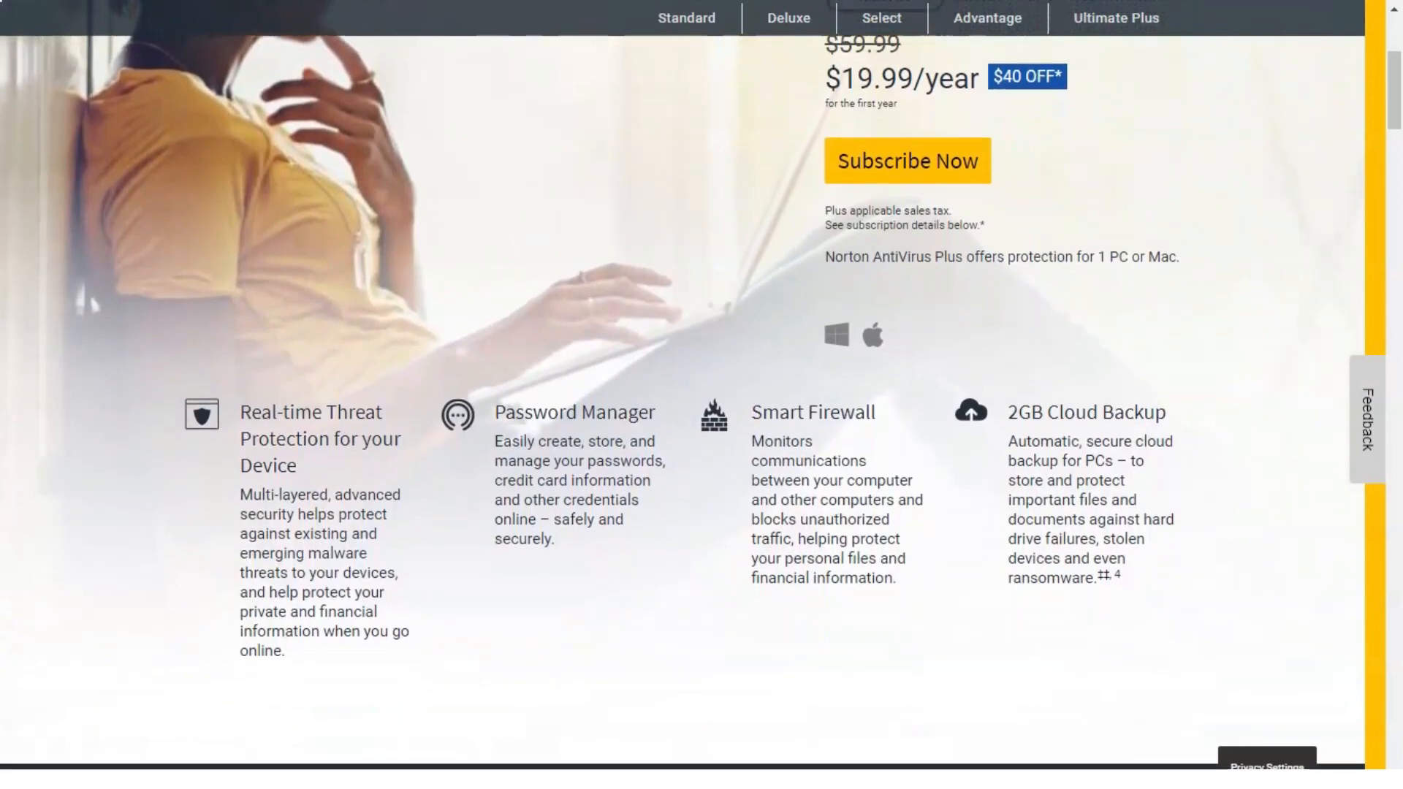
{"action": "scroll", "scroll_direction": "down", "scroll_amount": 3}
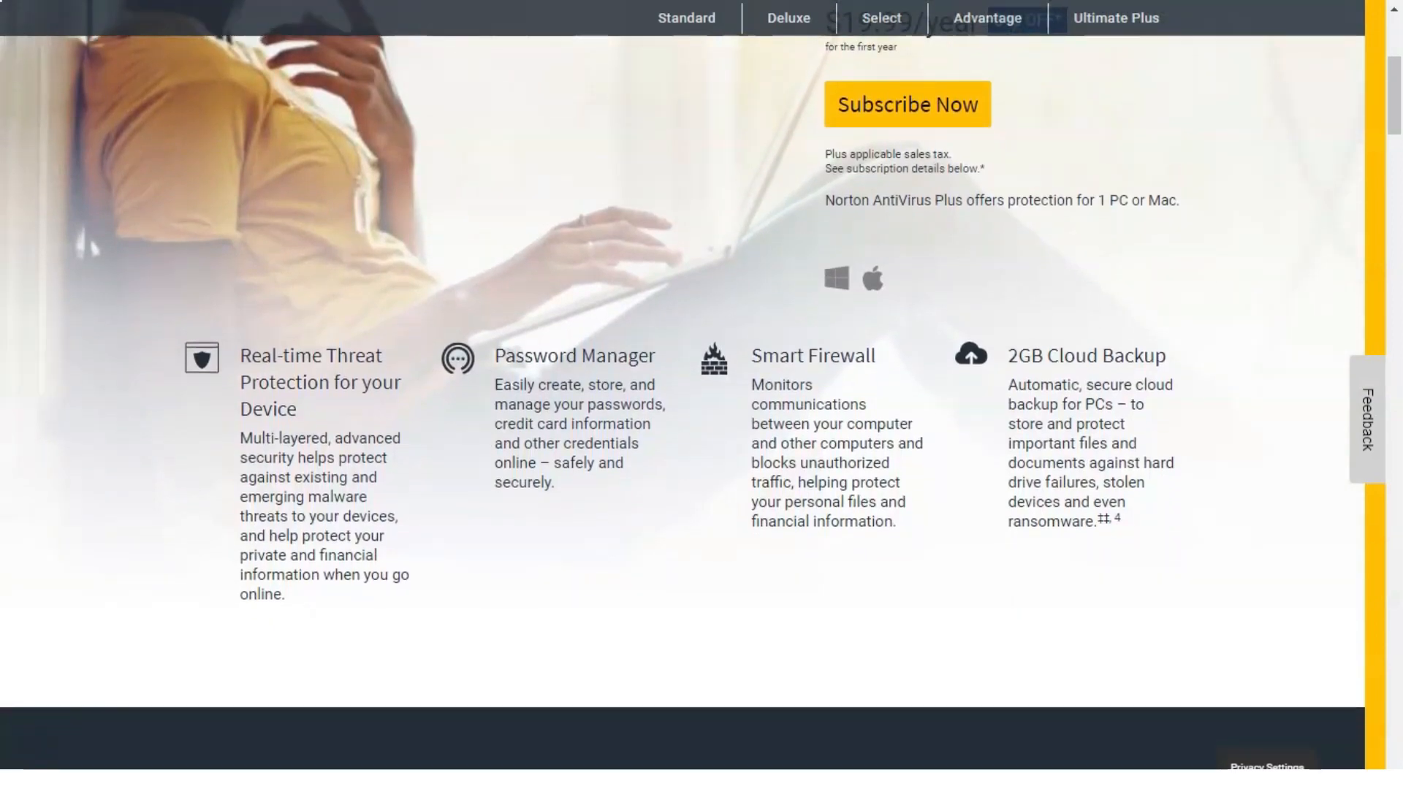
{"action": "scroll", "scroll_direction": "down", "scroll_amount": 3}
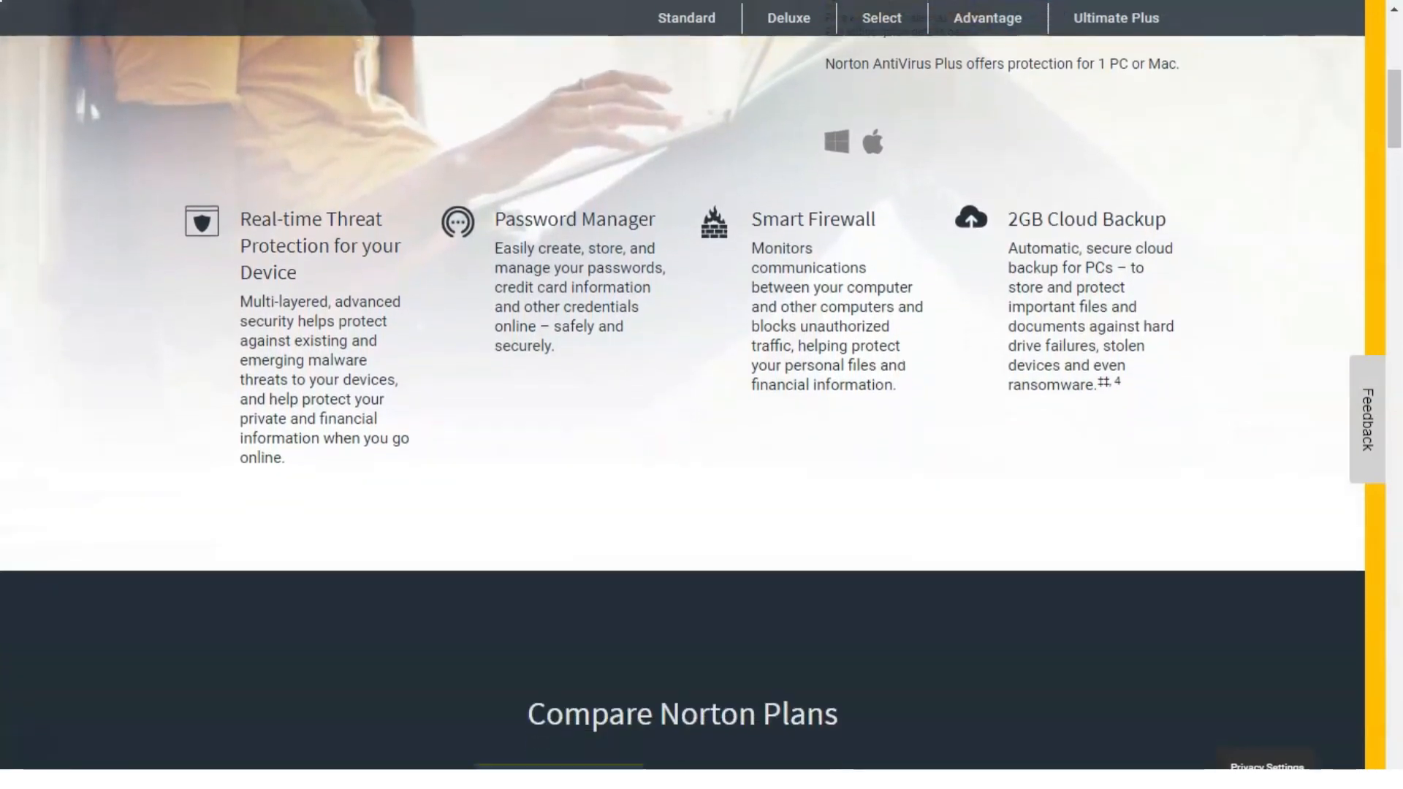
Step: Read the four-plan Compare Norton Plans table through Data Breach Notifications to its footnotes
{"action": "scroll", "scroll_direction": "down", "scroll_amount": 3}
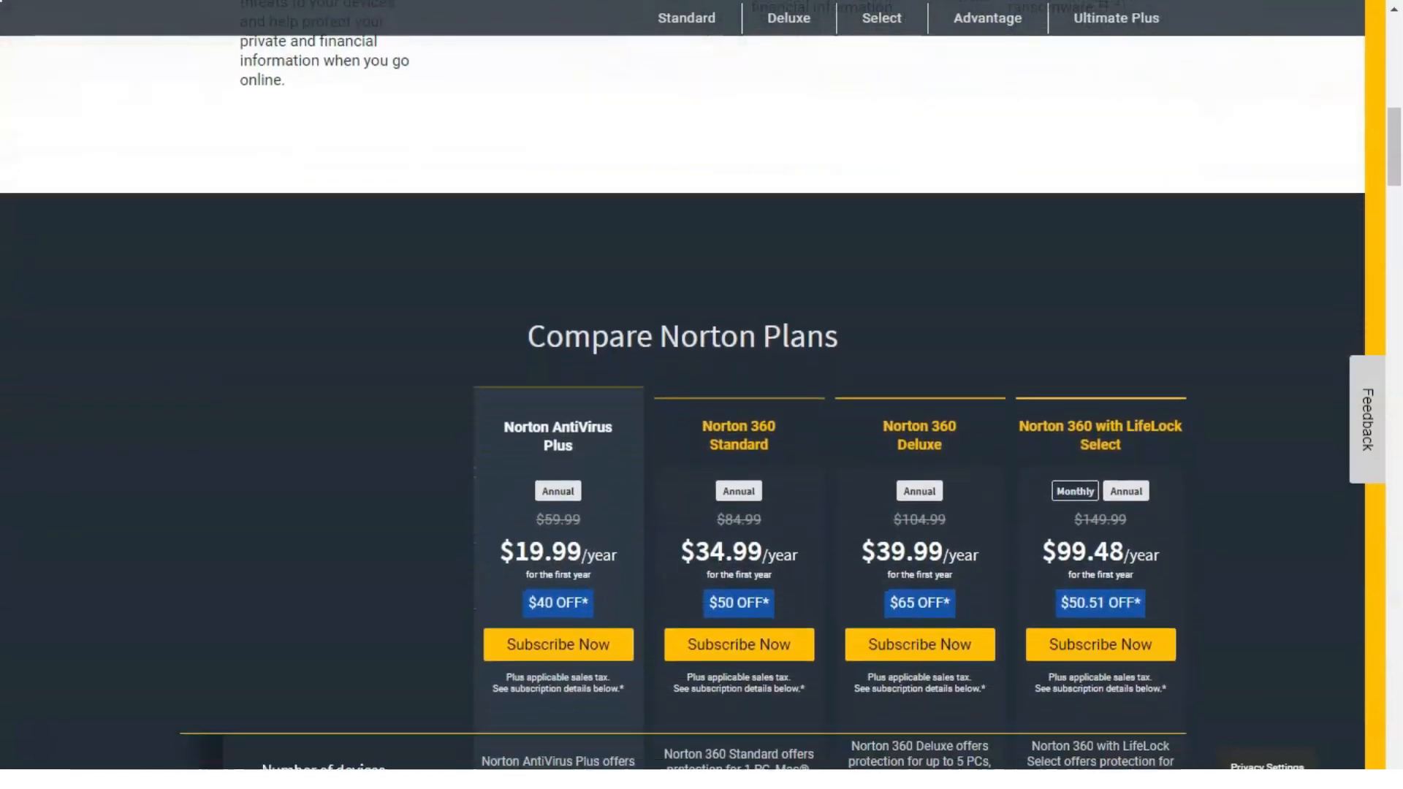
{"action": "scroll", "scroll_direction": "down", "scroll_amount": 3}
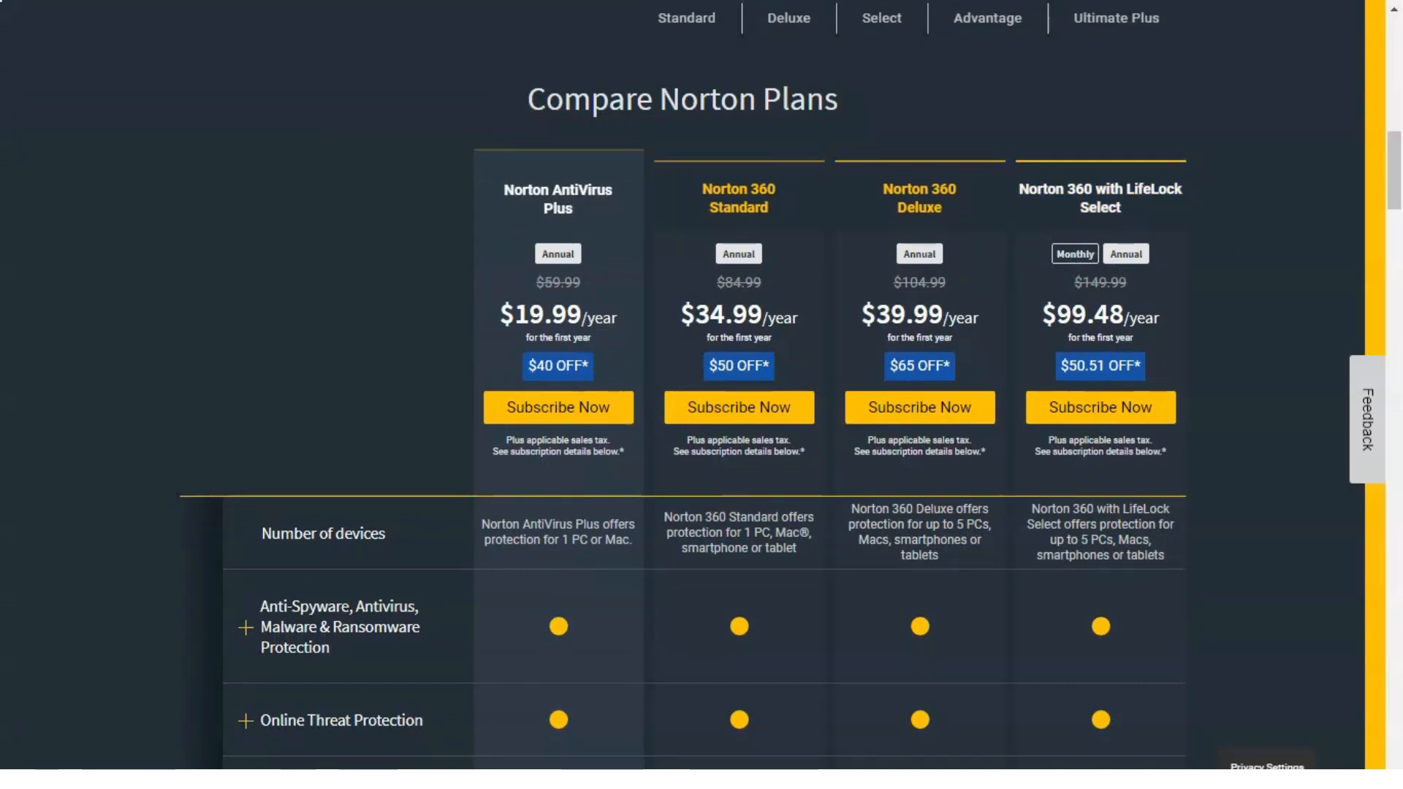
{"action": "scroll", "scroll_direction": "down", "scroll_amount": 3}
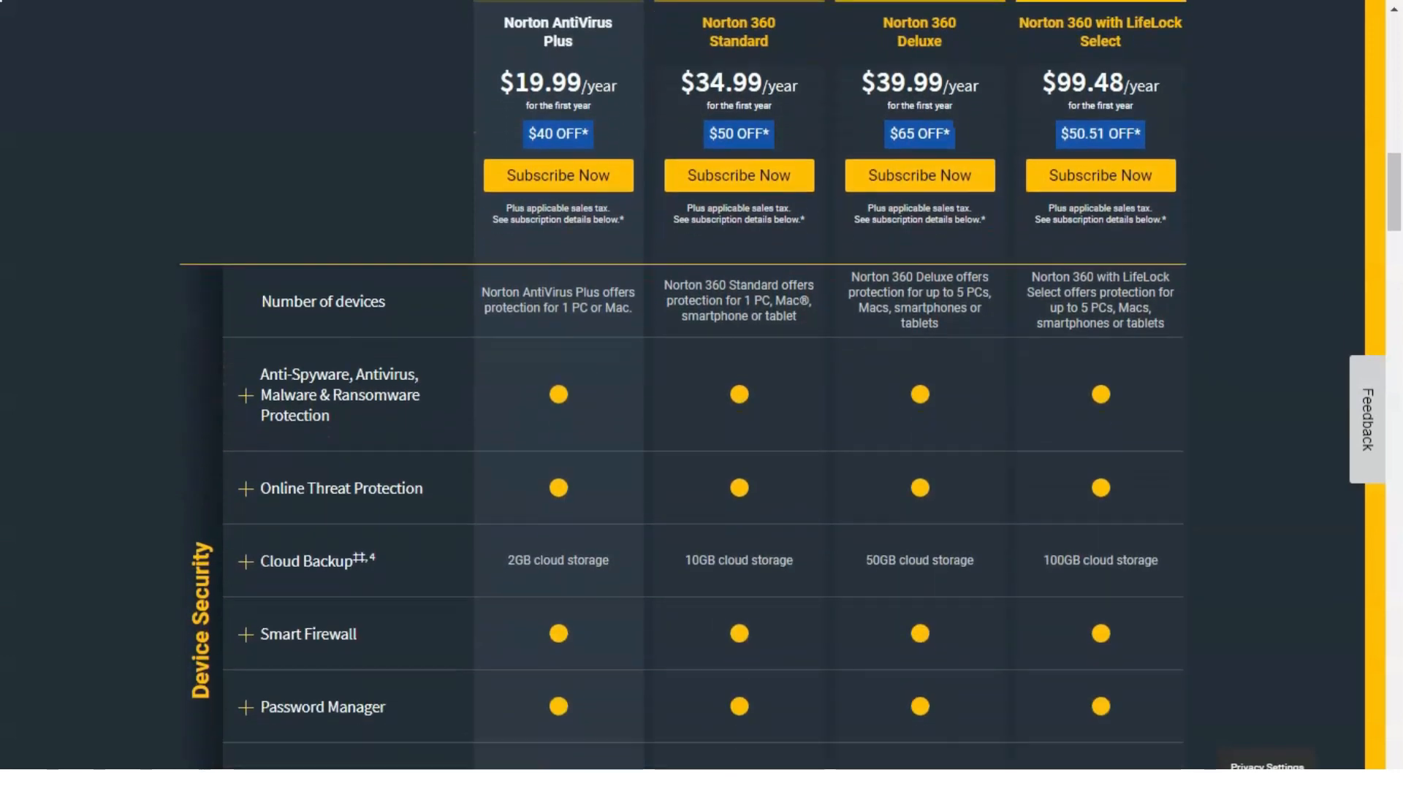
{"action": "scroll", "scroll_direction": "down", "scroll_amount": 3}
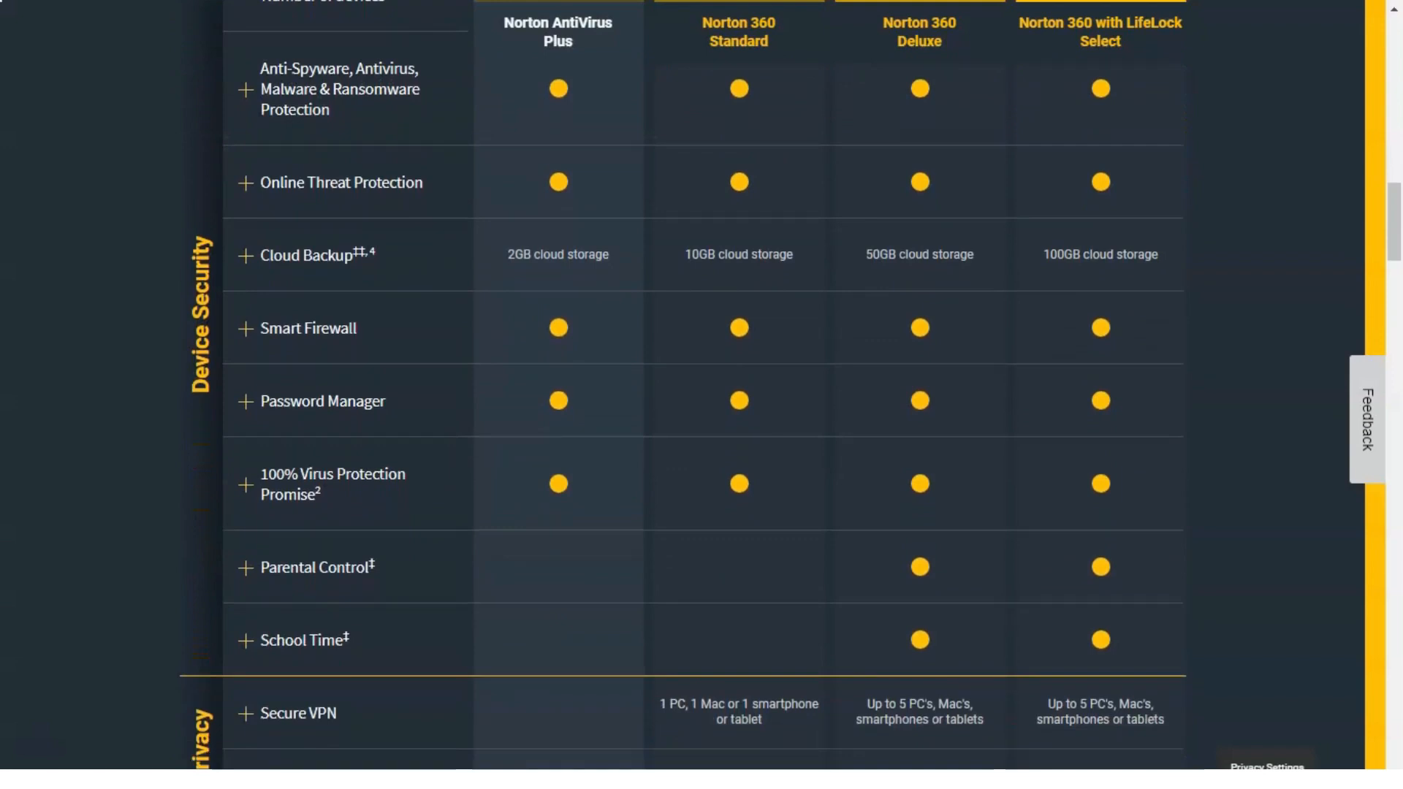
{"action": "scroll", "scroll_direction": "down", "scroll_amount": 3}
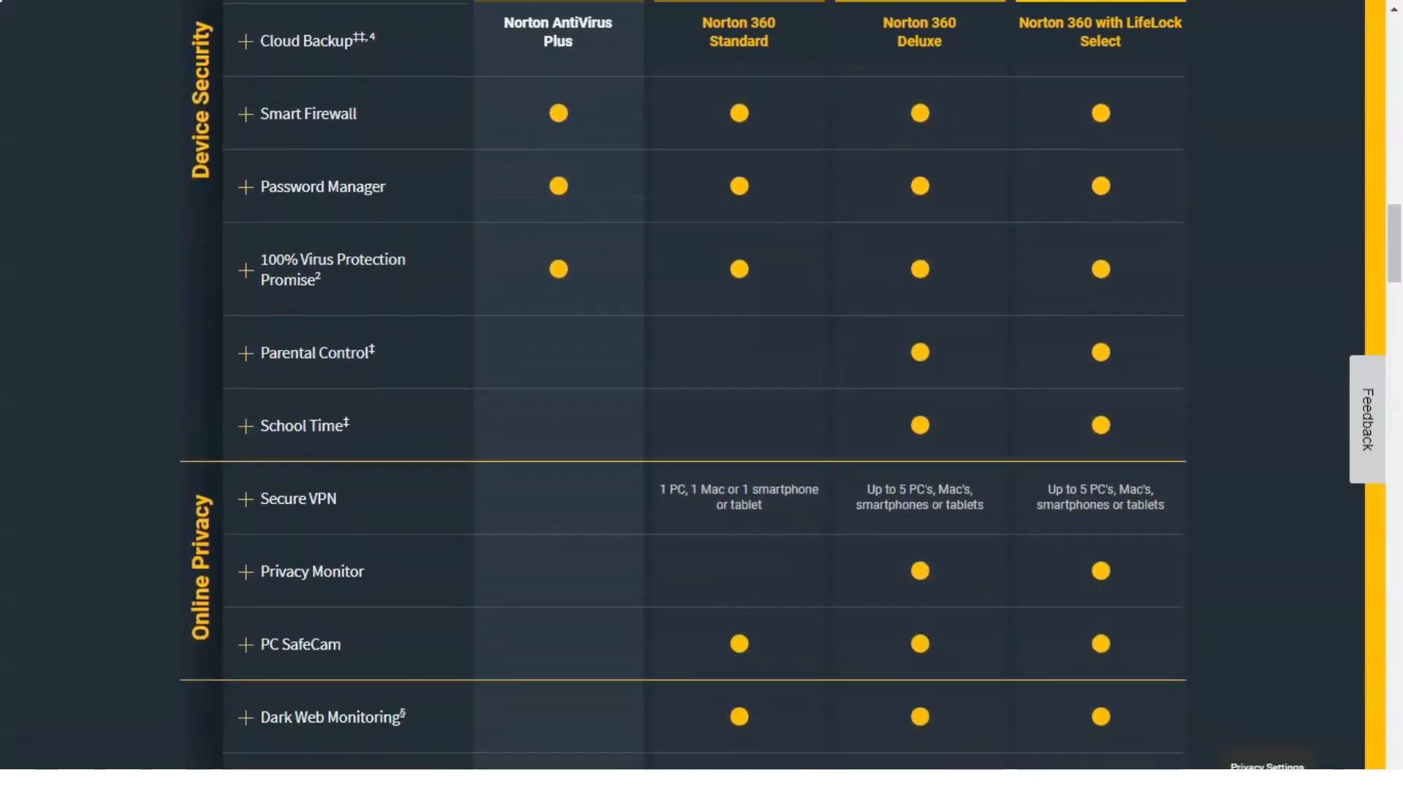
{"action": "scroll", "scroll_direction": "down", "scroll_amount": 3}
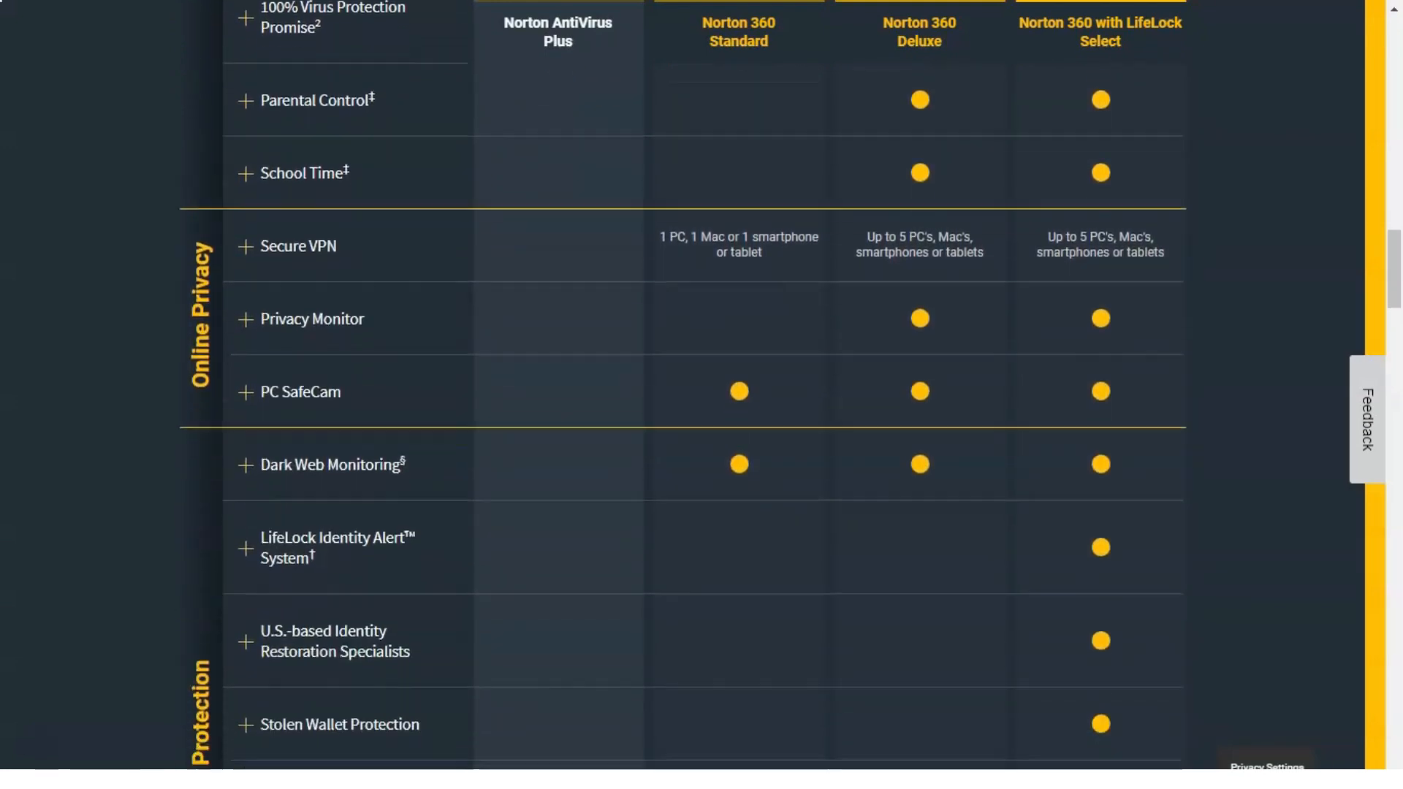
{"action": "scroll", "scroll_direction": "down", "scroll_amount": 3}
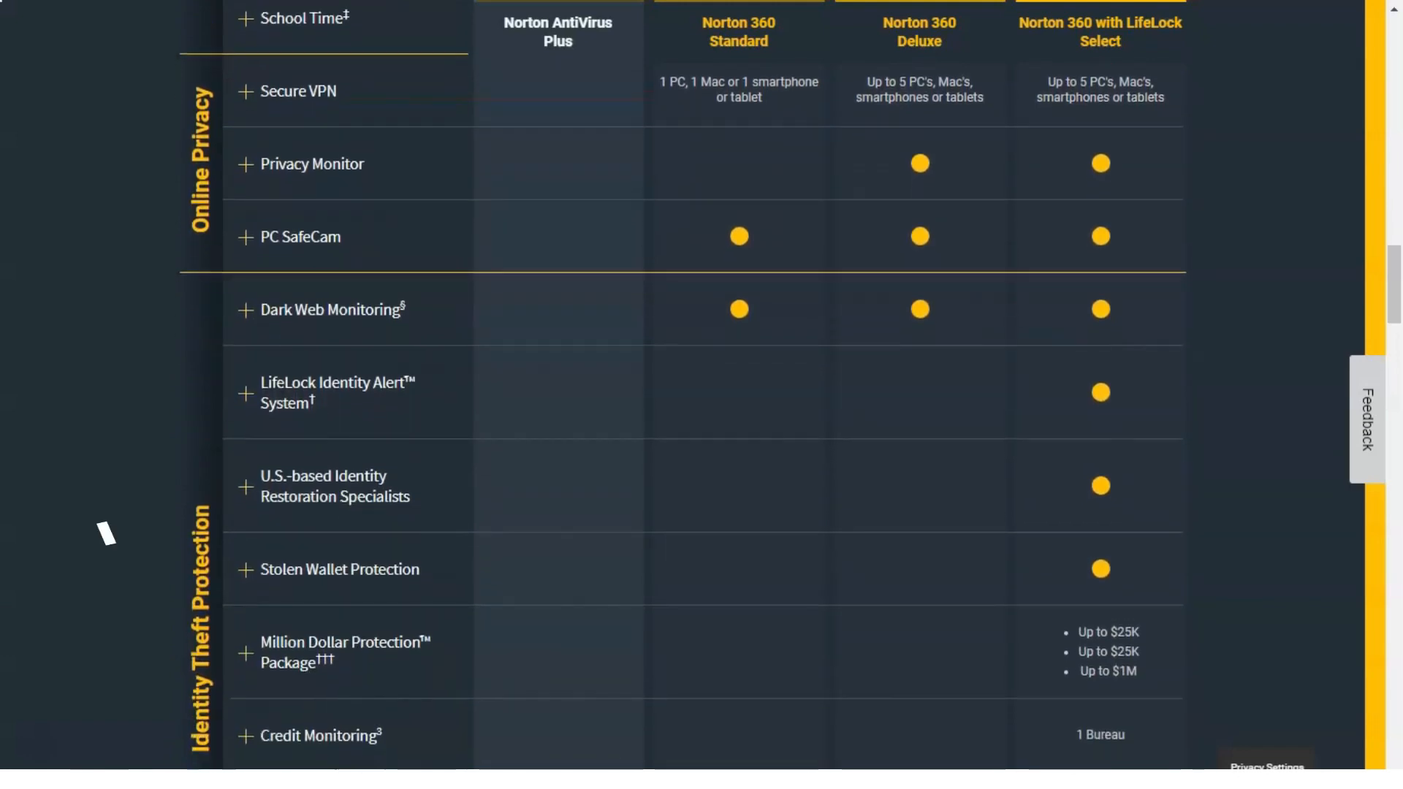
{"action": "scroll", "scroll_direction": "down", "scroll_amount": 3}
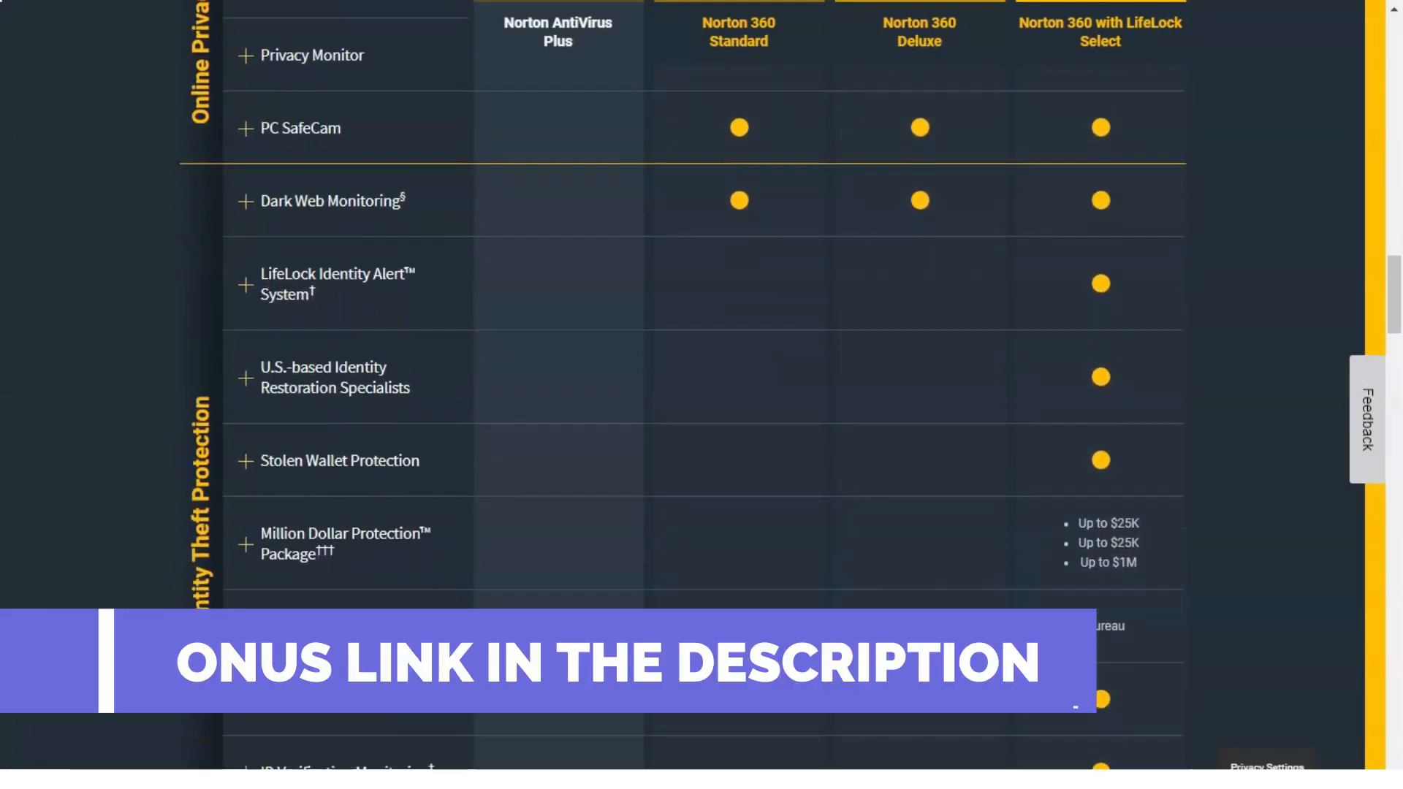
{"action": "scroll", "scroll_direction": "down", "scroll_amount": 3}
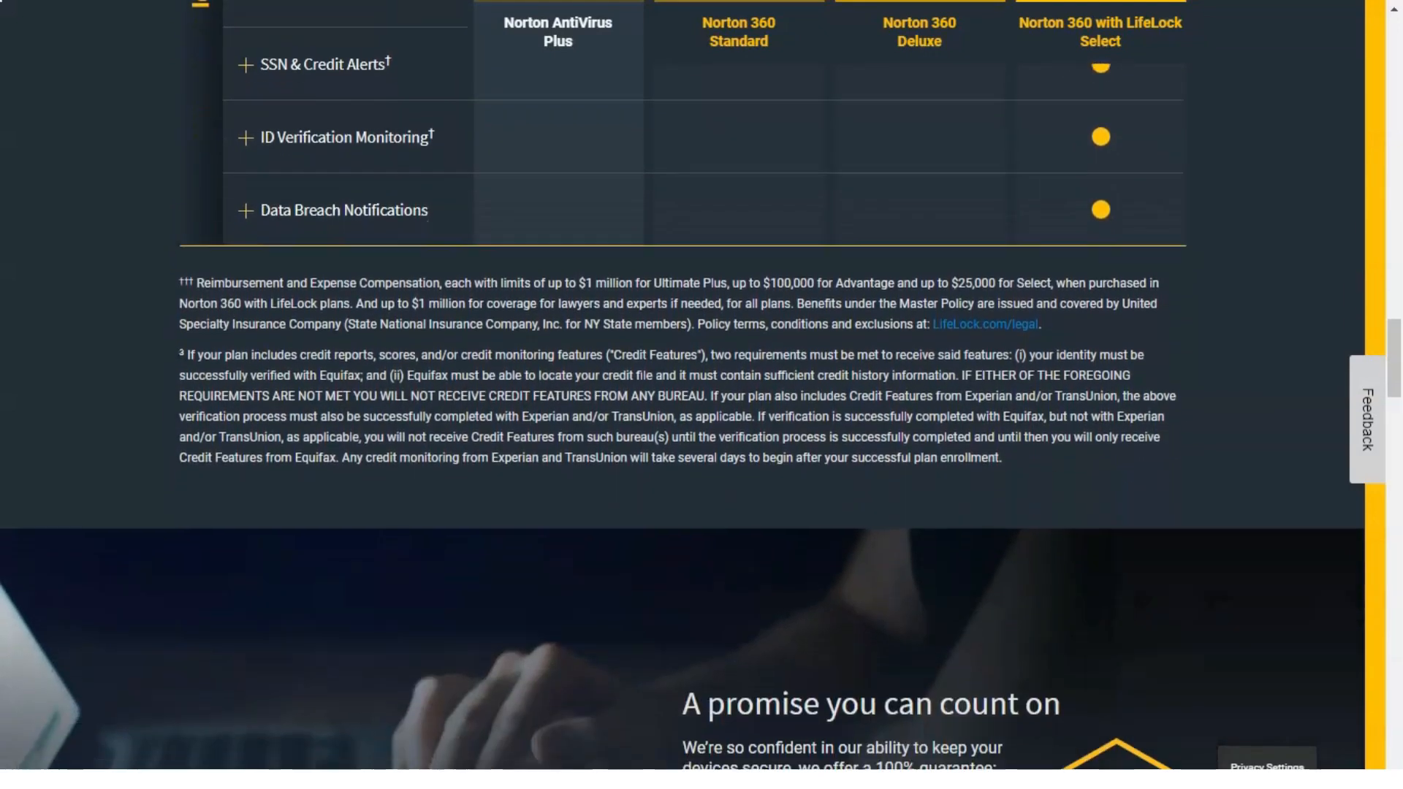
Step: Scroll past the 100% Guarantee and product description into System Requirements
{"action": "scroll", "scroll_direction": "down", "scroll_amount": 3}
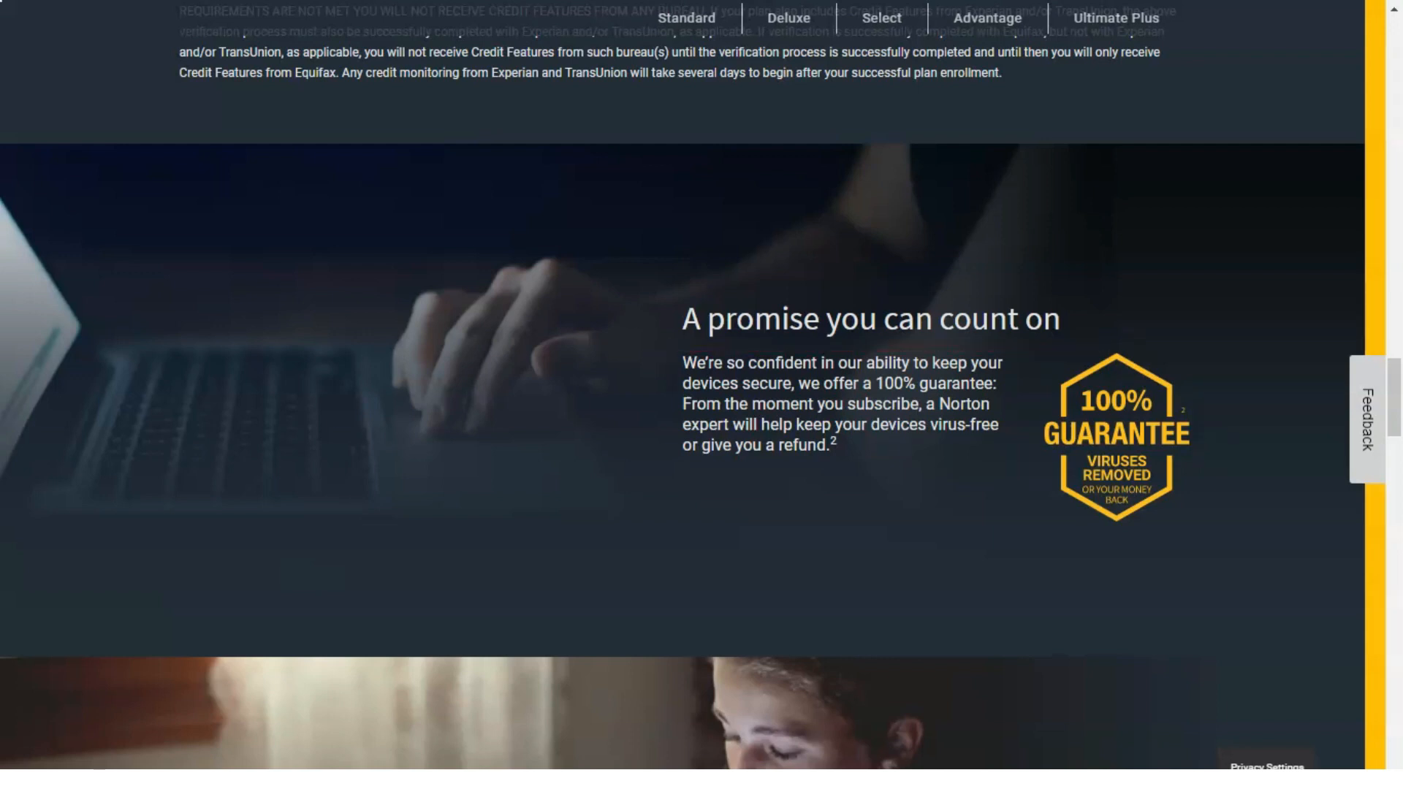
{"action": "scroll", "scroll_direction": "down", "scroll_amount": 3}
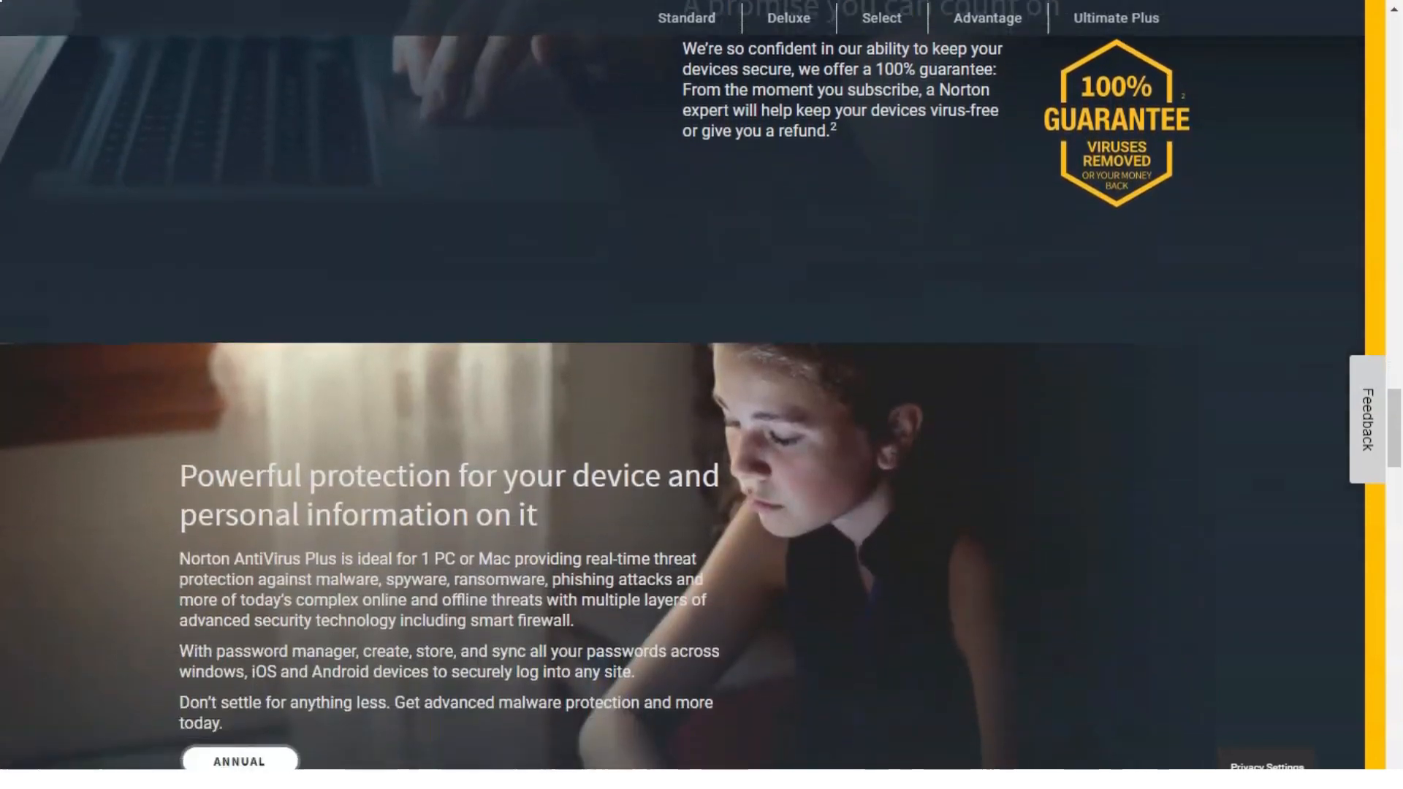
{"action": "scroll", "scroll_direction": "down", "scroll_amount": 3}
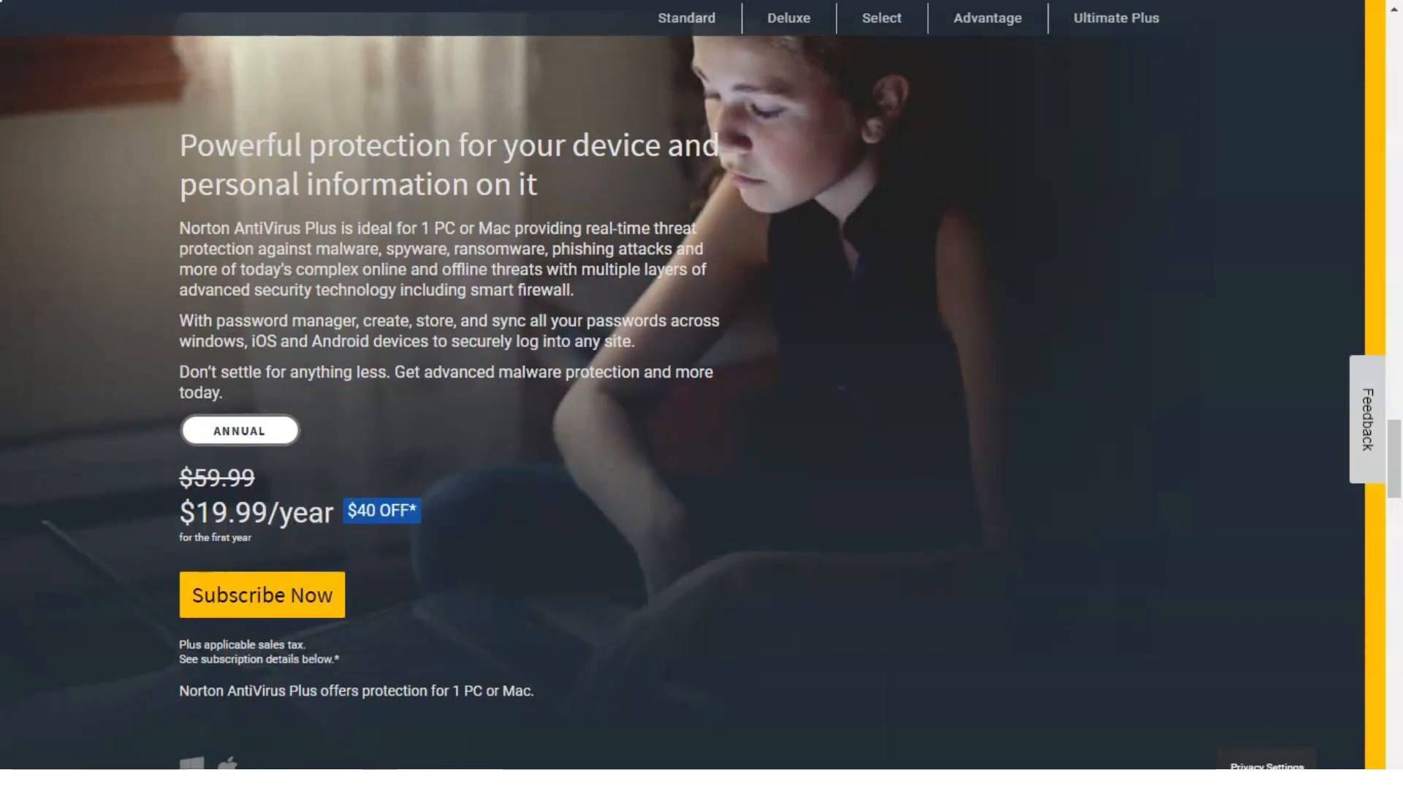
{"action": "scroll", "scroll_direction": "down", "scroll_amount": 3}
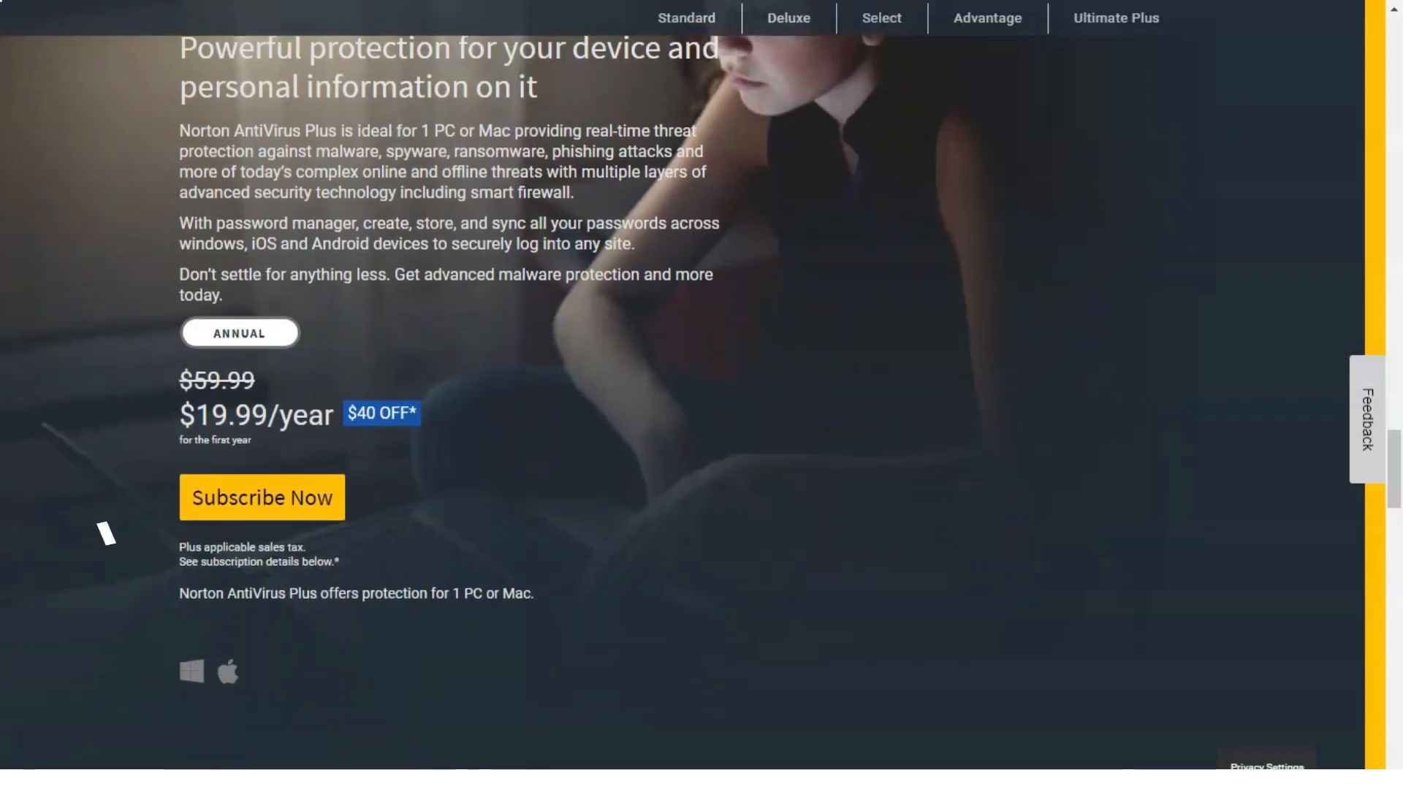
{"action": "scroll", "scroll_direction": "down", "scroll_amount": 3}
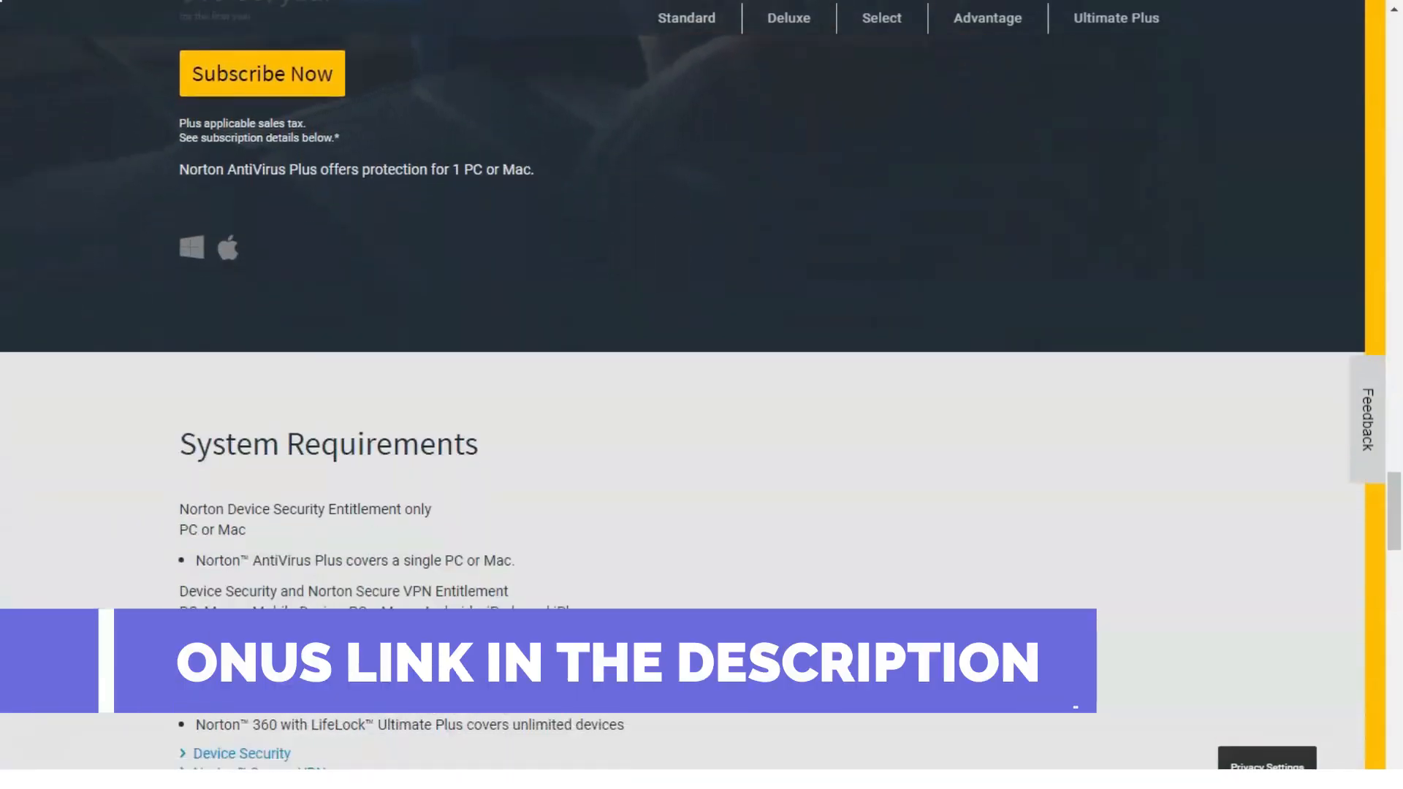